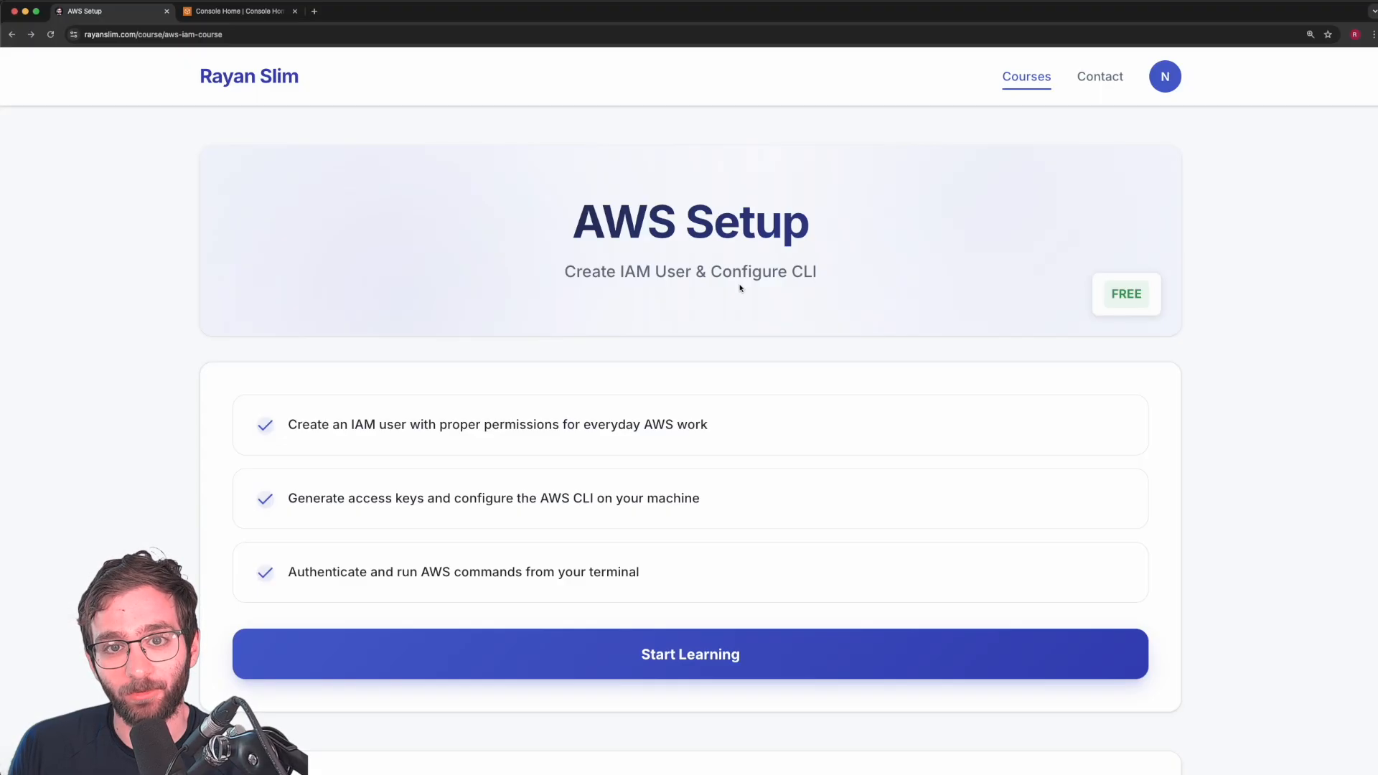
# Start the AWS Setup course lessons from the course page.
pyautogui.doubleClick(746, 223)
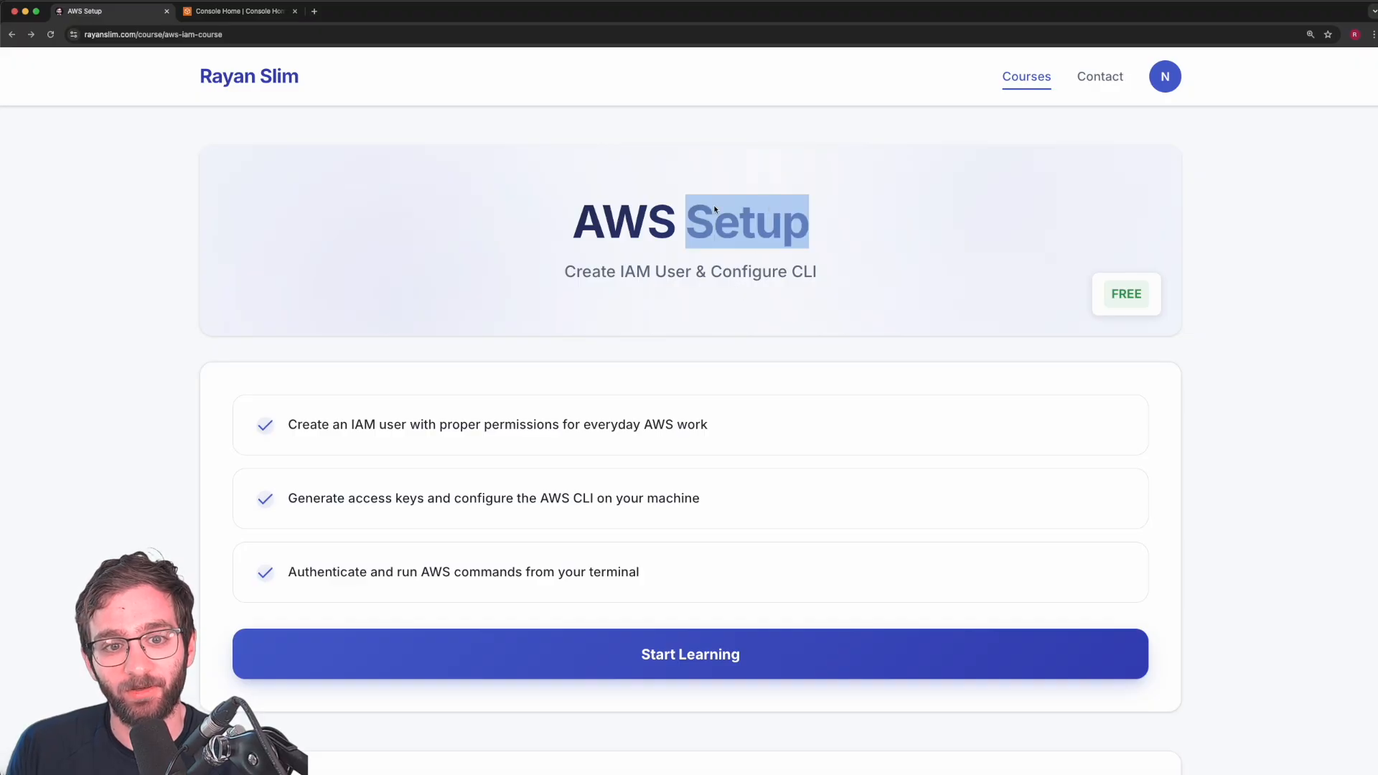
pyautogui.moveTo(682, 268)
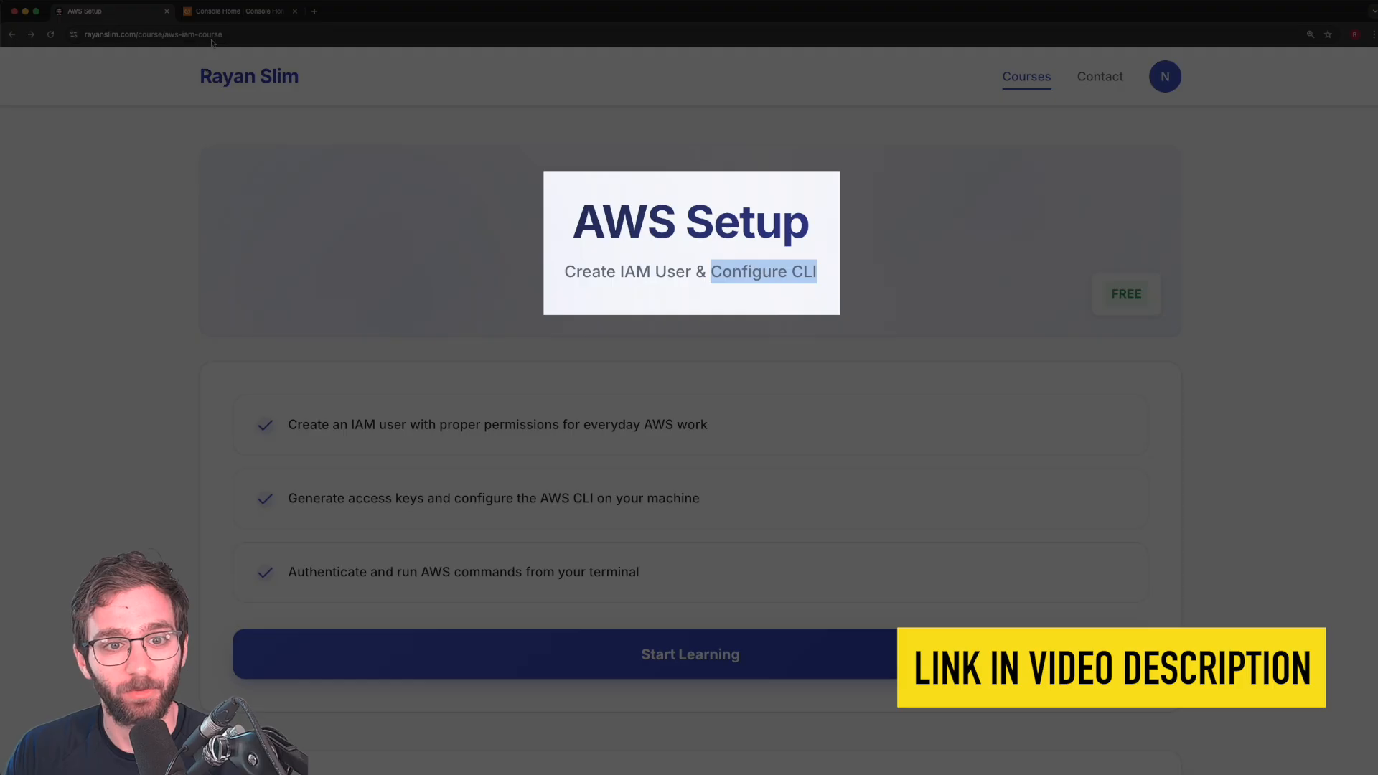
pyautogui.click(746, 310)
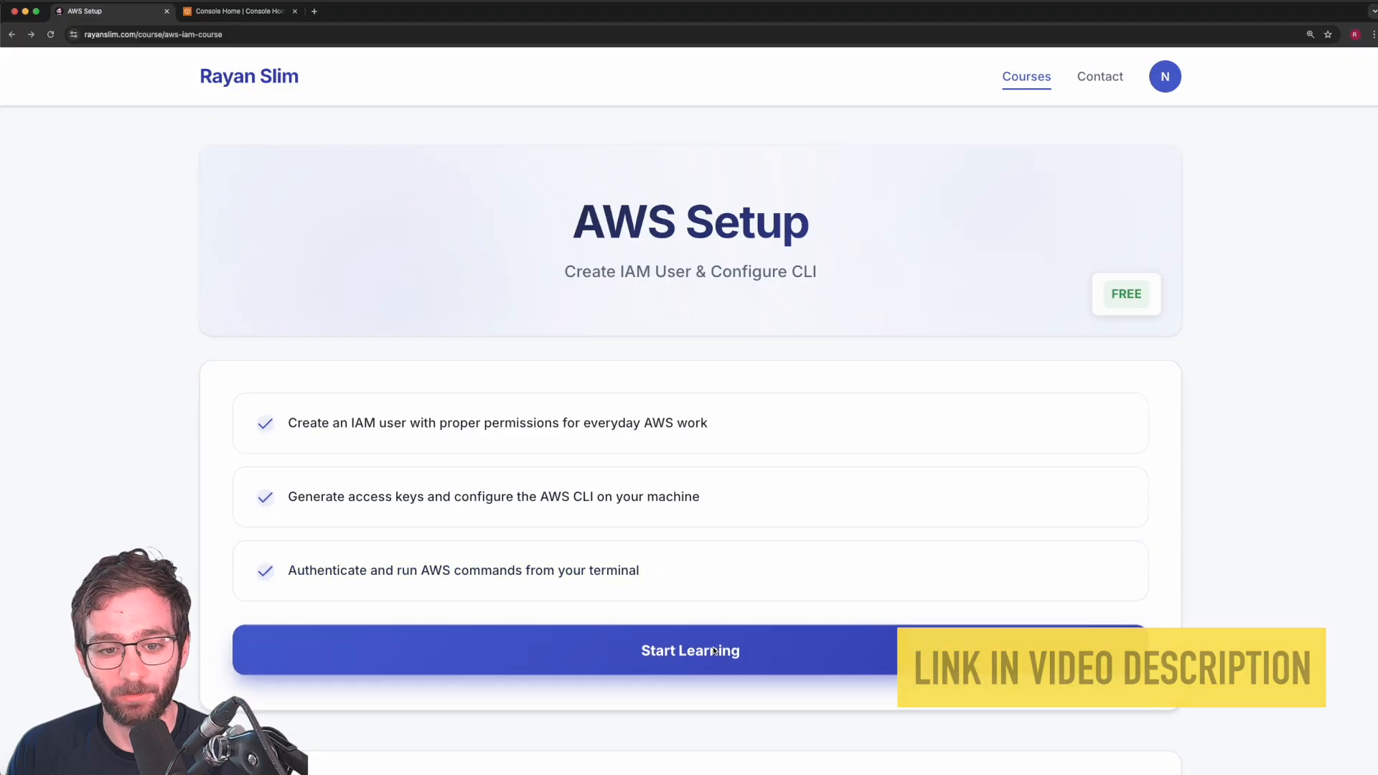
pyautogui.click(689, 651)
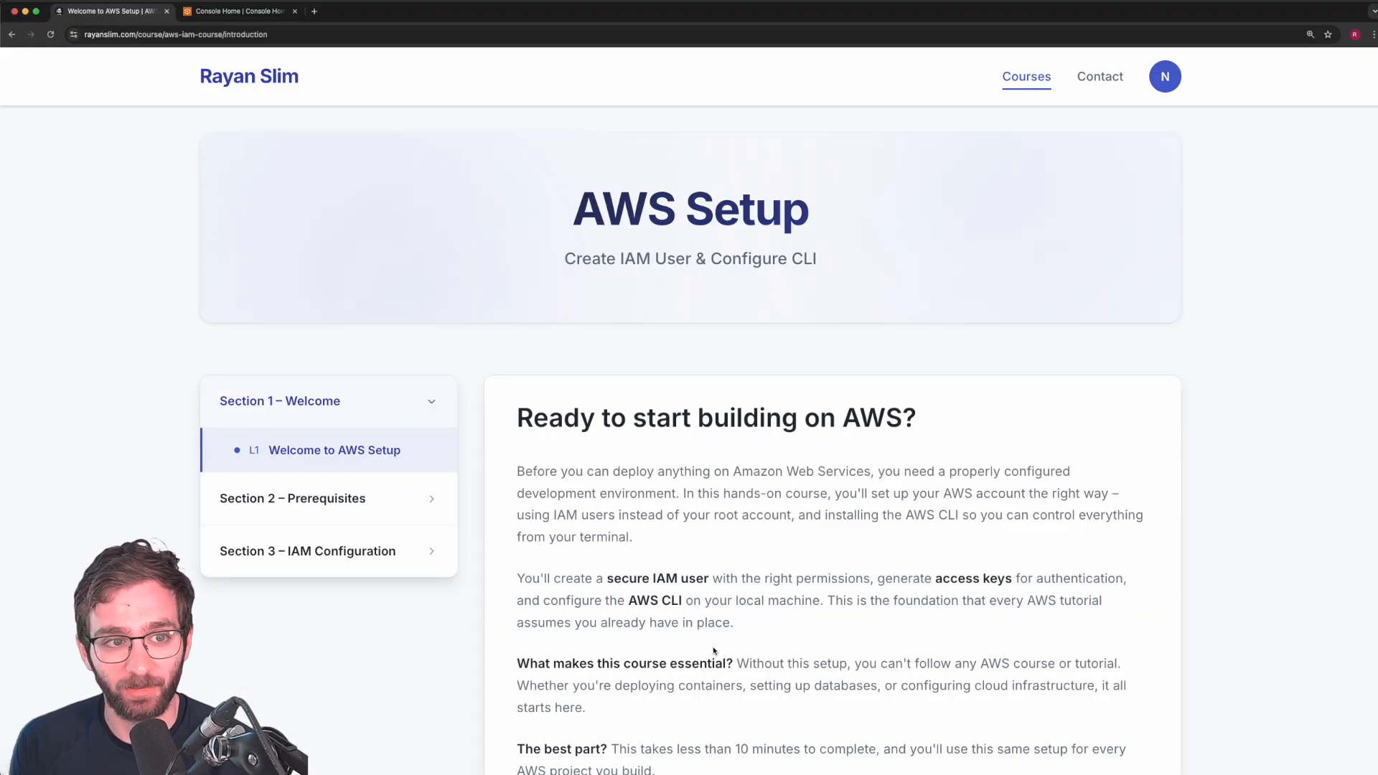
pyautogui.moveTo(414, 379)
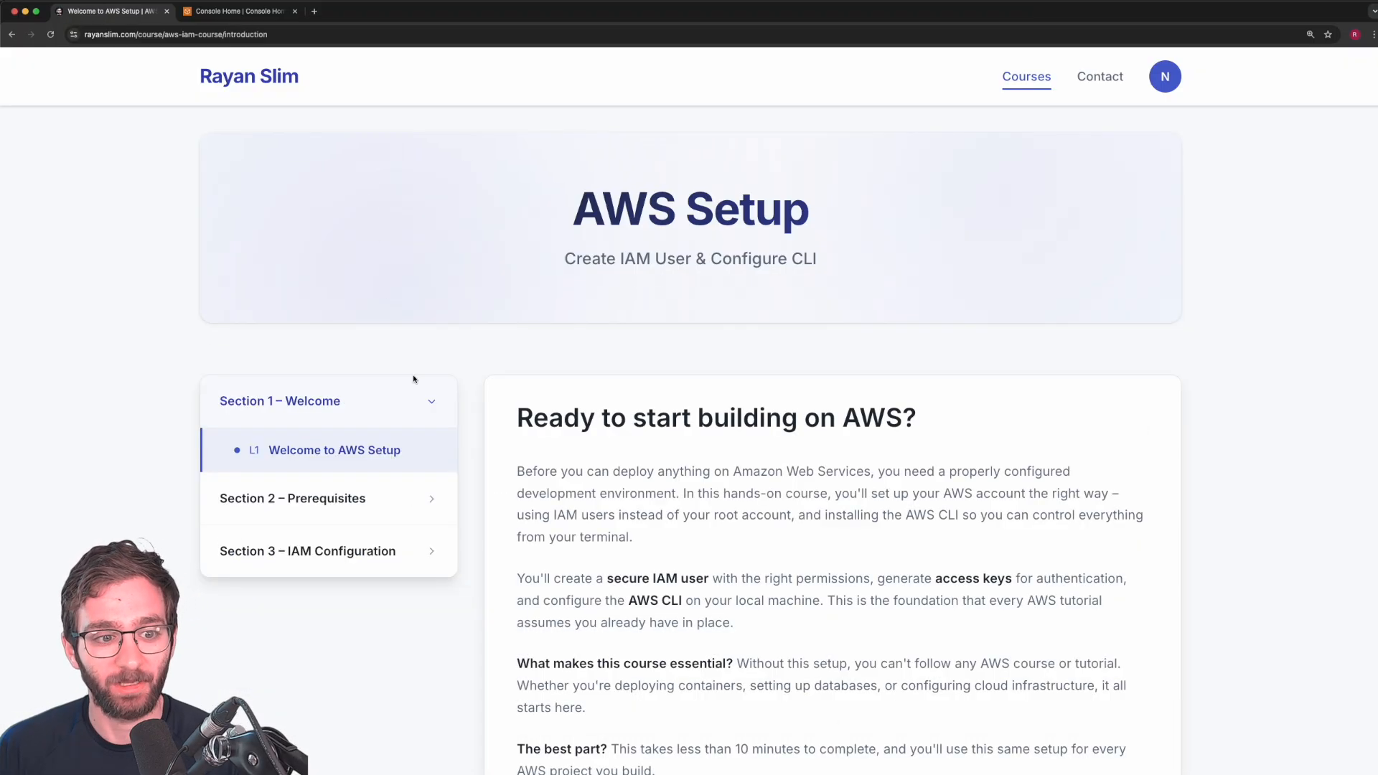
# Expand Section 2 – Prerequisites and open the Create an AWS Account lesson.
pyautogui.click(293, 498)
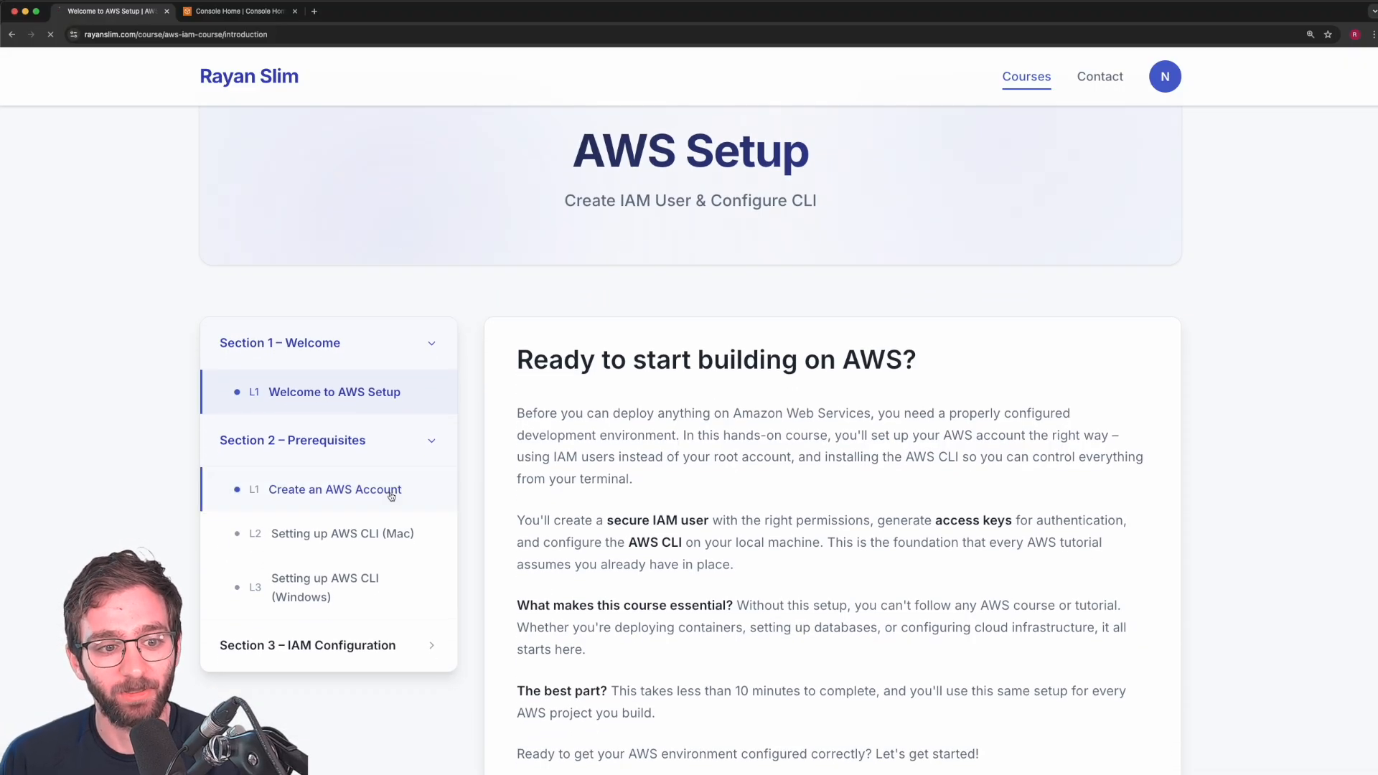
pyautogui.click(336, 490)
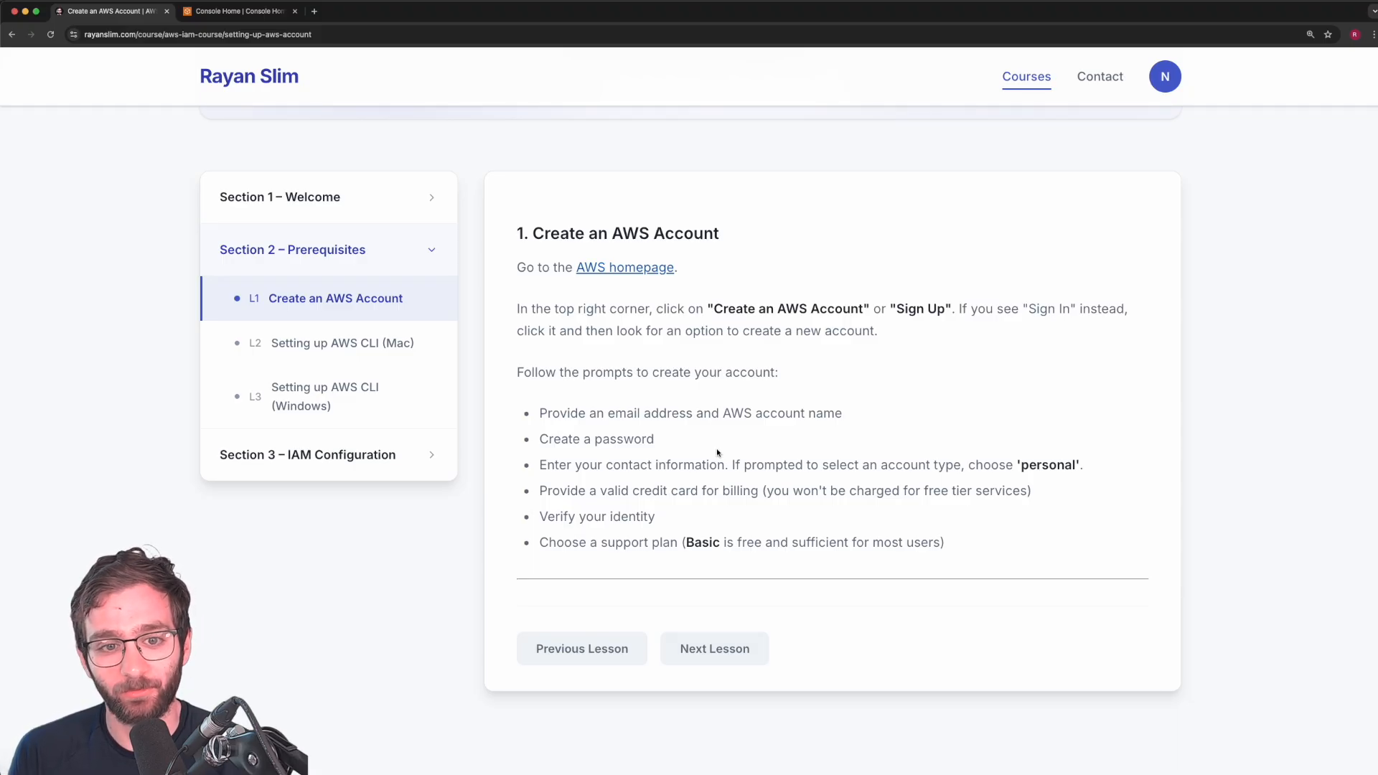
pyautogui.moveTo(517, 233); pyautogui.dragTo(655, 439)
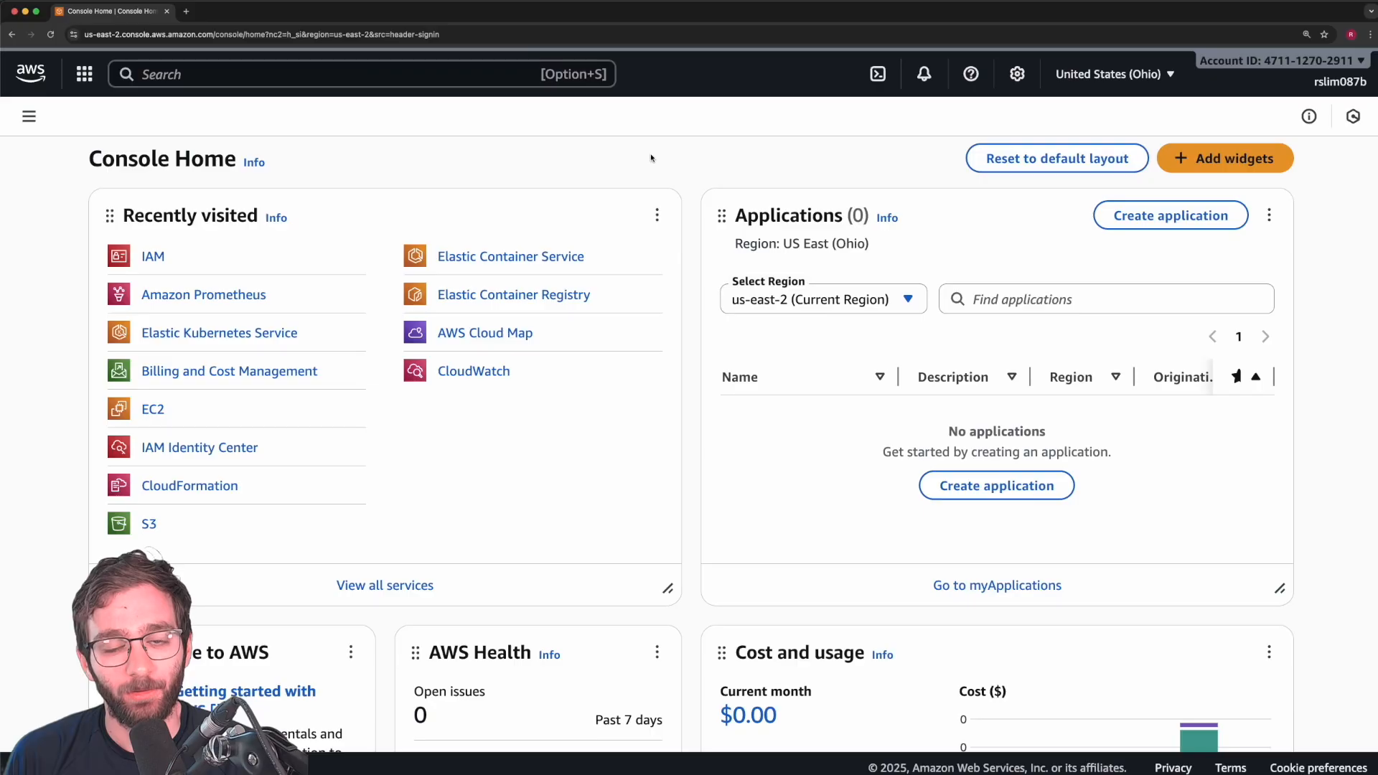
pyautogui.moveTo(636, 158)
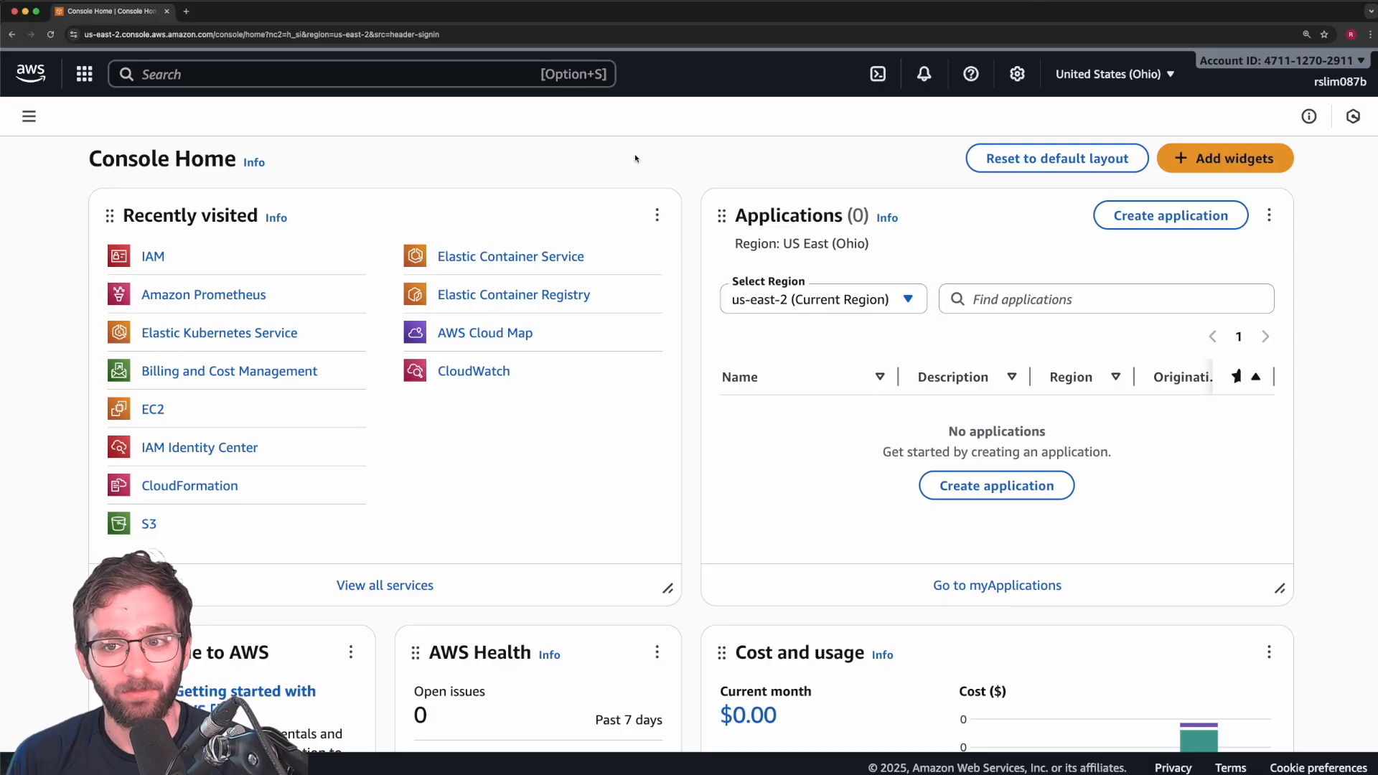
pyautogui.moveTo(933, 107)
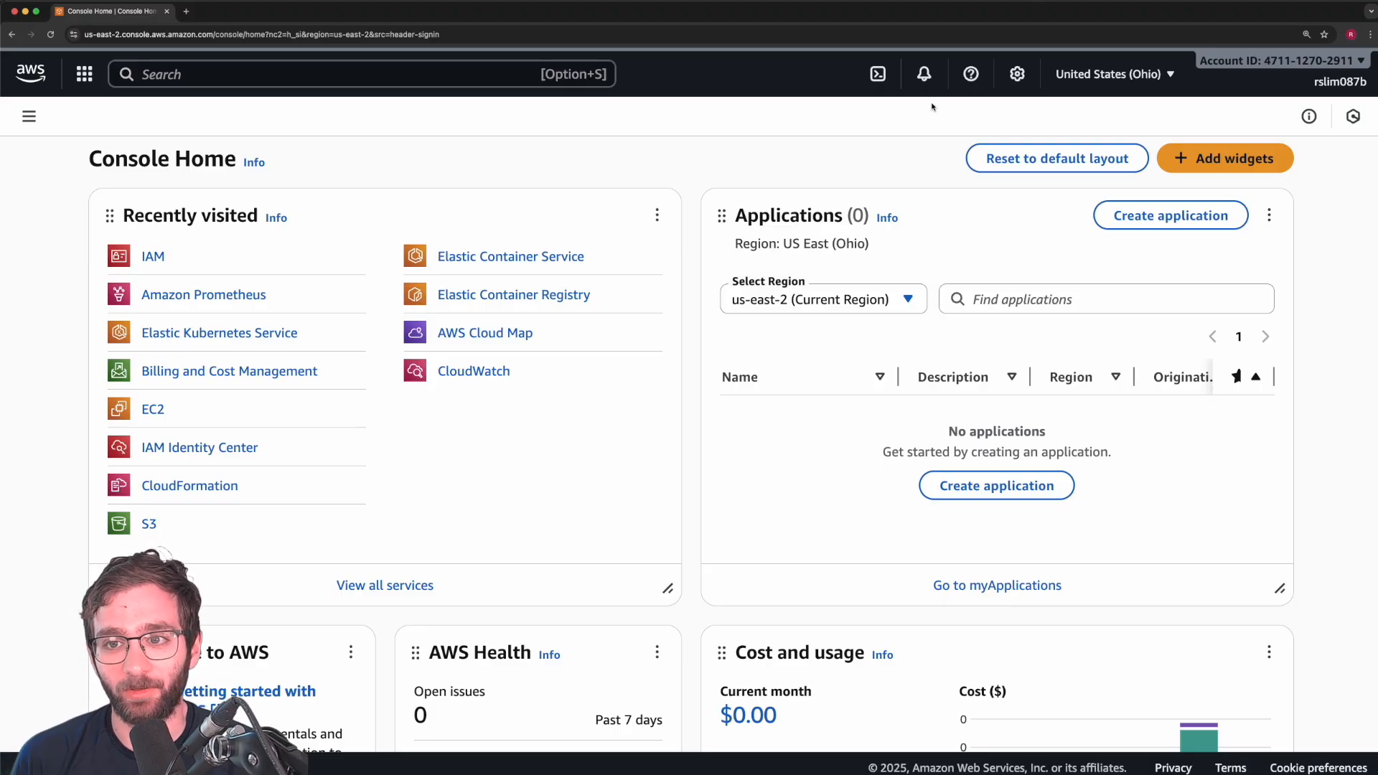
pyautogui.click(1335, 83)
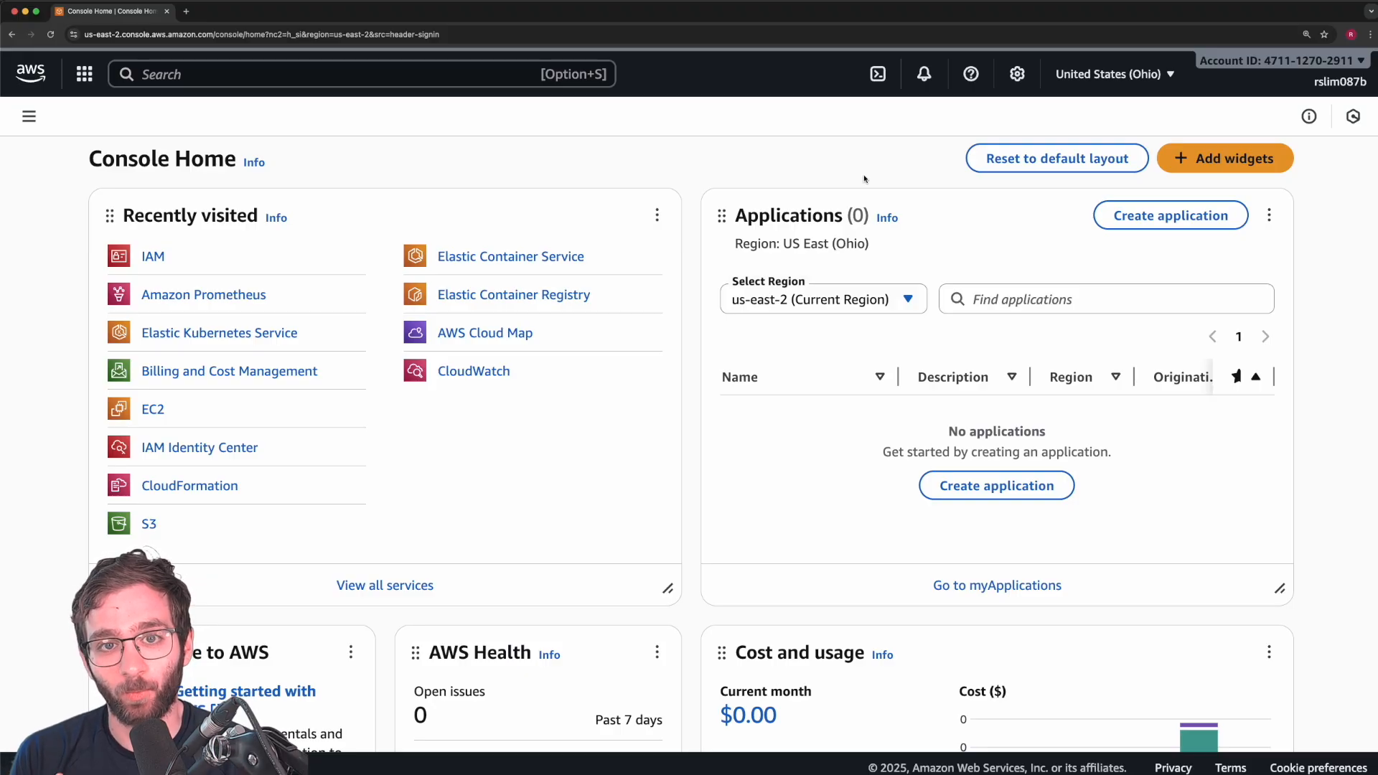
pyautogui.click(1326, 80)
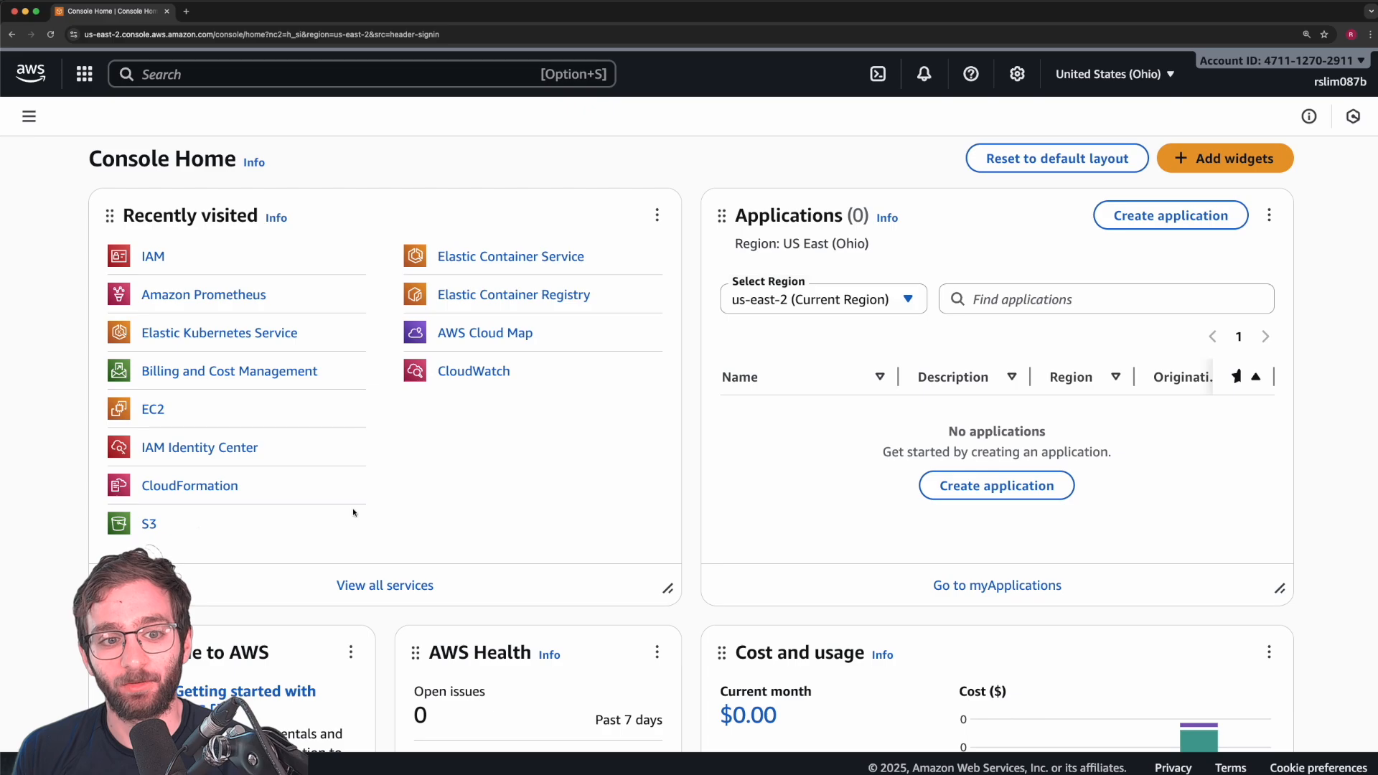
pyautogui.moveTo(398, 513)
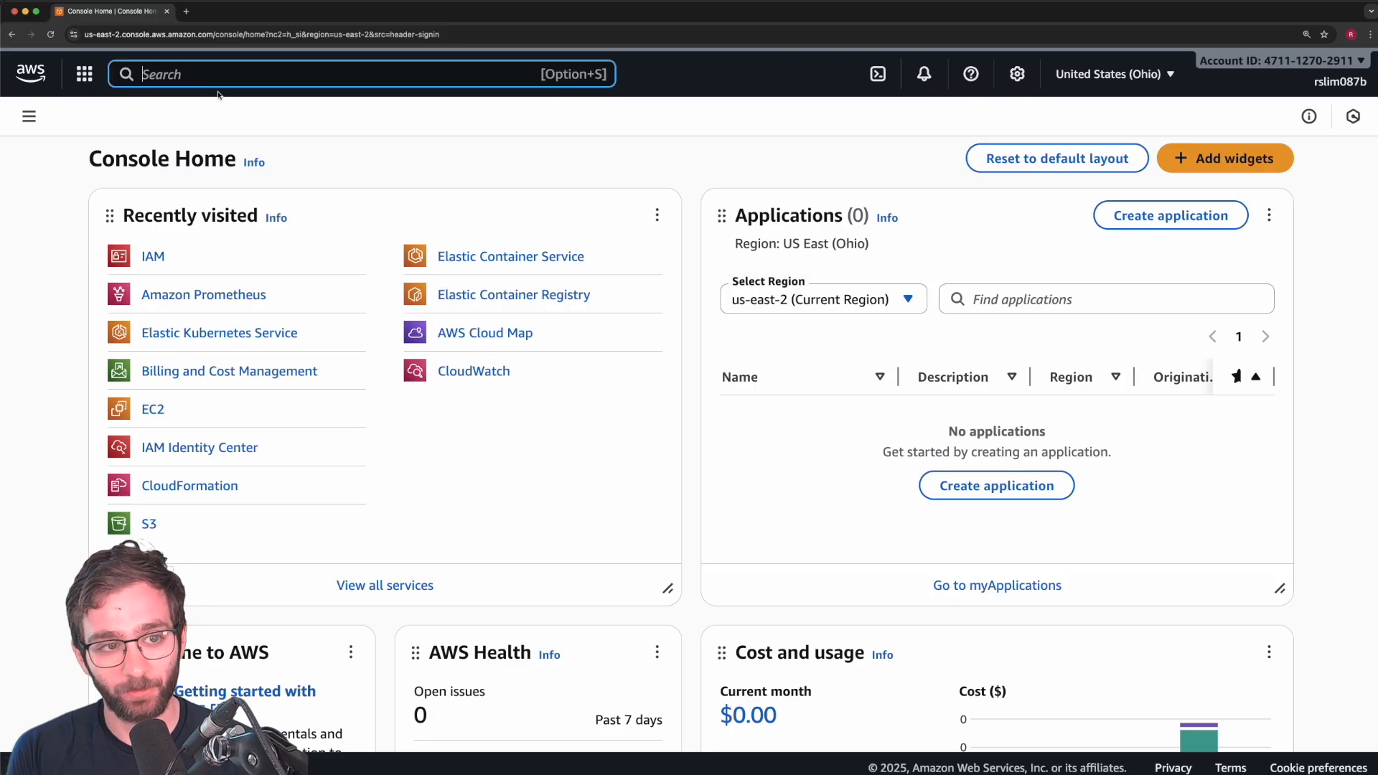
# Search for IAM and open the IAM service dashboard.
pyautogui.write('IAM')
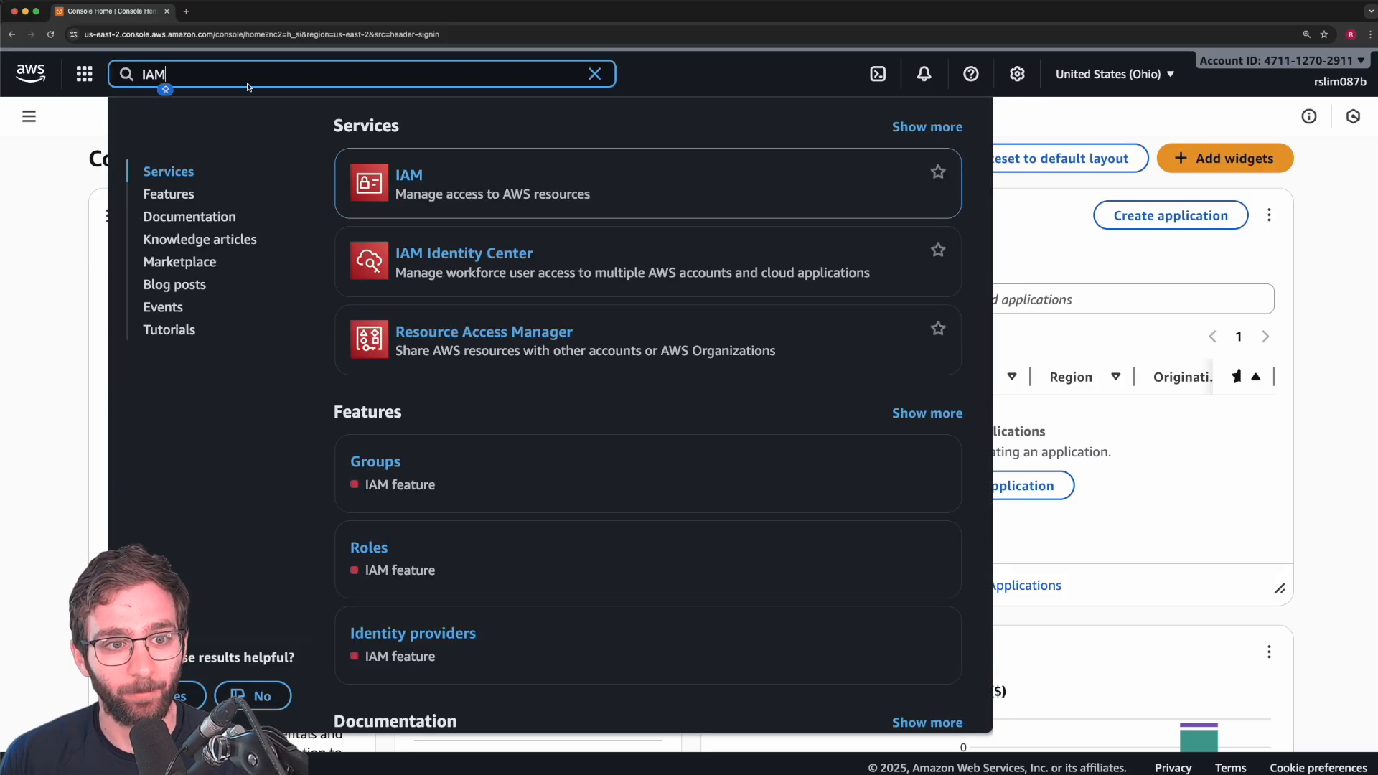
pyautogui.moveTo(410, 182)
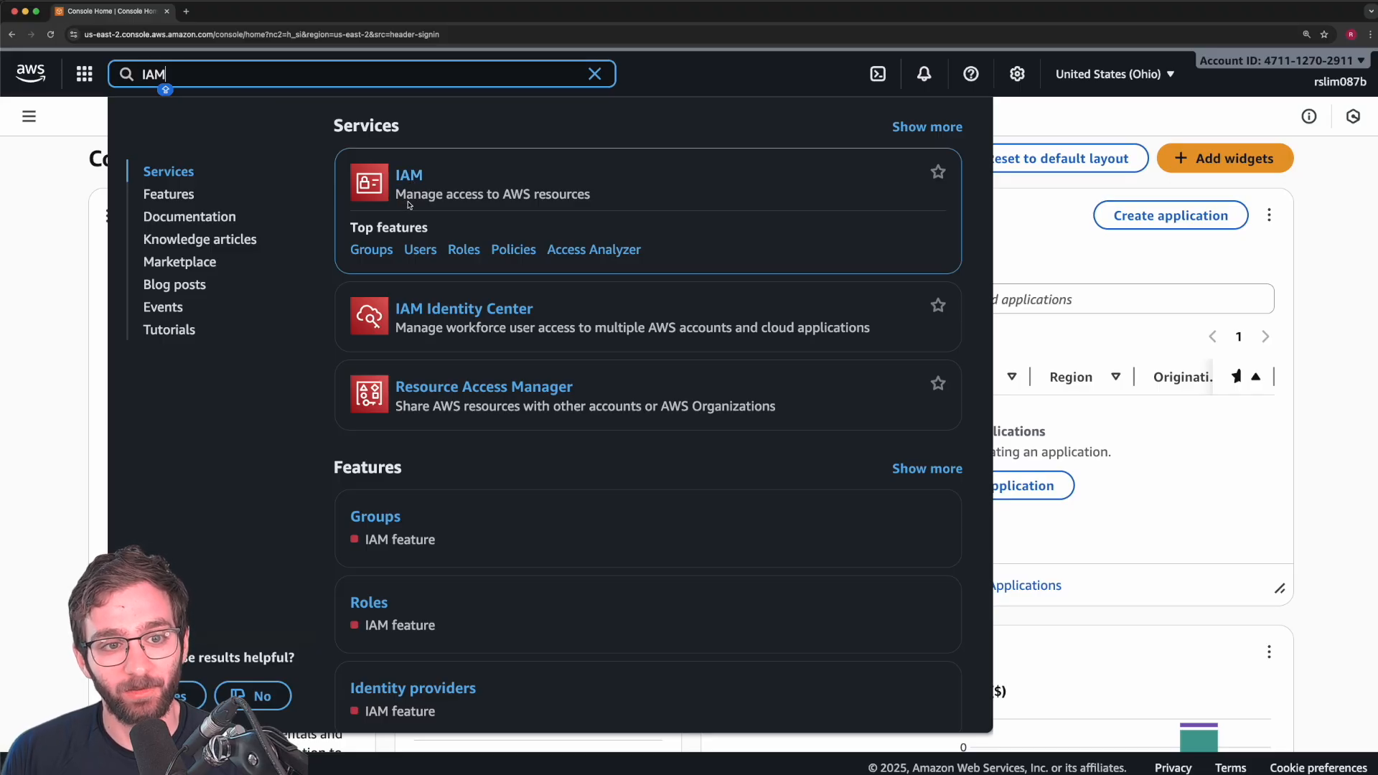
pyautogui.moveTo(548, 204)
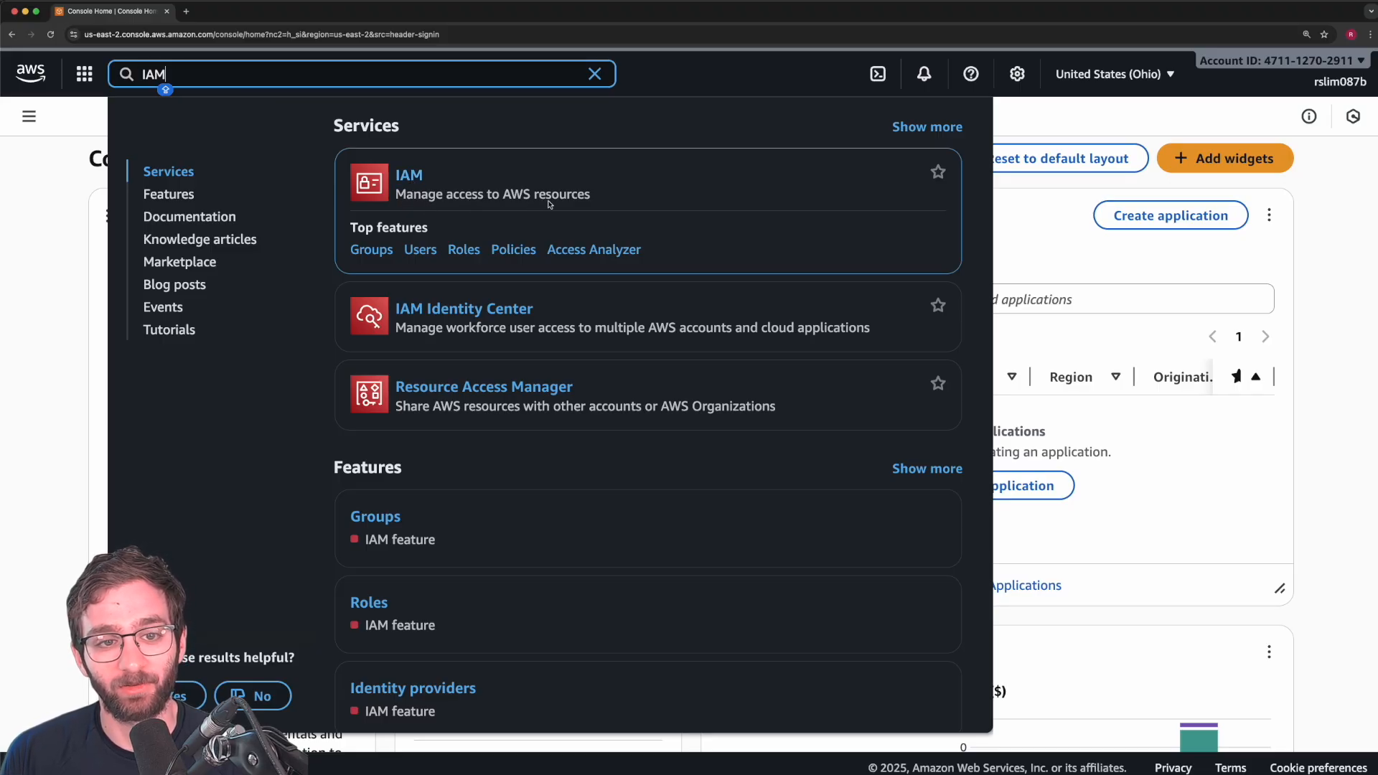
pyautogui.moveTo(577, 205)
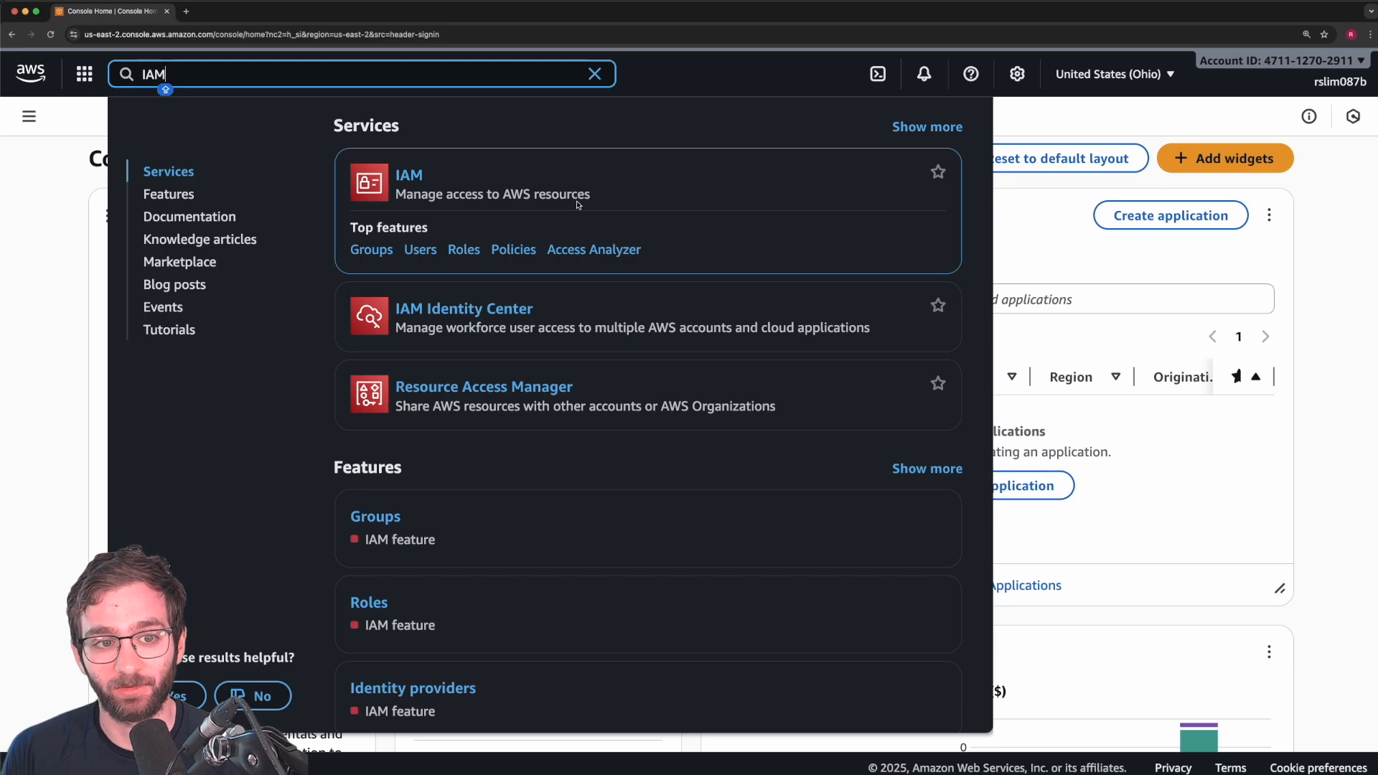
pyautogui.click(408, 175)
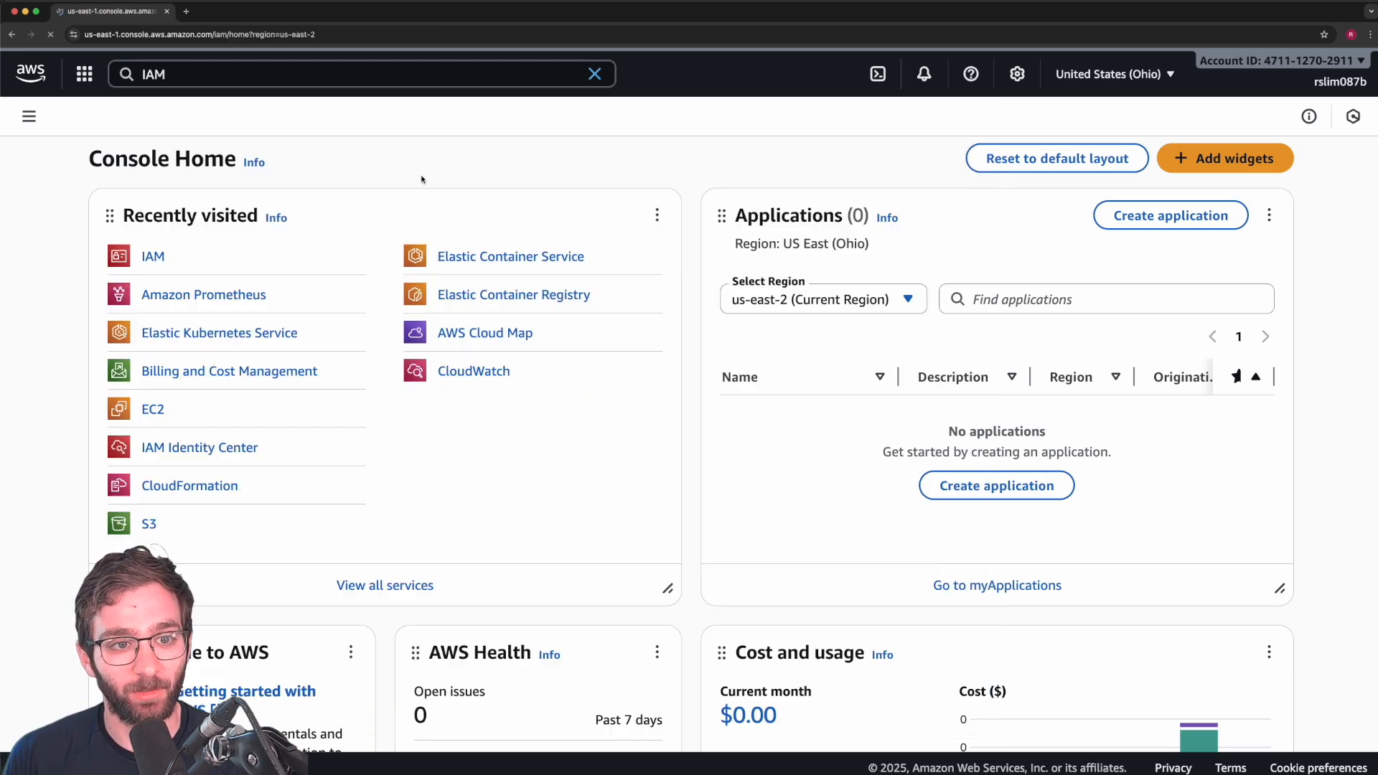
pyautogui.click(153, 255)
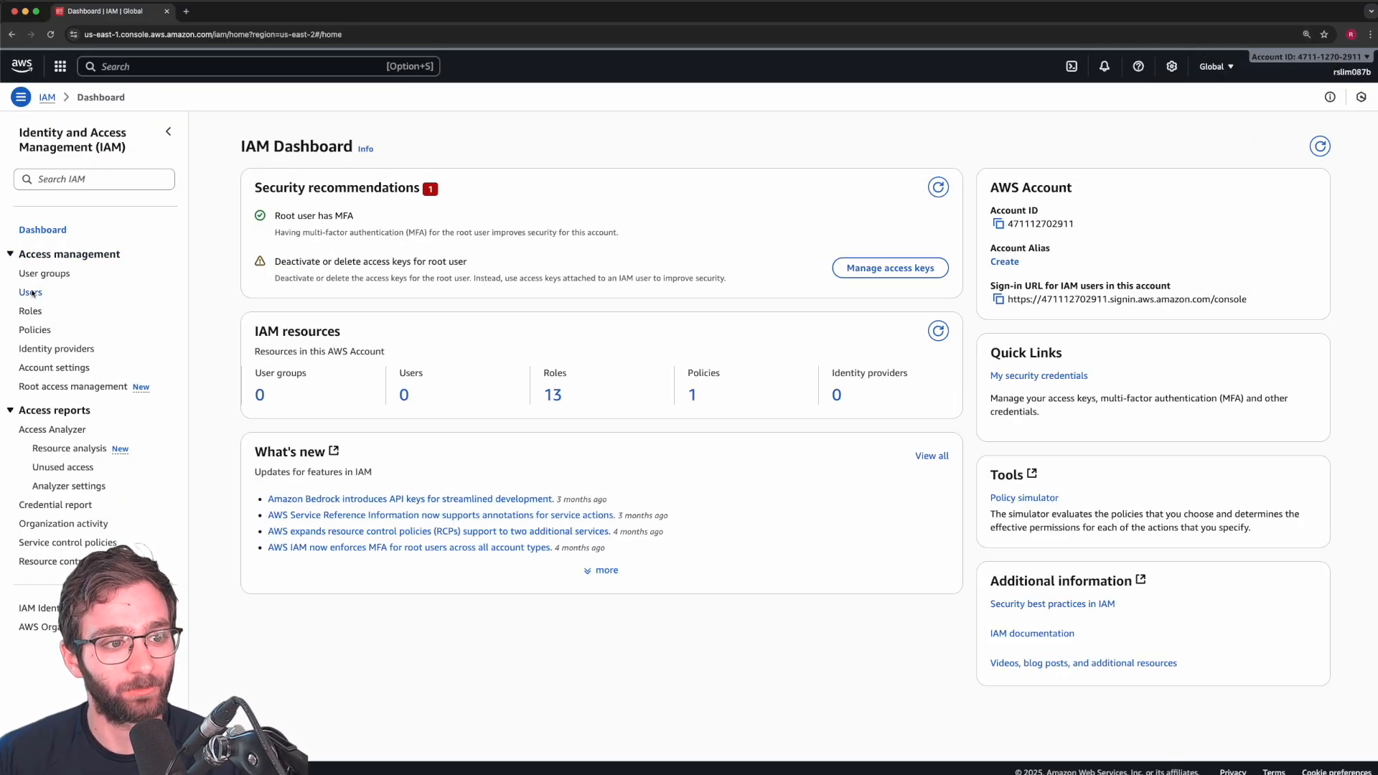
# Start a new IAM user from the Users list and name it admin-user.
pyautogui.click(30, 292)
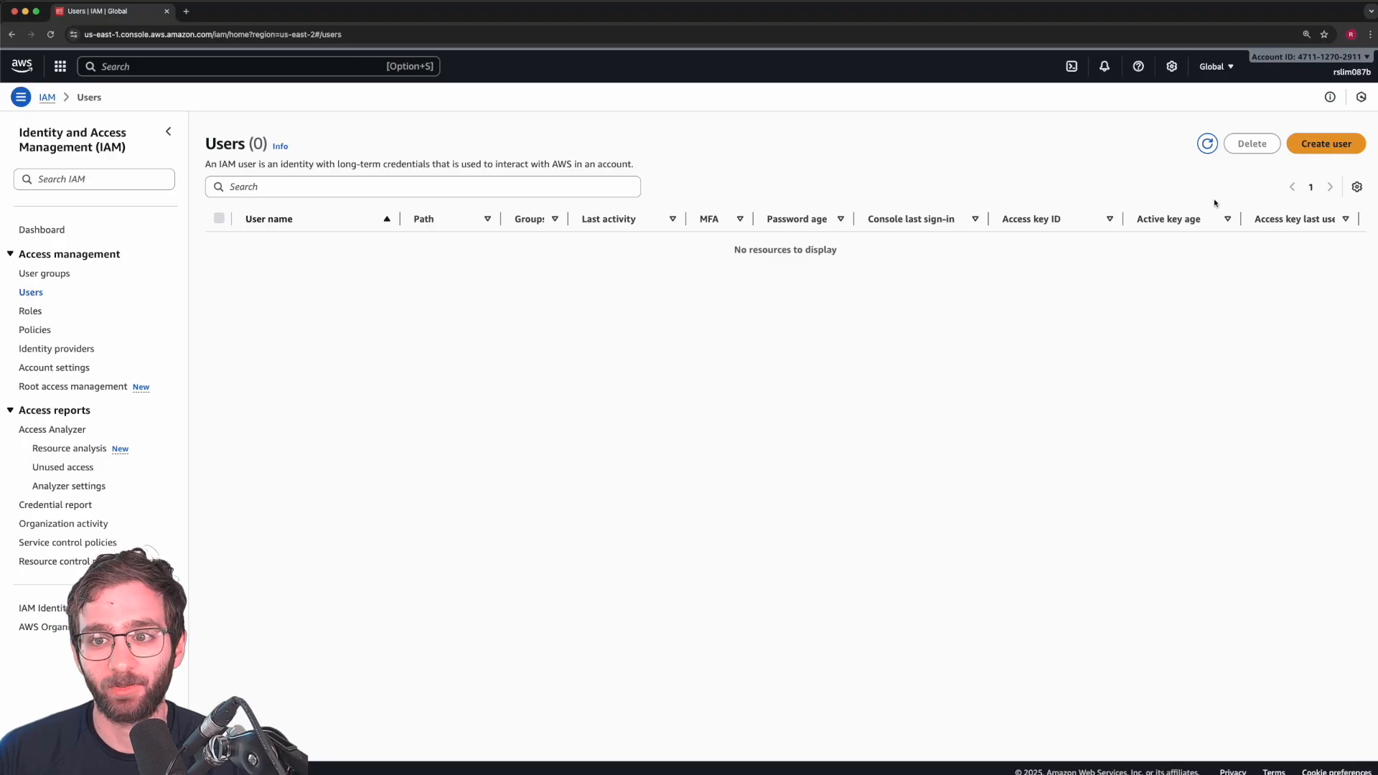
pyautogui.click(1326, 143)
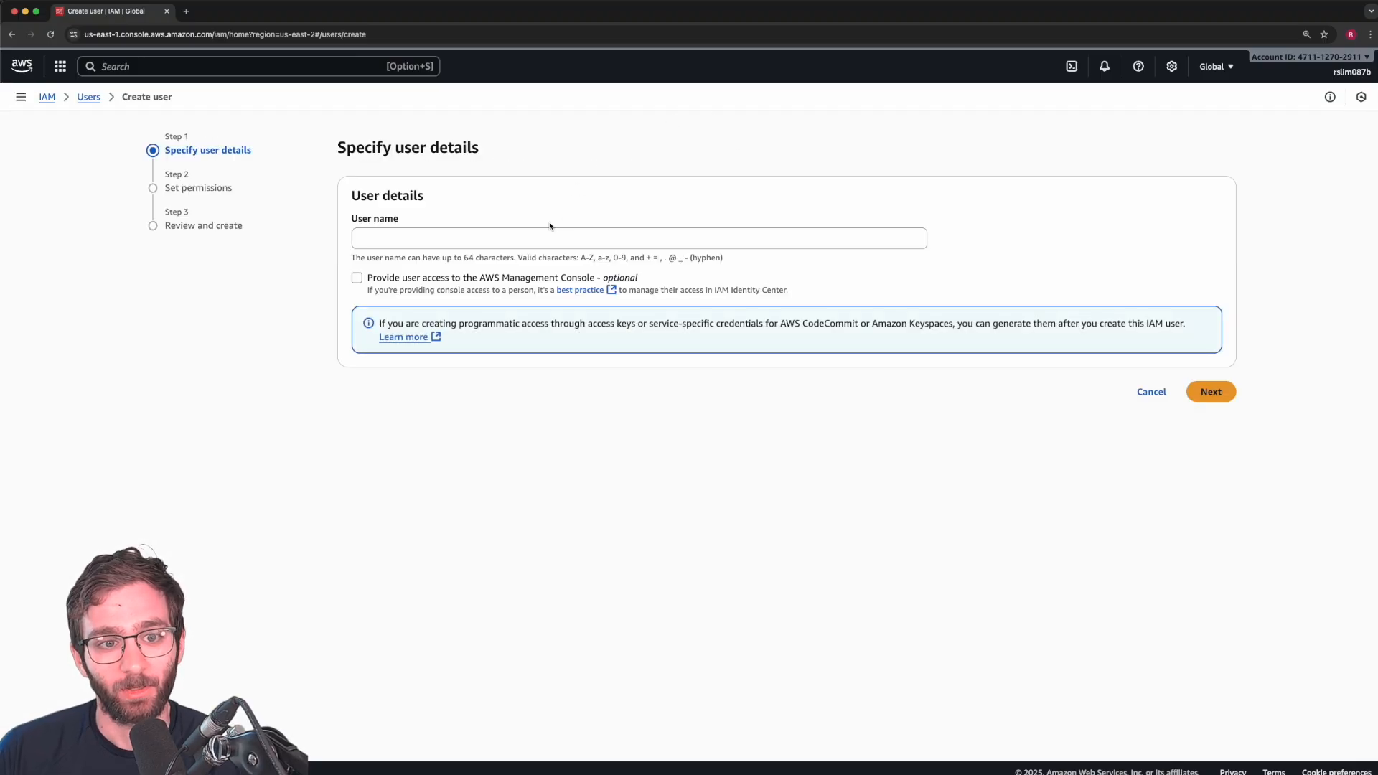
pyautogui.write('admin-user')
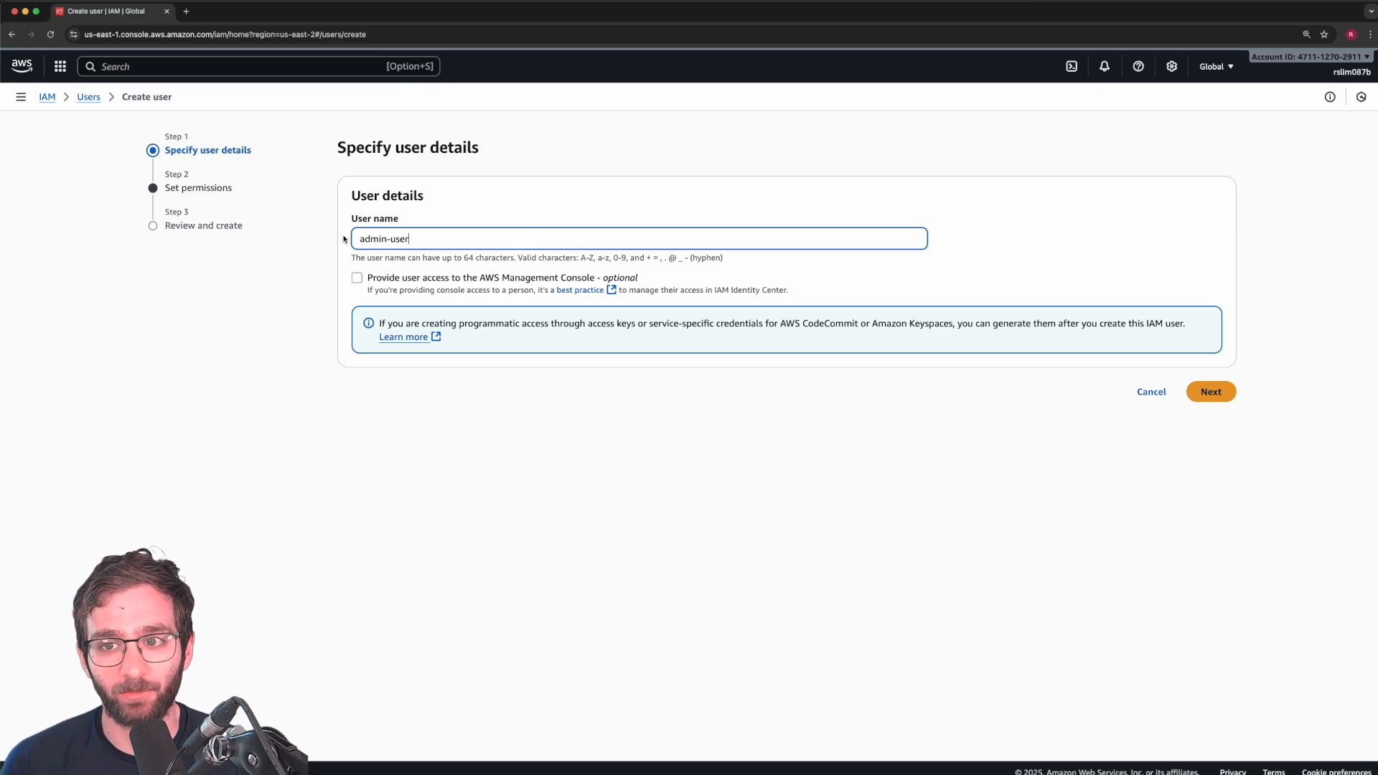
pyautogui.moveTo(600, 172)
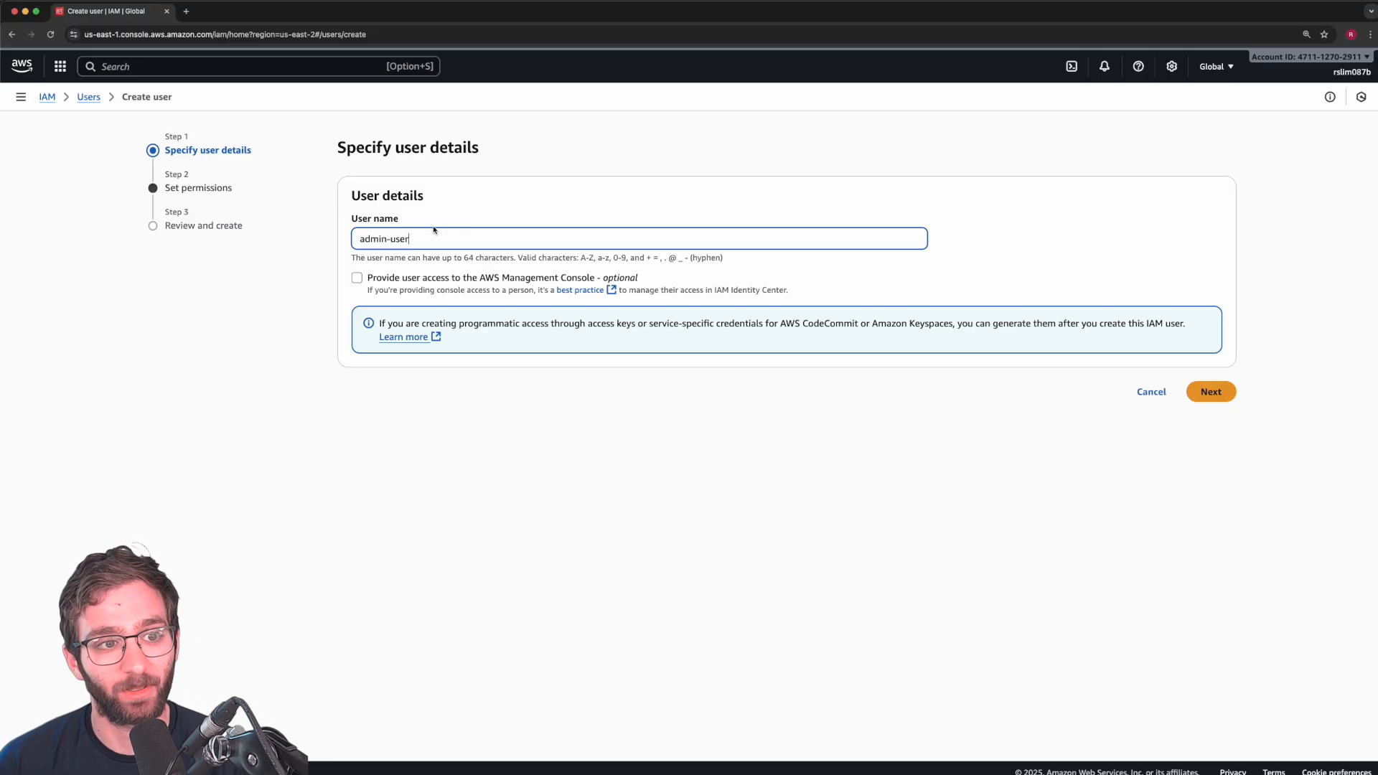
pyautogui.moveTo(651, 207)
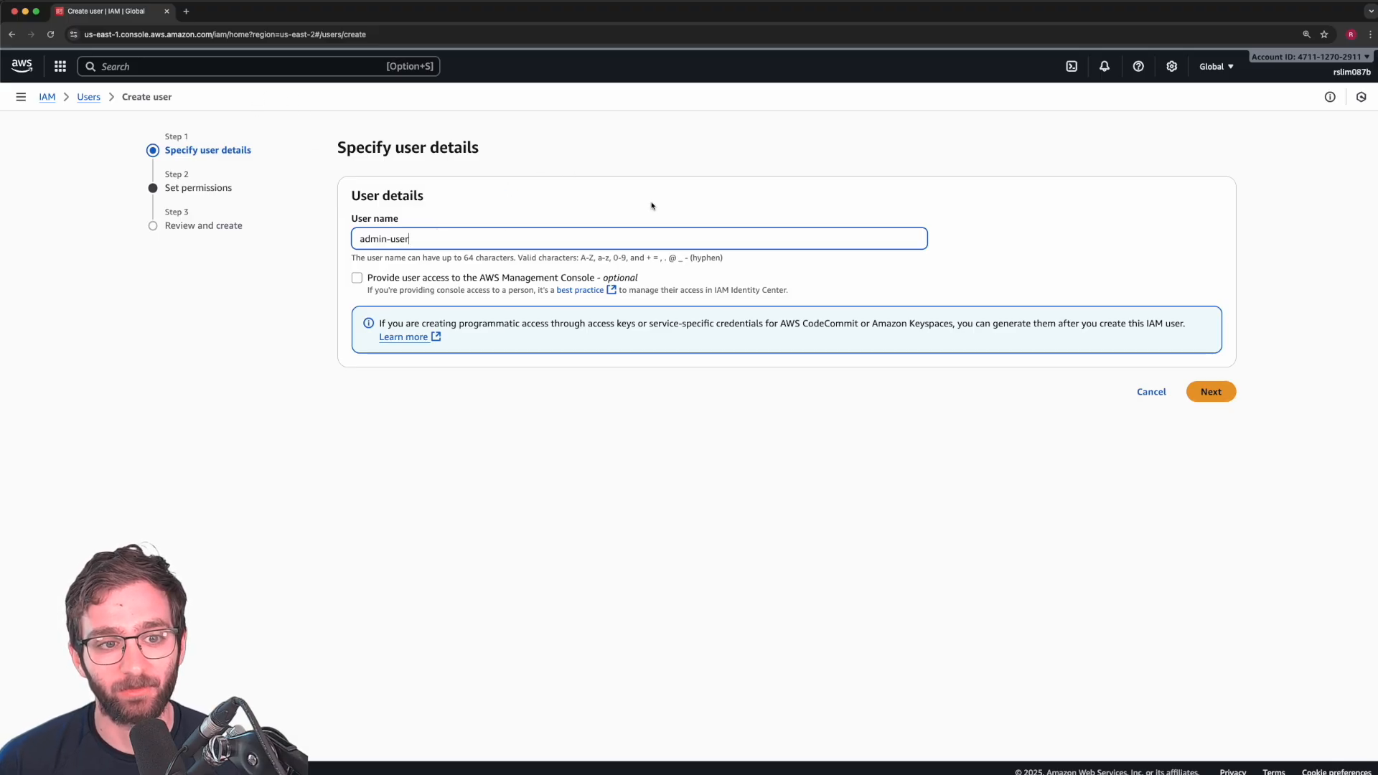
pyautogui.doubleClick(383, 238)
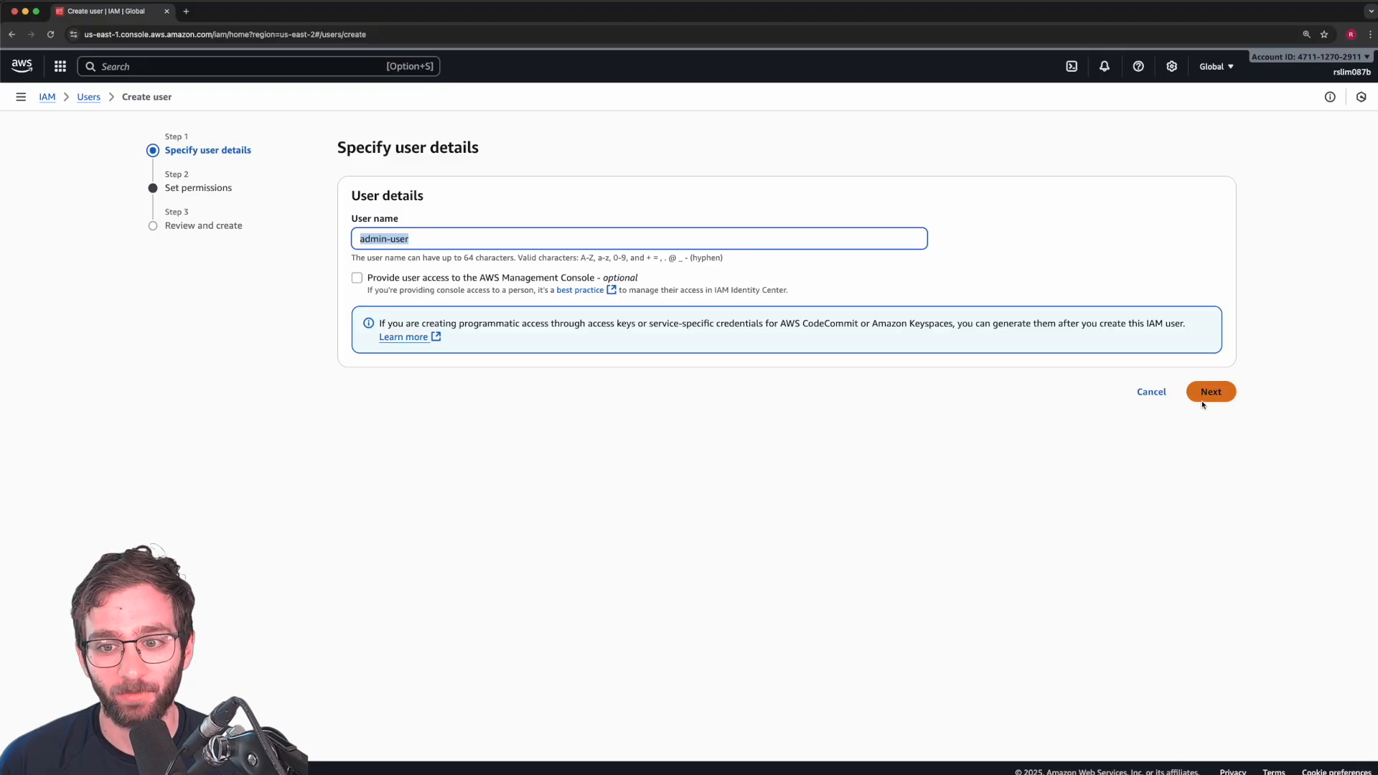
# Continue to permissions and choose to attach policies directly to the user.
pyautogui.click(1210, 390)
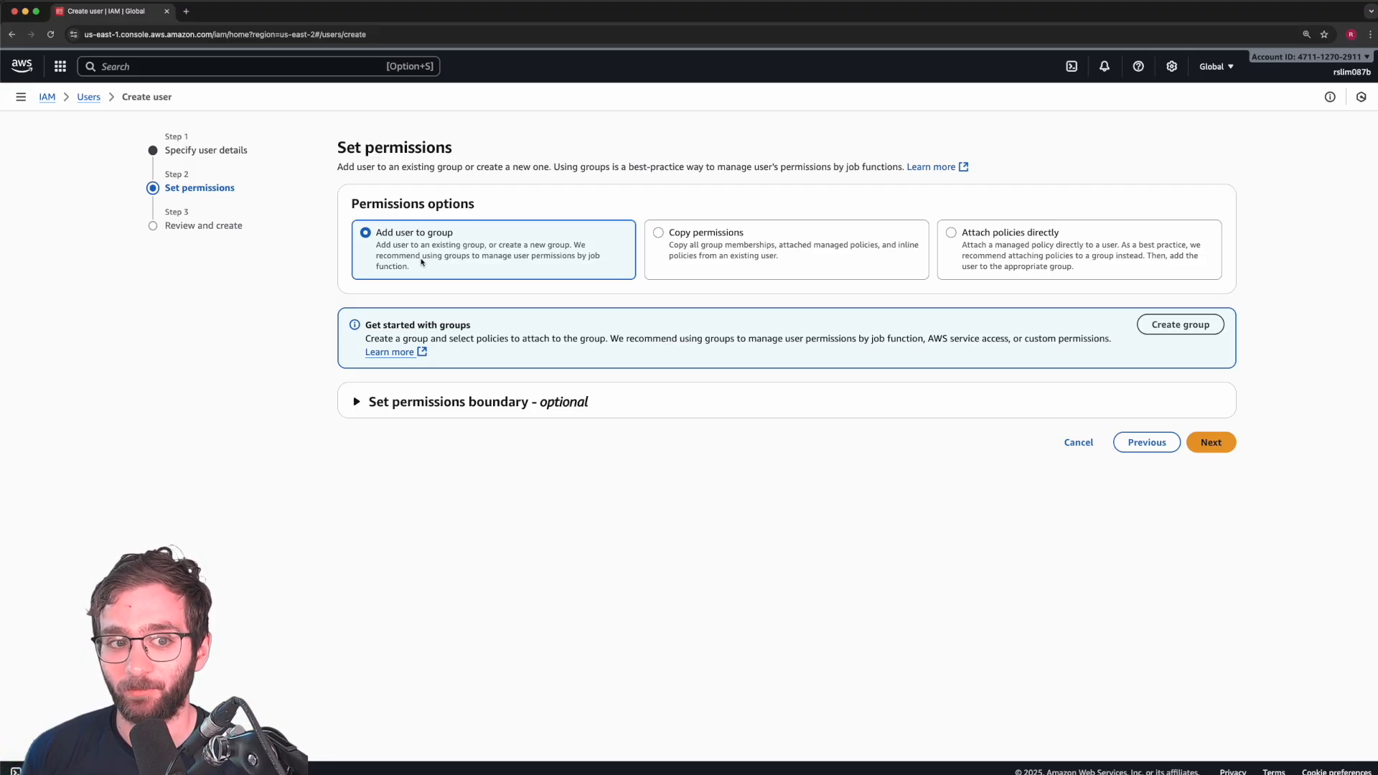
pyautogui.moveTo(965, 270)
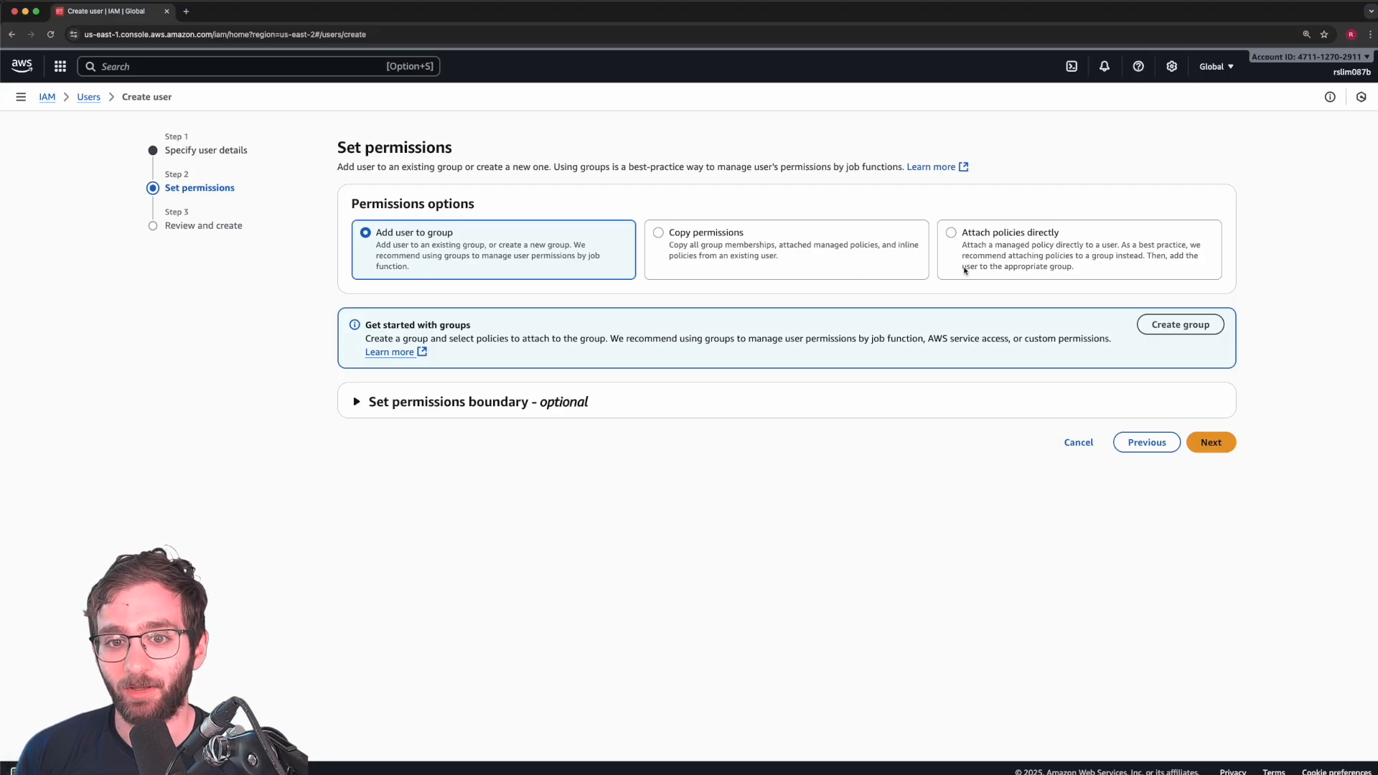
pyautogui.click(952, 233)
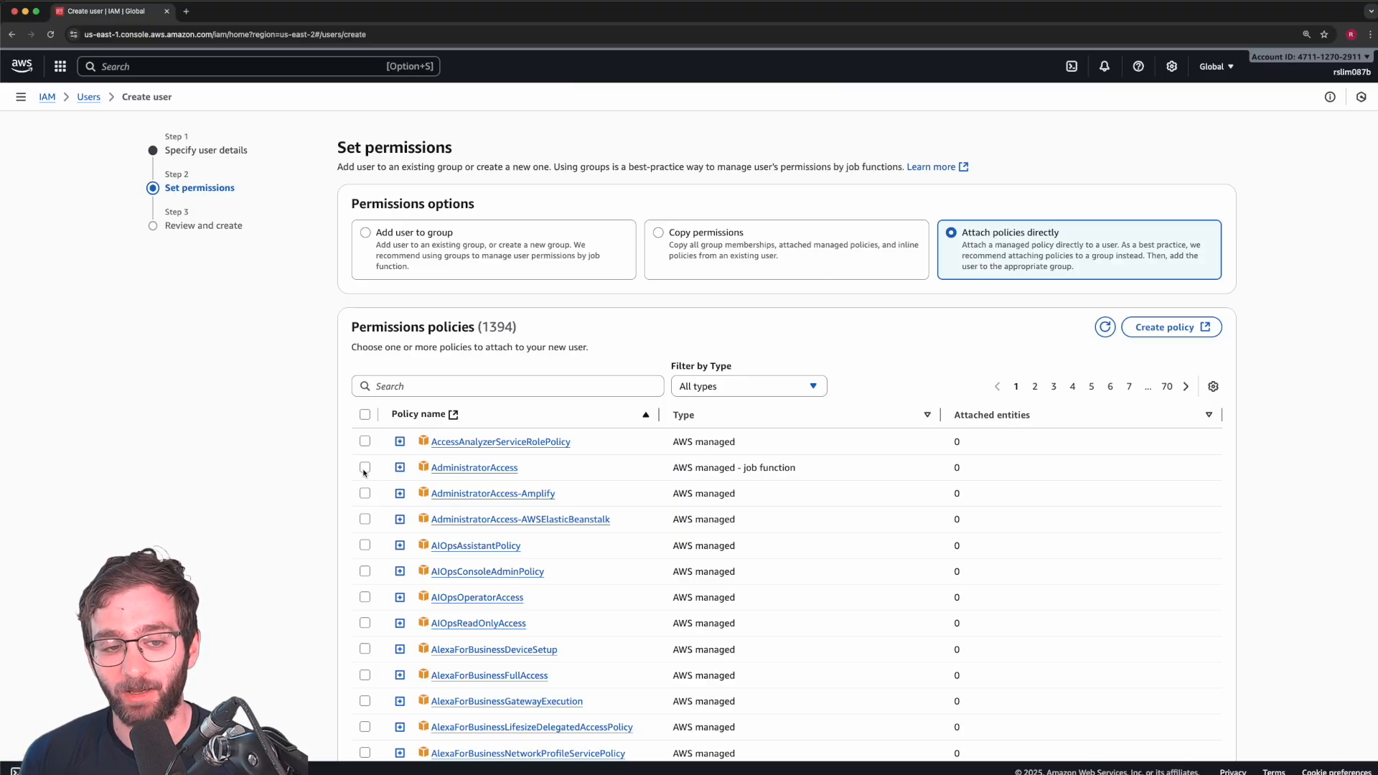
pyautogui.click(364, 232)
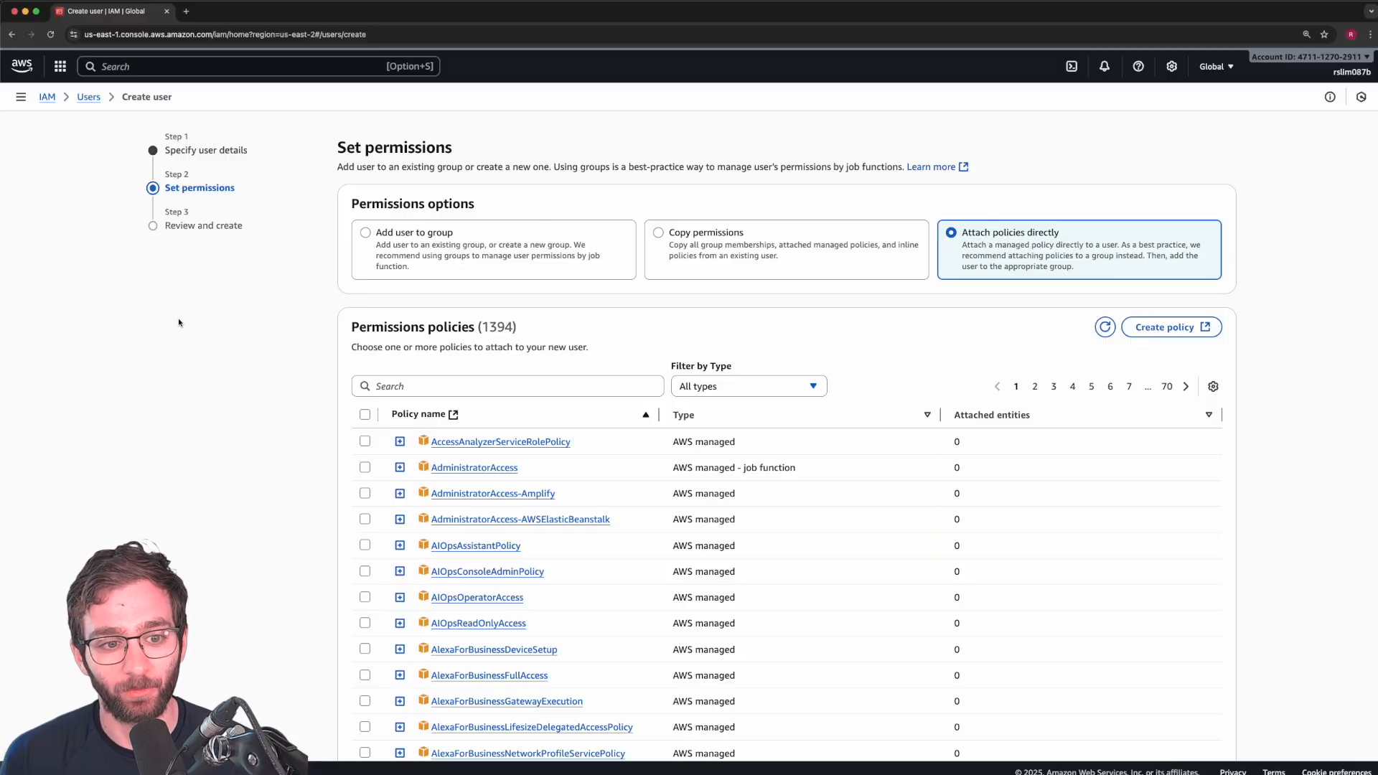
# Select the AdministratorAccess policy for the new user.
pyautogui.click(365, 468)
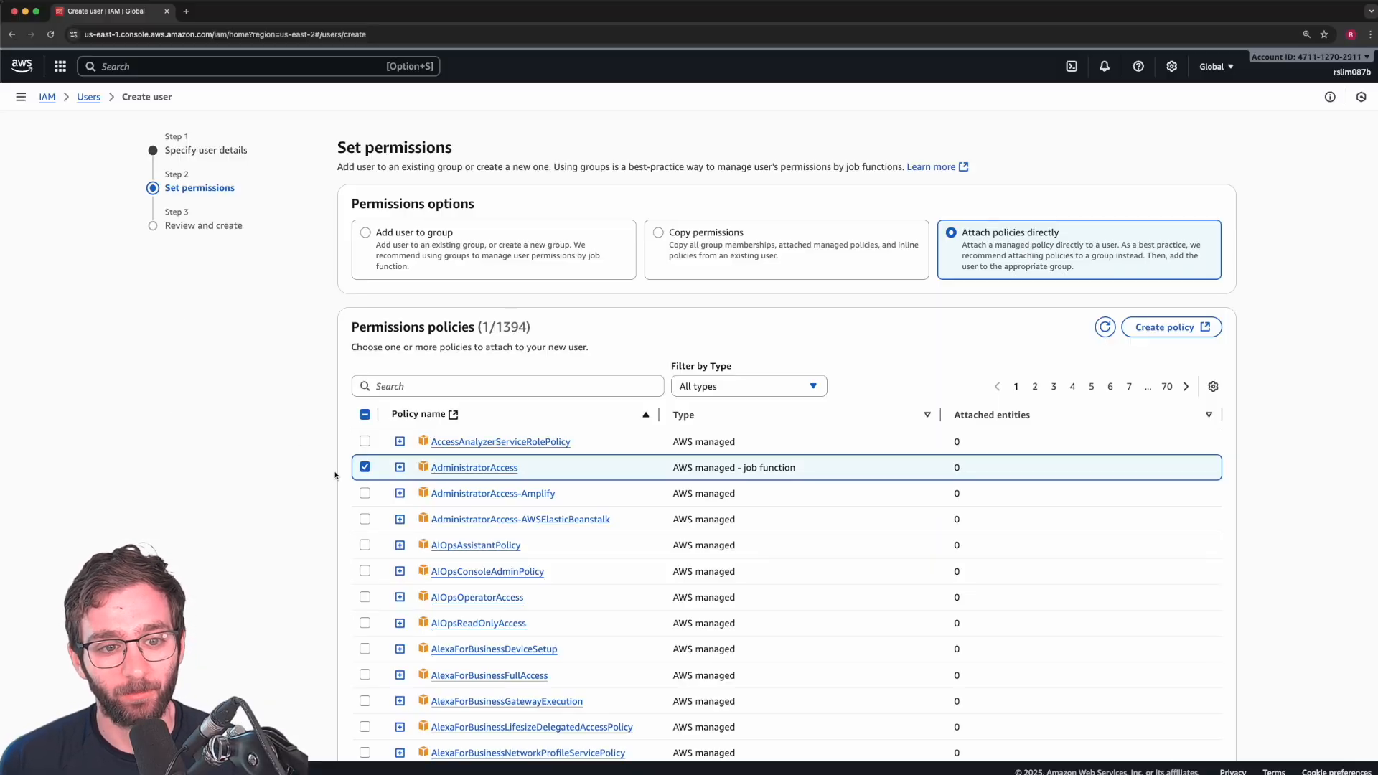
pyautogui.scroll(-3)
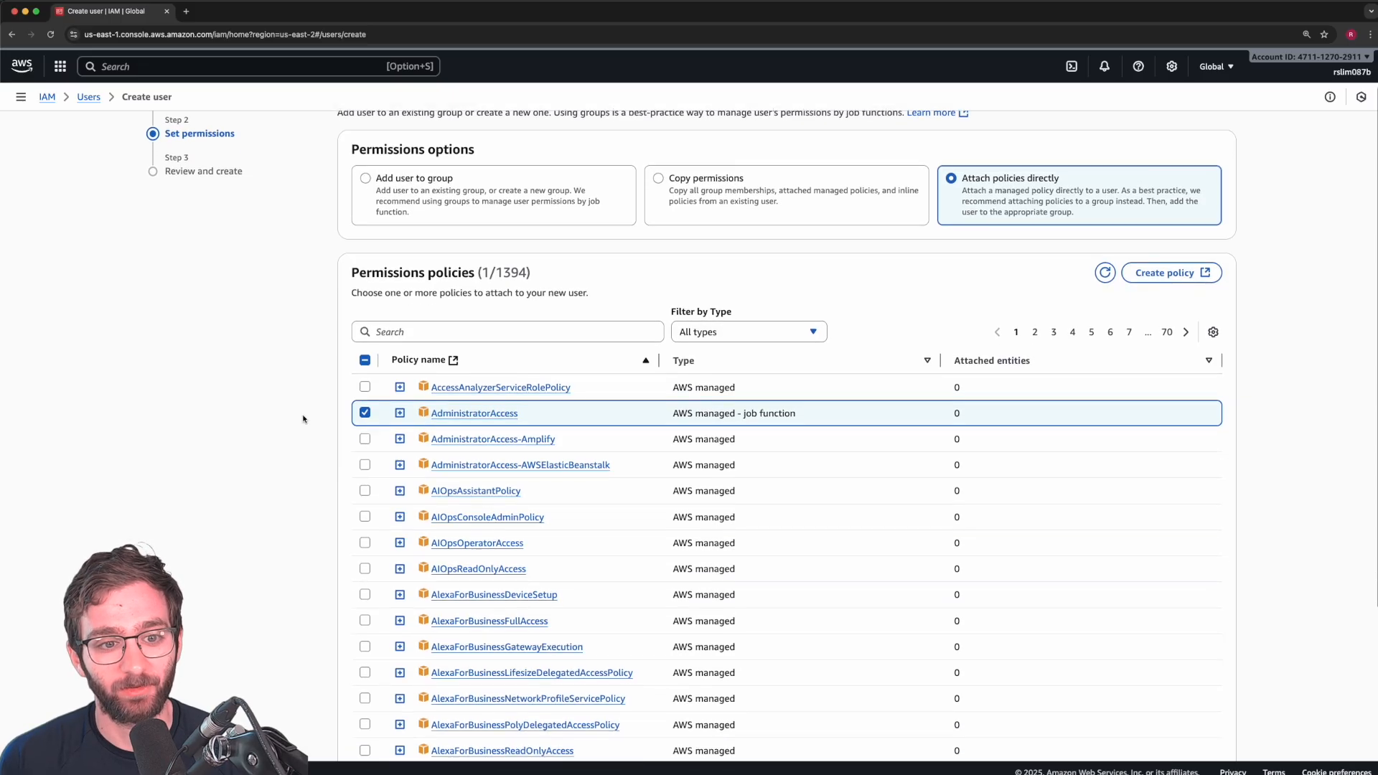
pyautogui.scroll(-3)
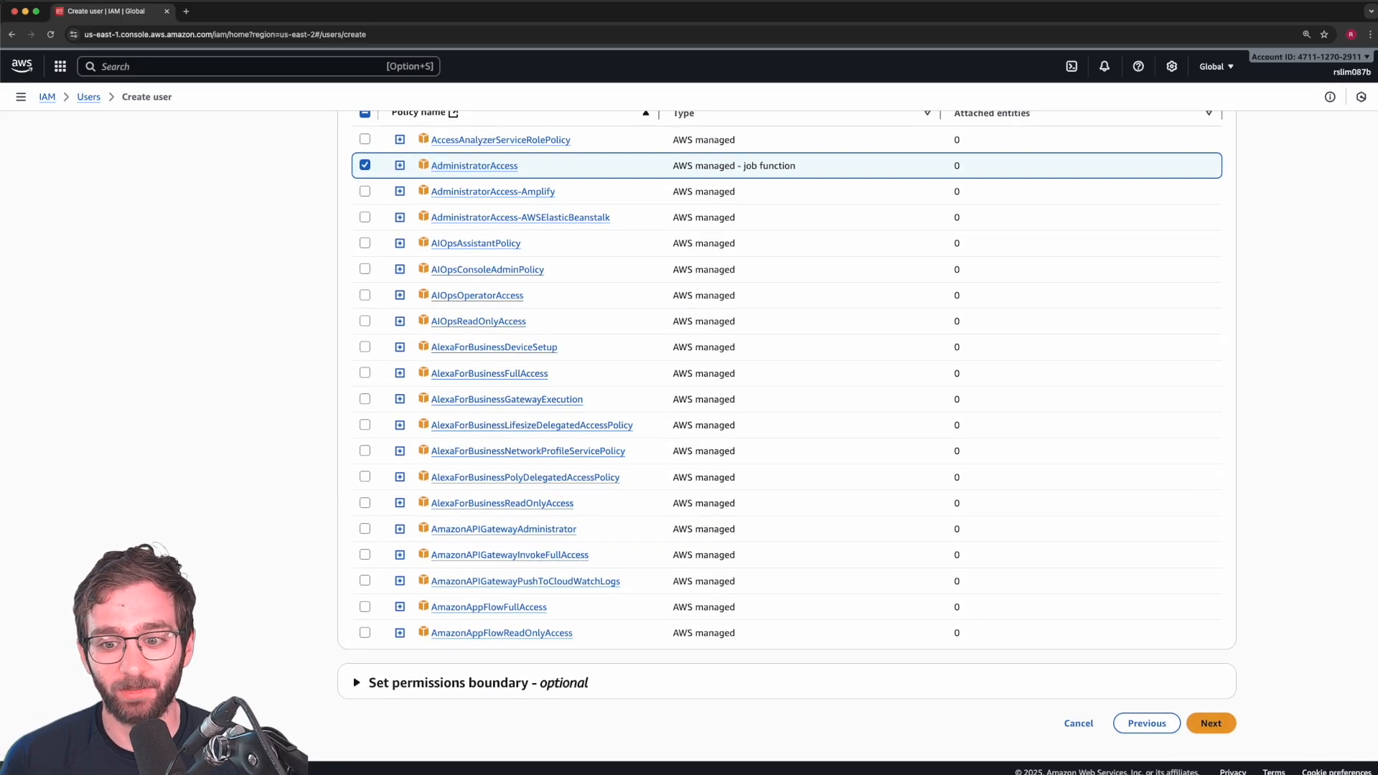
# Review and create the admin-user IAM user with AdministratorAccess.
pyautogui.click(1212, 722)
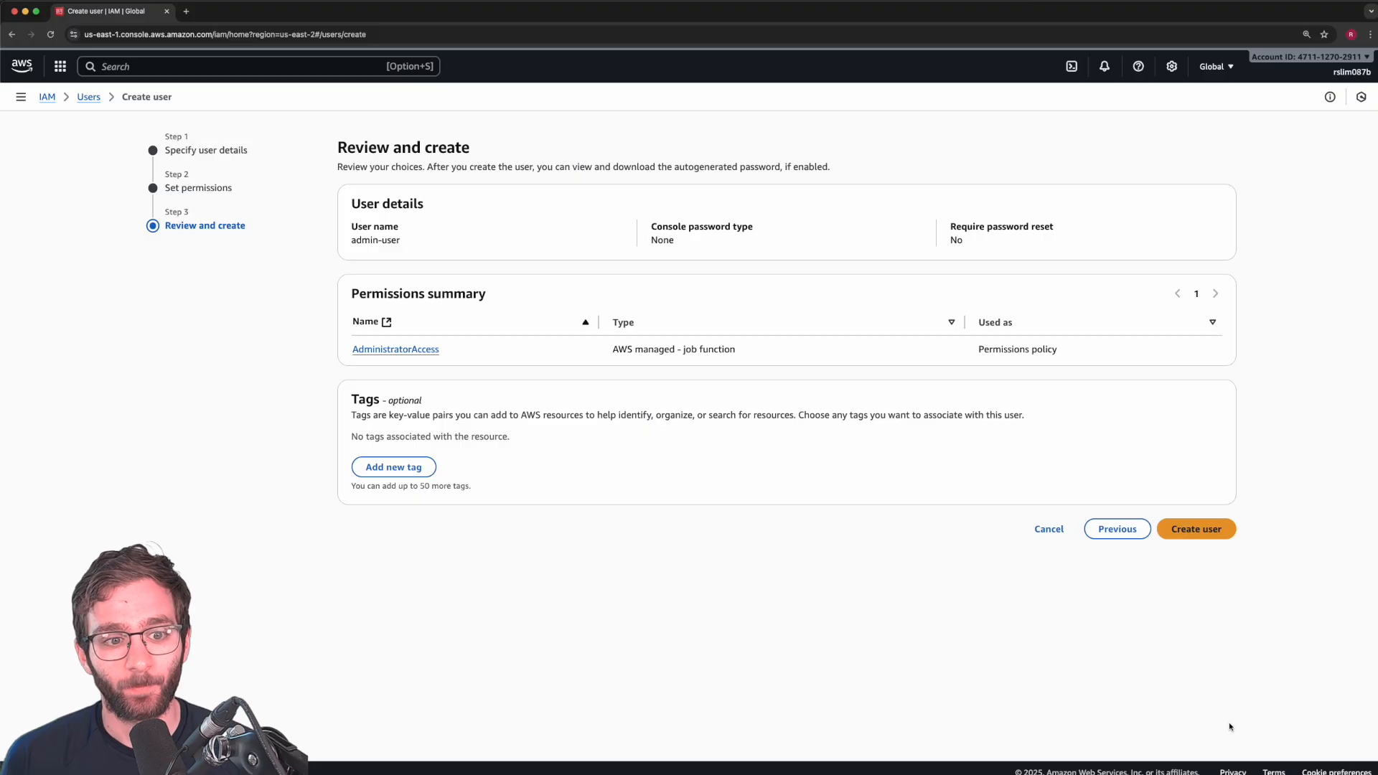
pyautogui.moveTo(1260, 670)
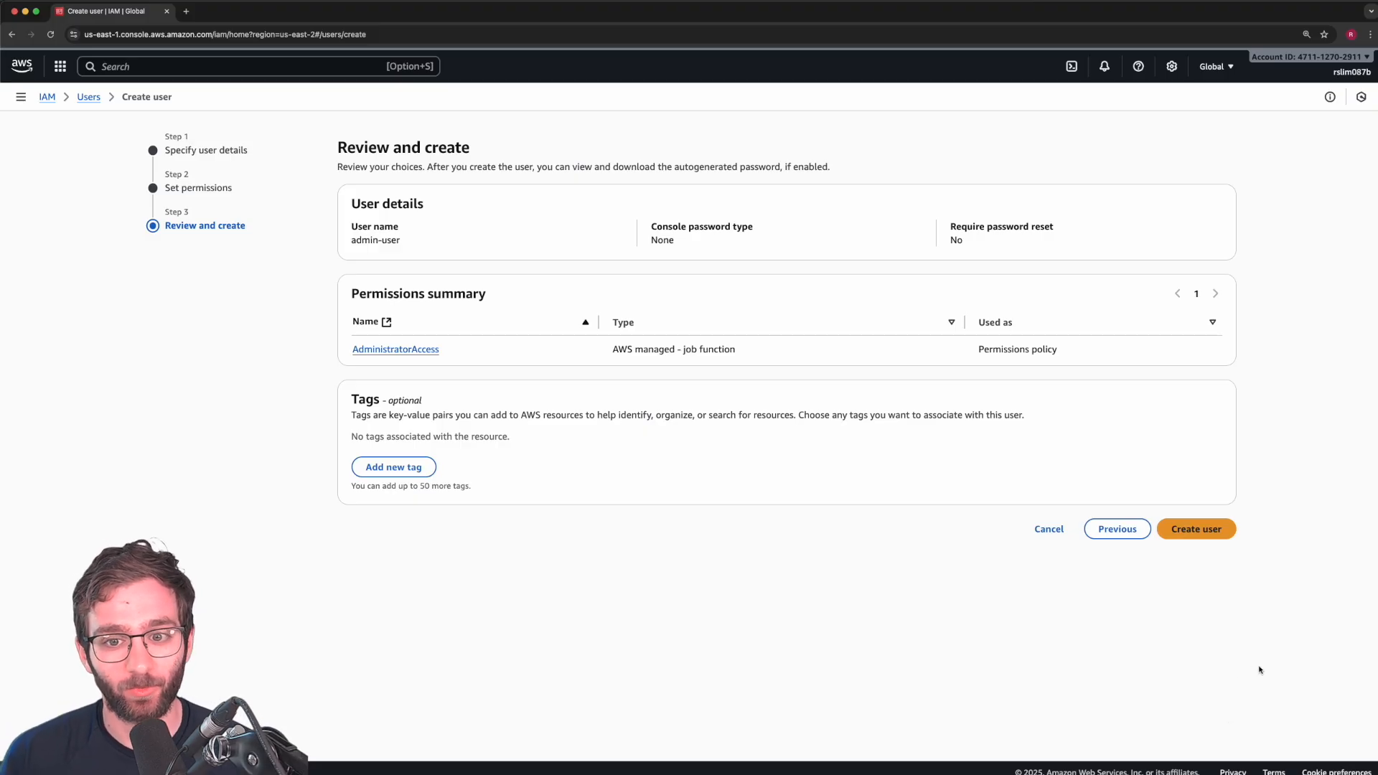
pyautogui.click(1197, 528)
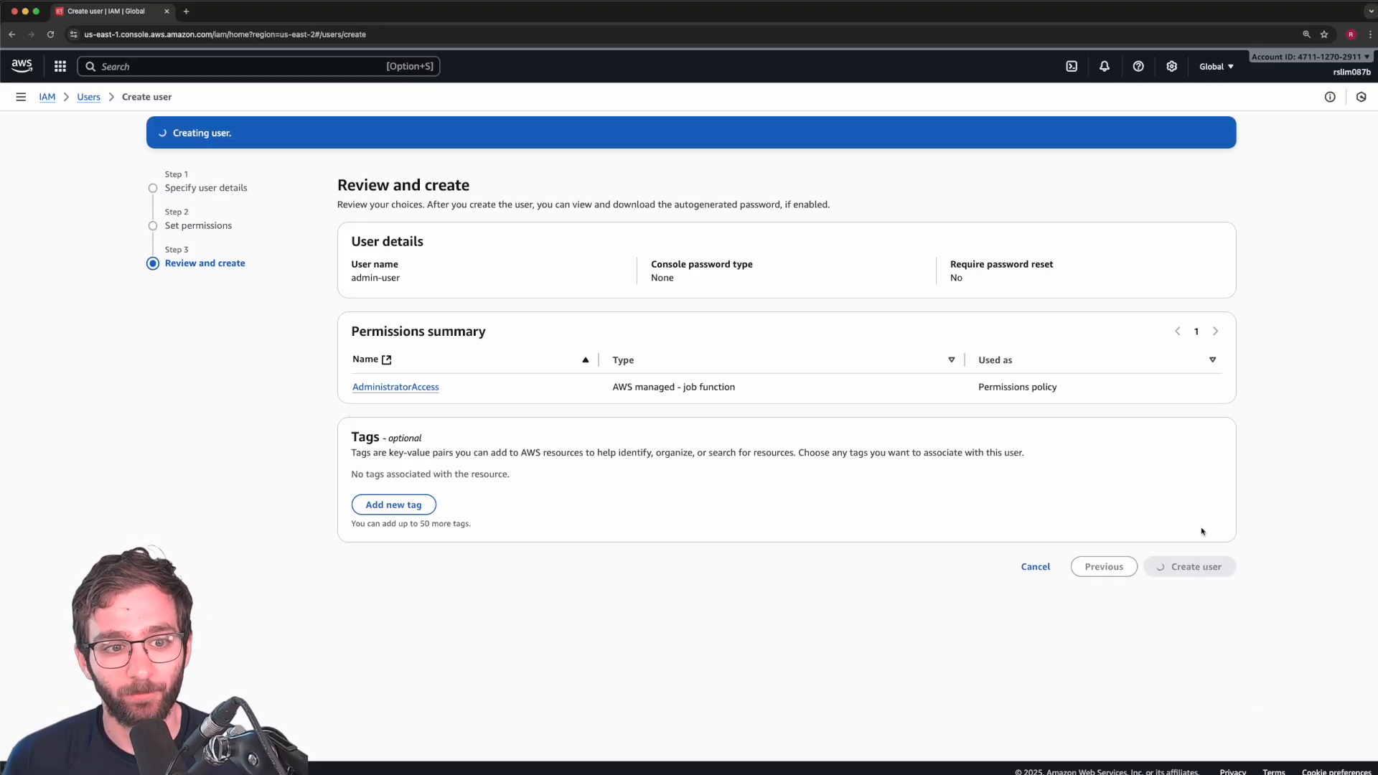
pyautogui.click(1189, 567)
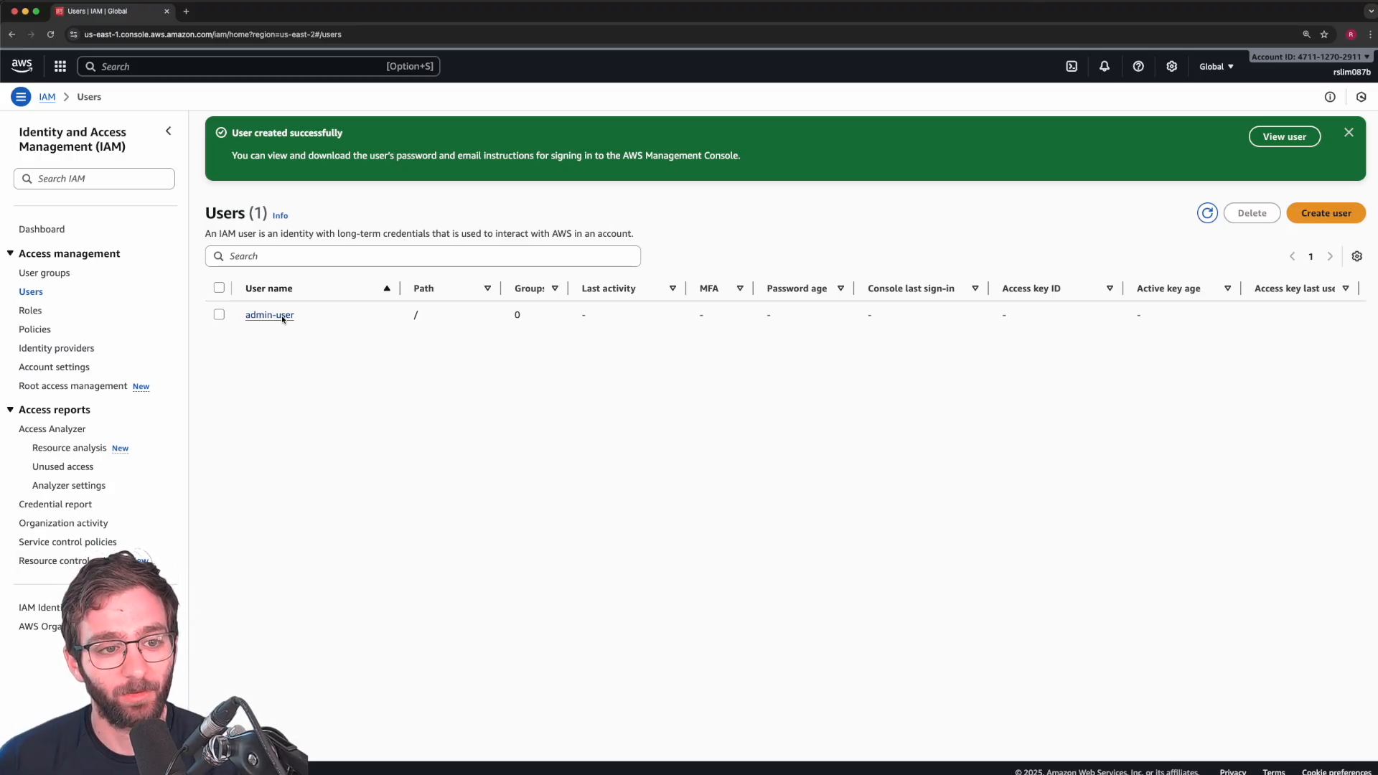
# Open admin-user's Security credentials and start enabling console access.
pyautogui.click(270, 314)
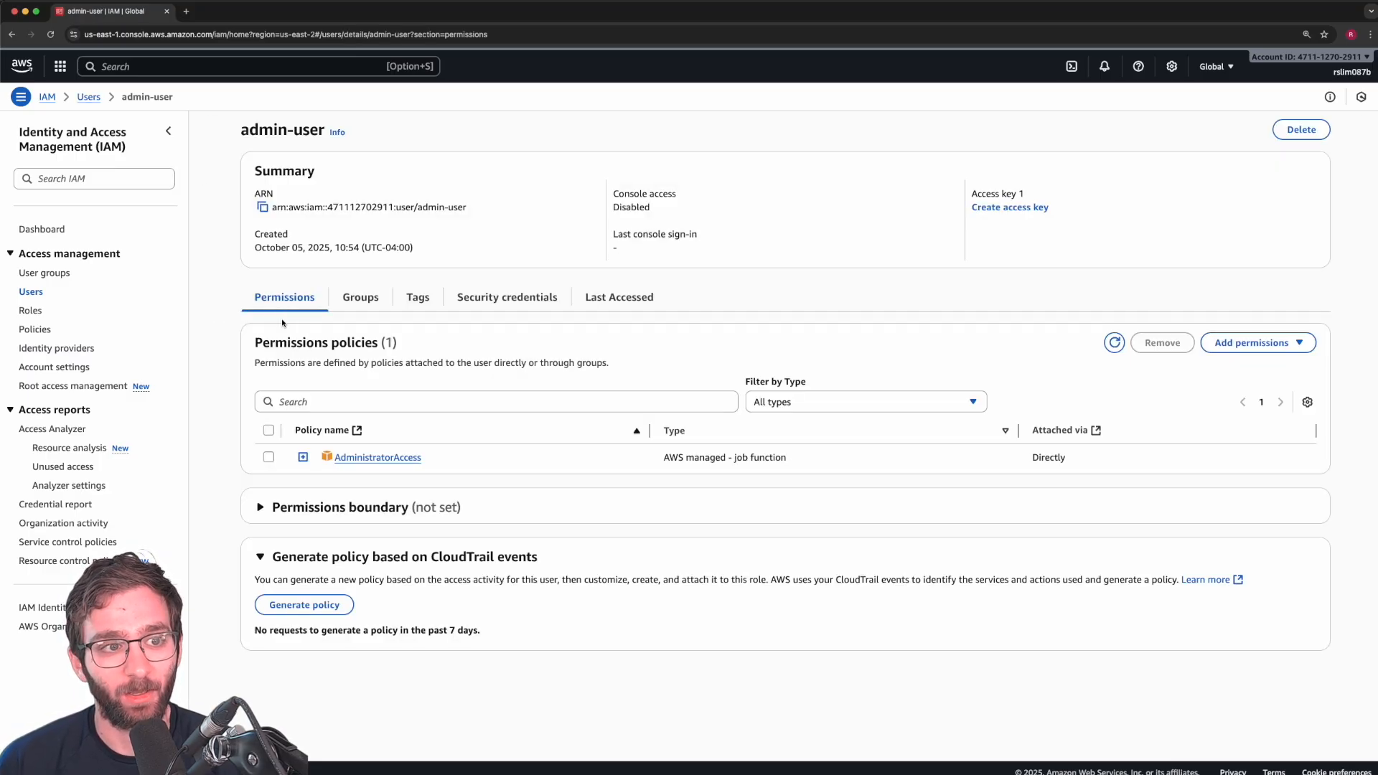
pyautogui.moveTo(743, 66)
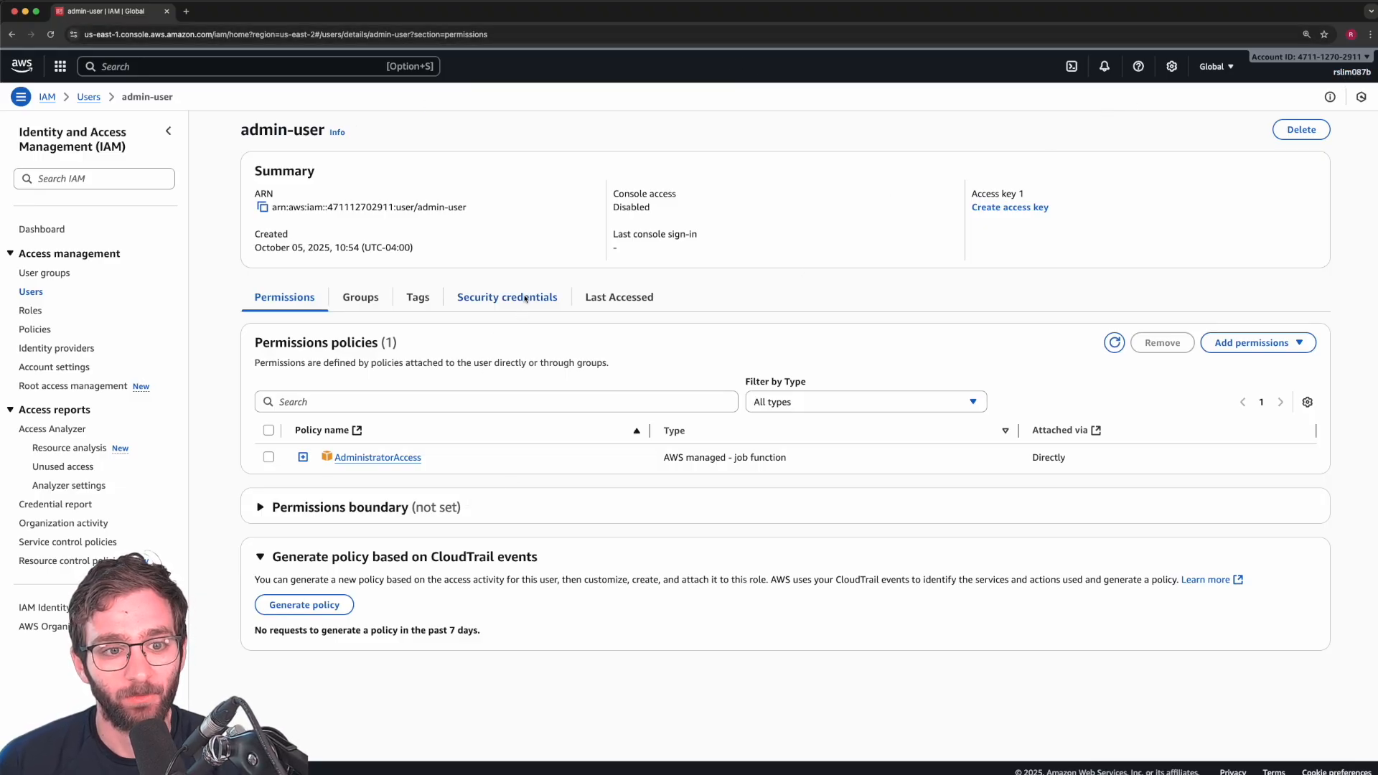
pyautogui.click(507, 297)
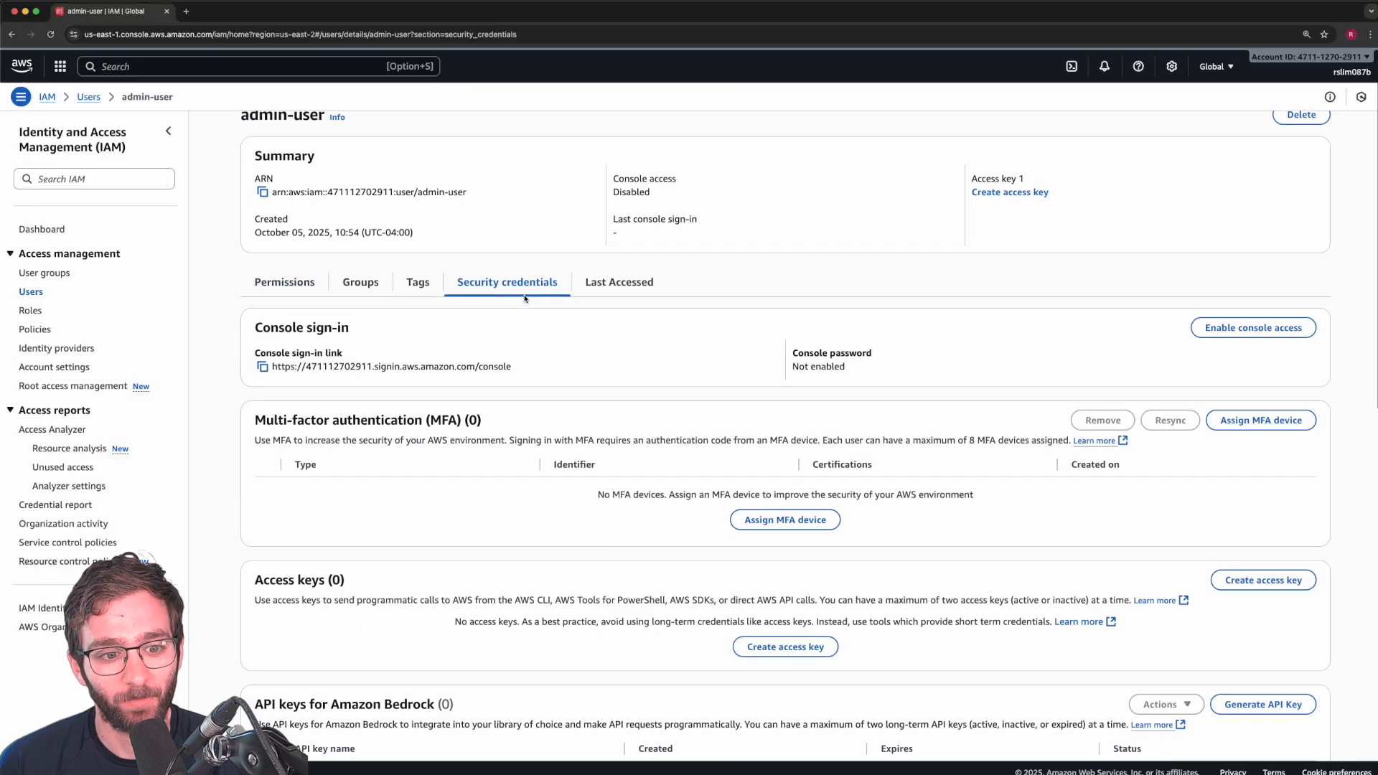
pyautogui.click(1252, 341)
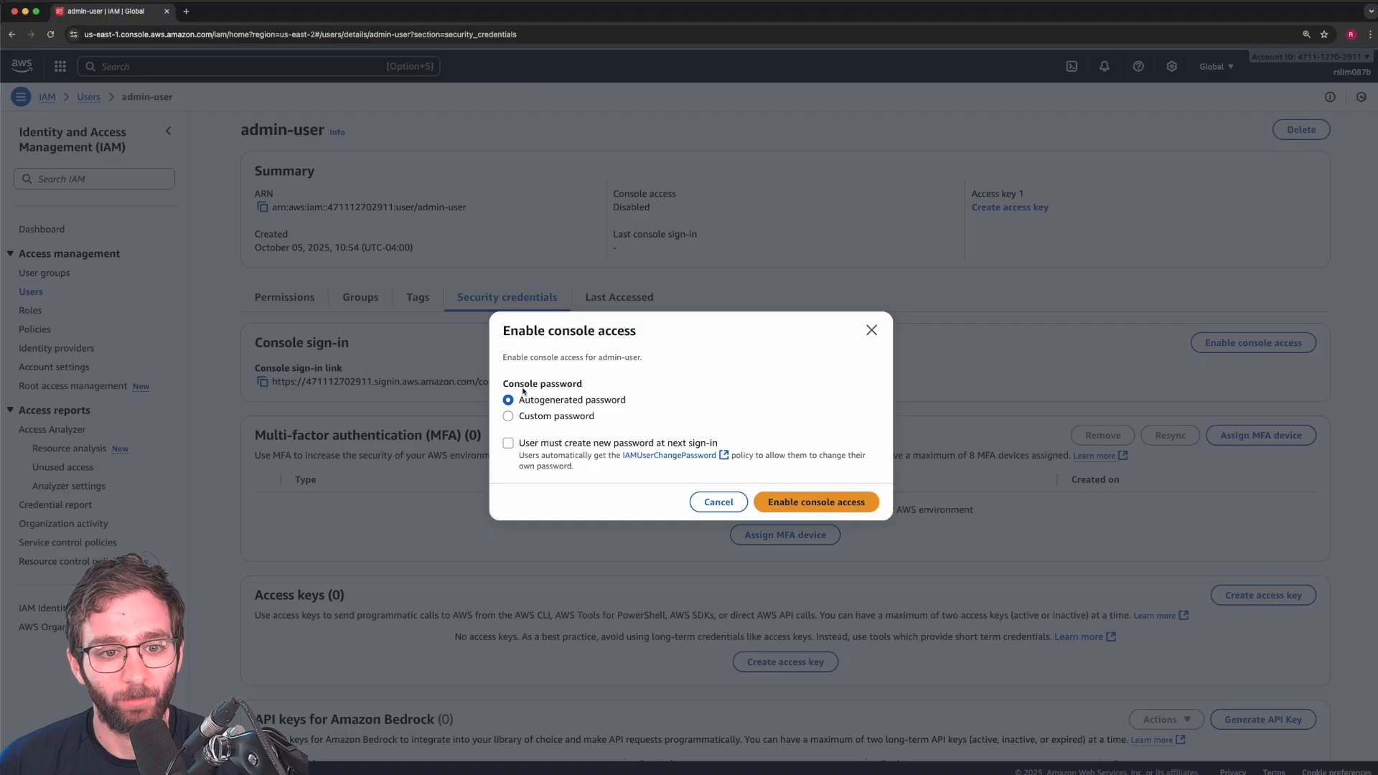
# Enable console access for admin-user with a custom password and dismiss the confirmation.
pyautogui.click(508, 365)
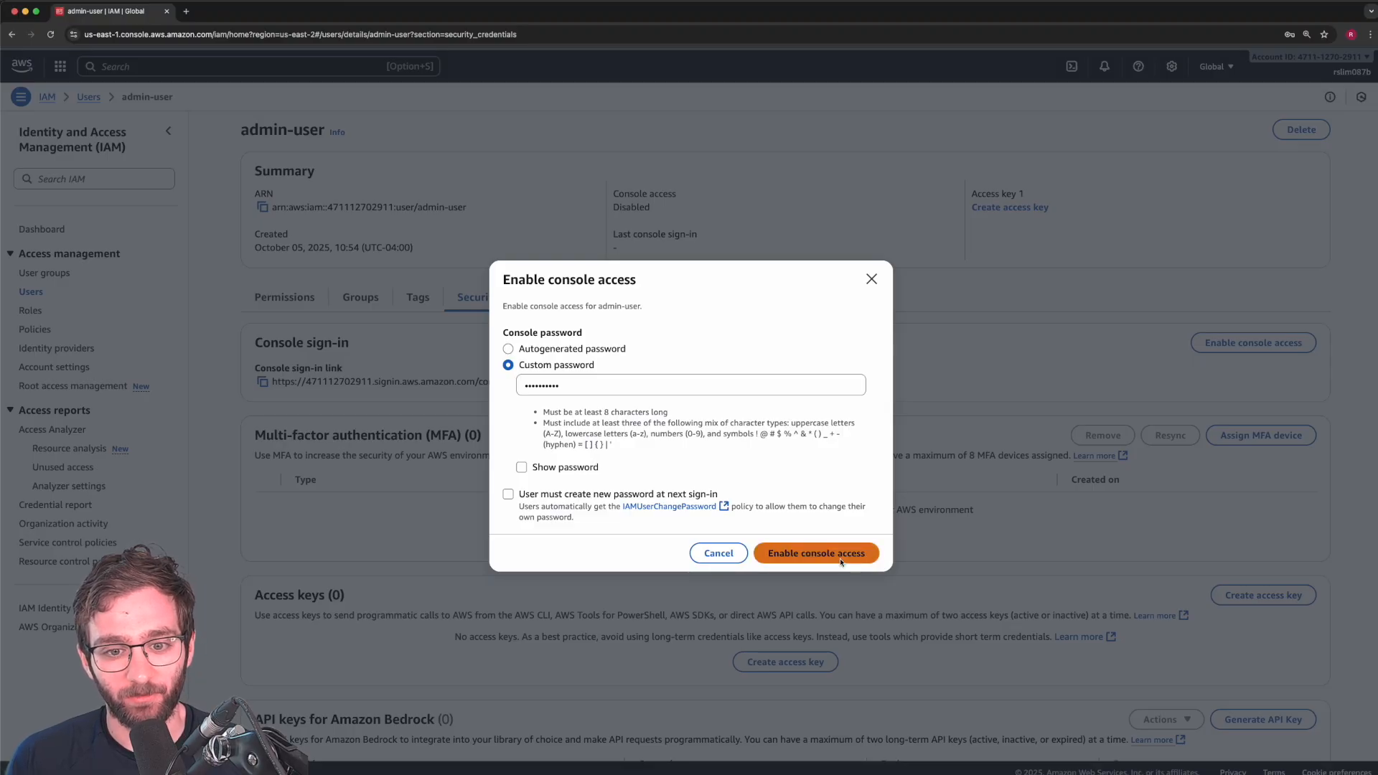
pyautogui.click(815, 553)
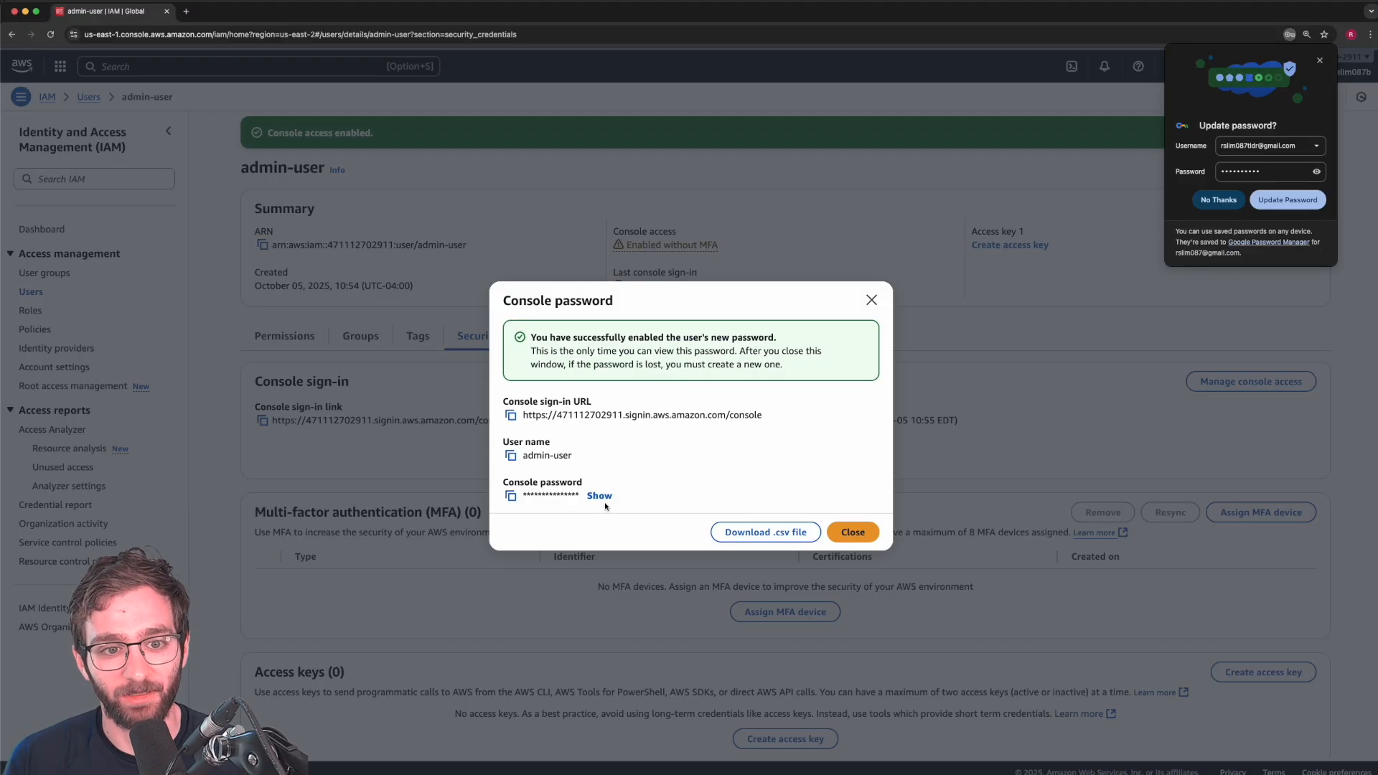
pyautogui.click(765, 531)
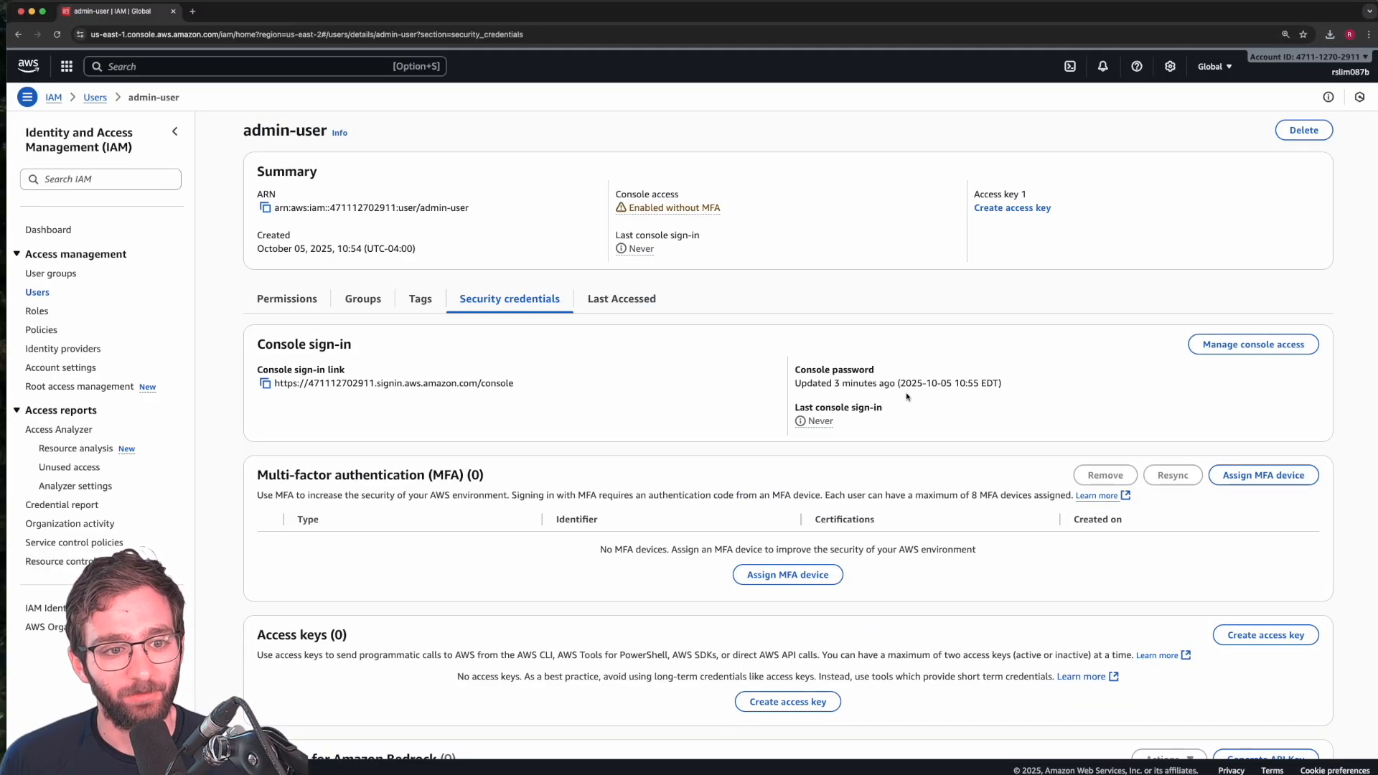
pyautogui.doubleClick(391, 384)
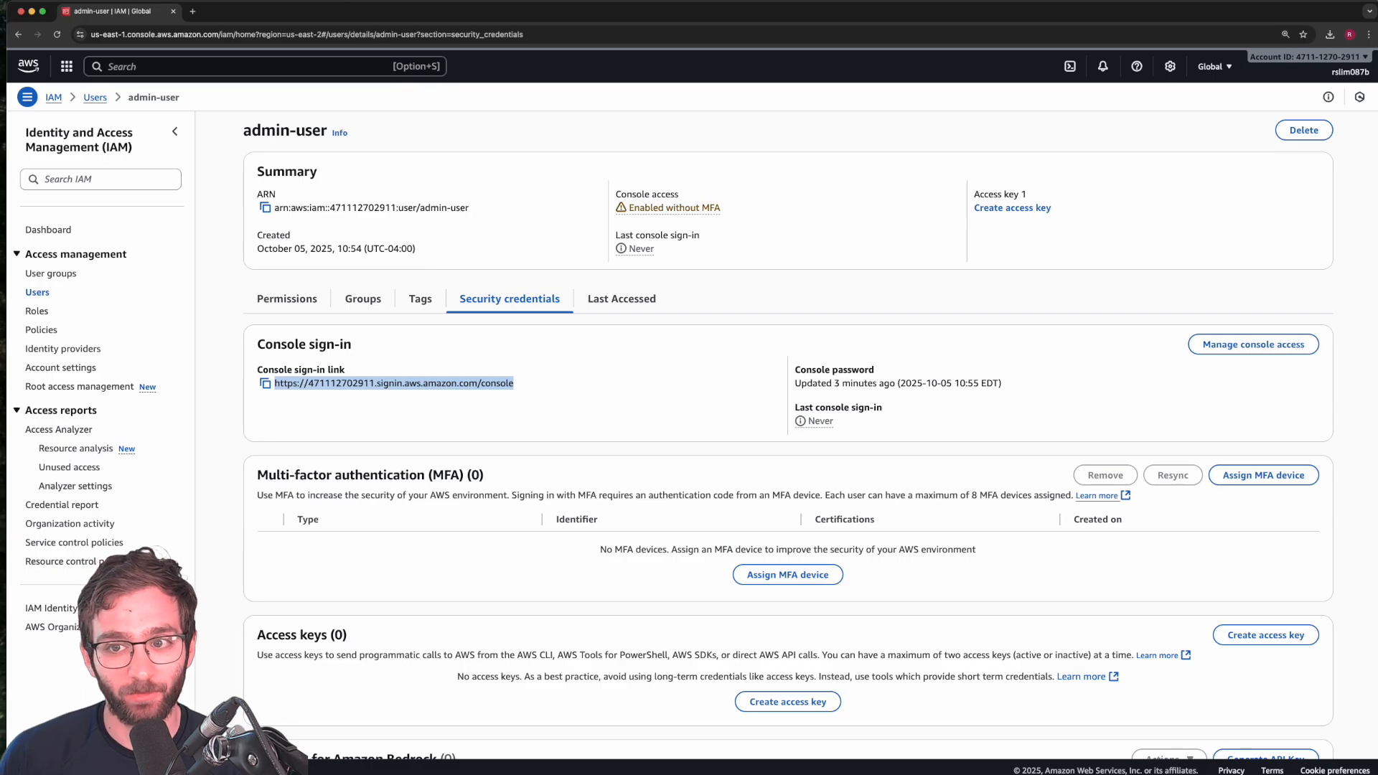
pyautogui.click(1342, 73)
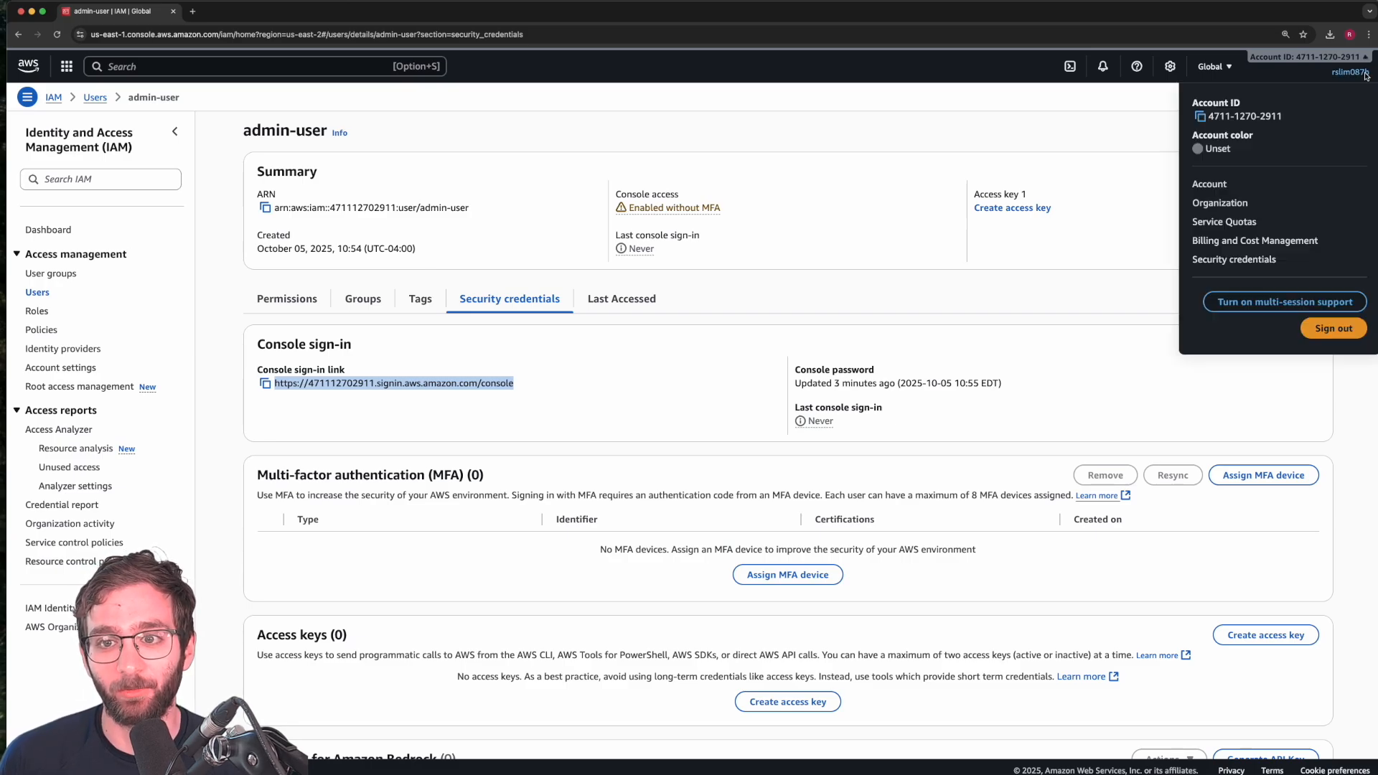
pyautogui.click(352, 387)
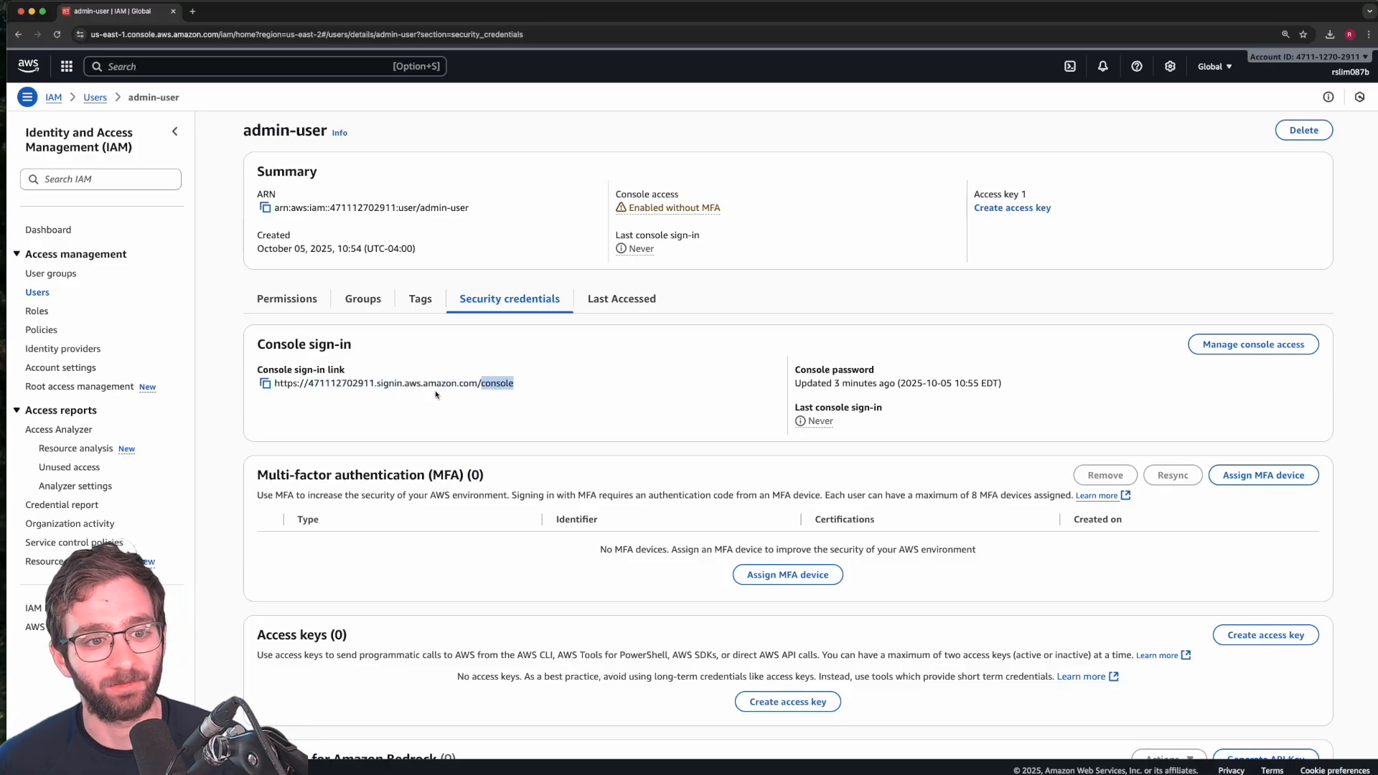
pyautogui.tripleClick(387, 383)
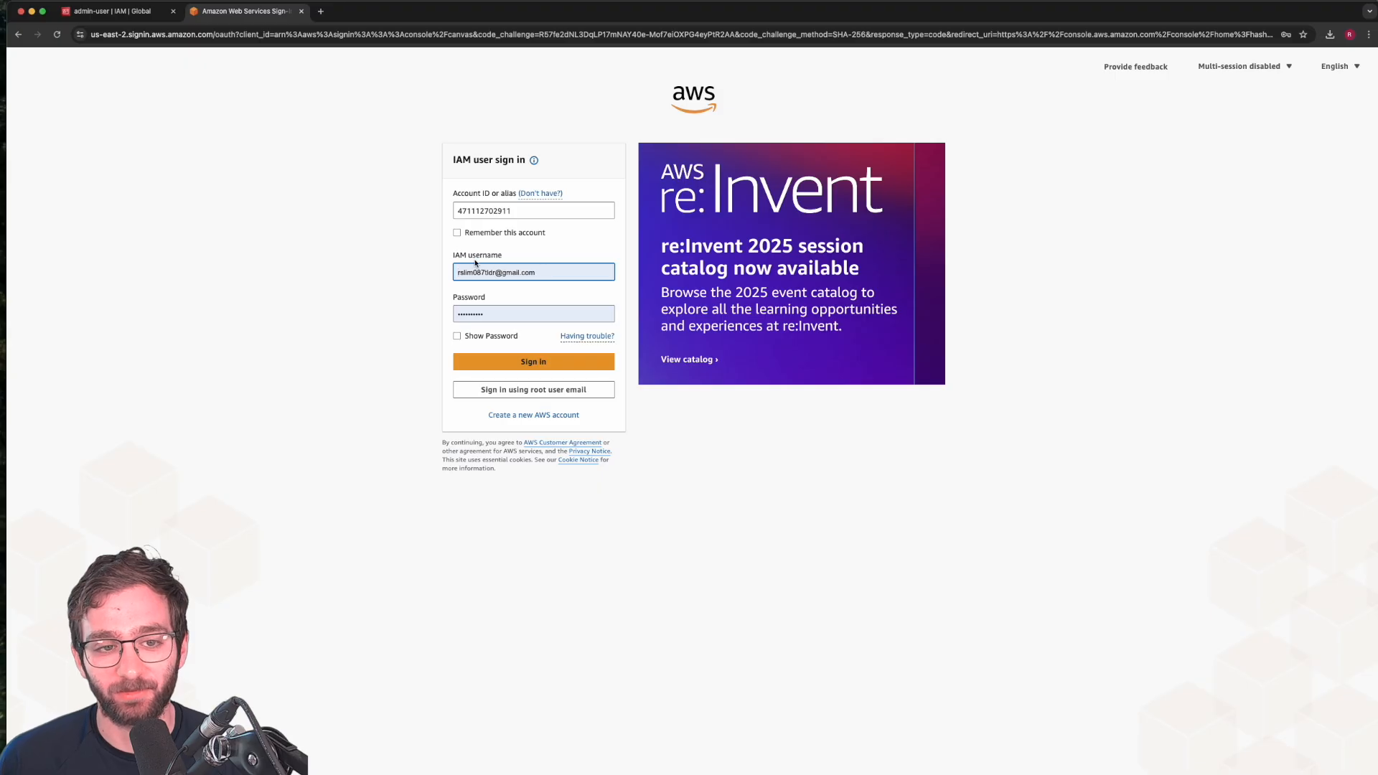
# Sign in to the console as IAM user admin-user with its password.
pyautogui.click(534, 273)
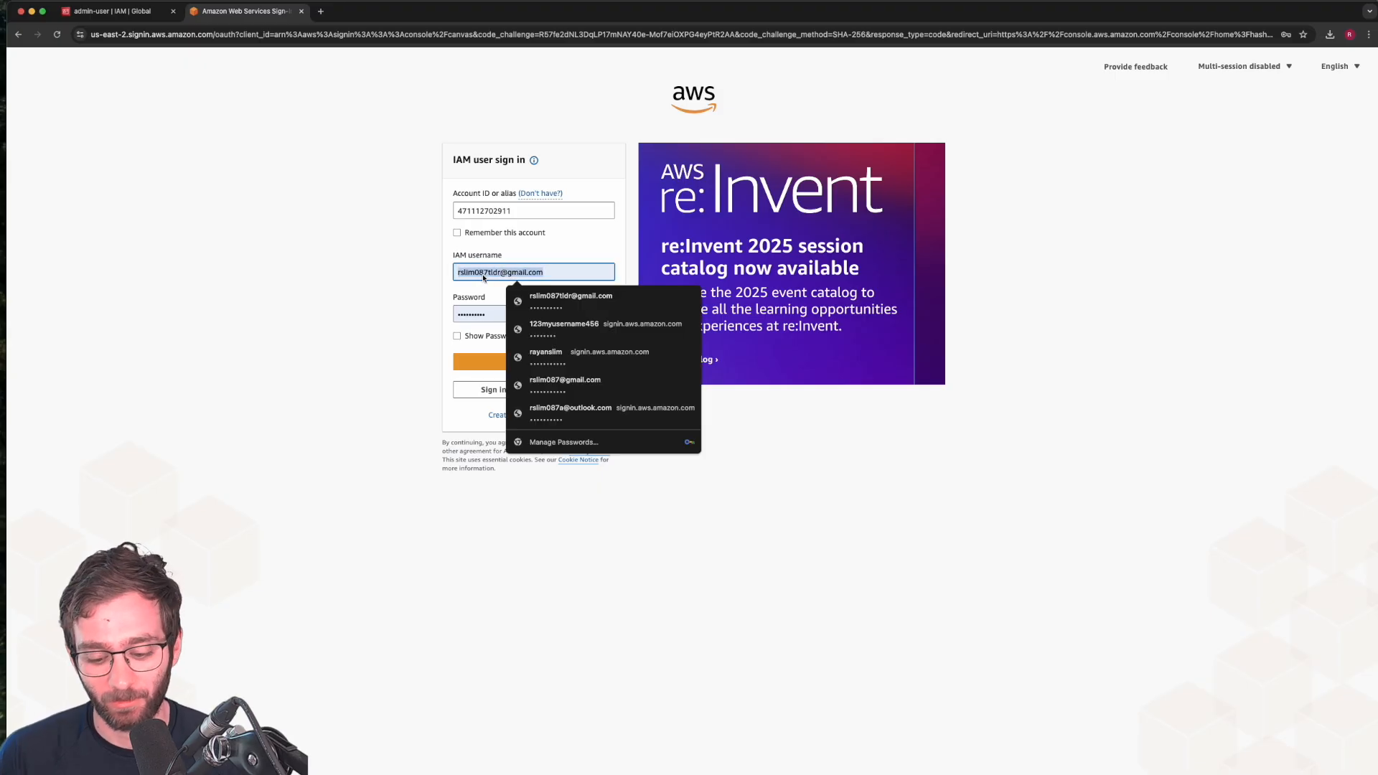
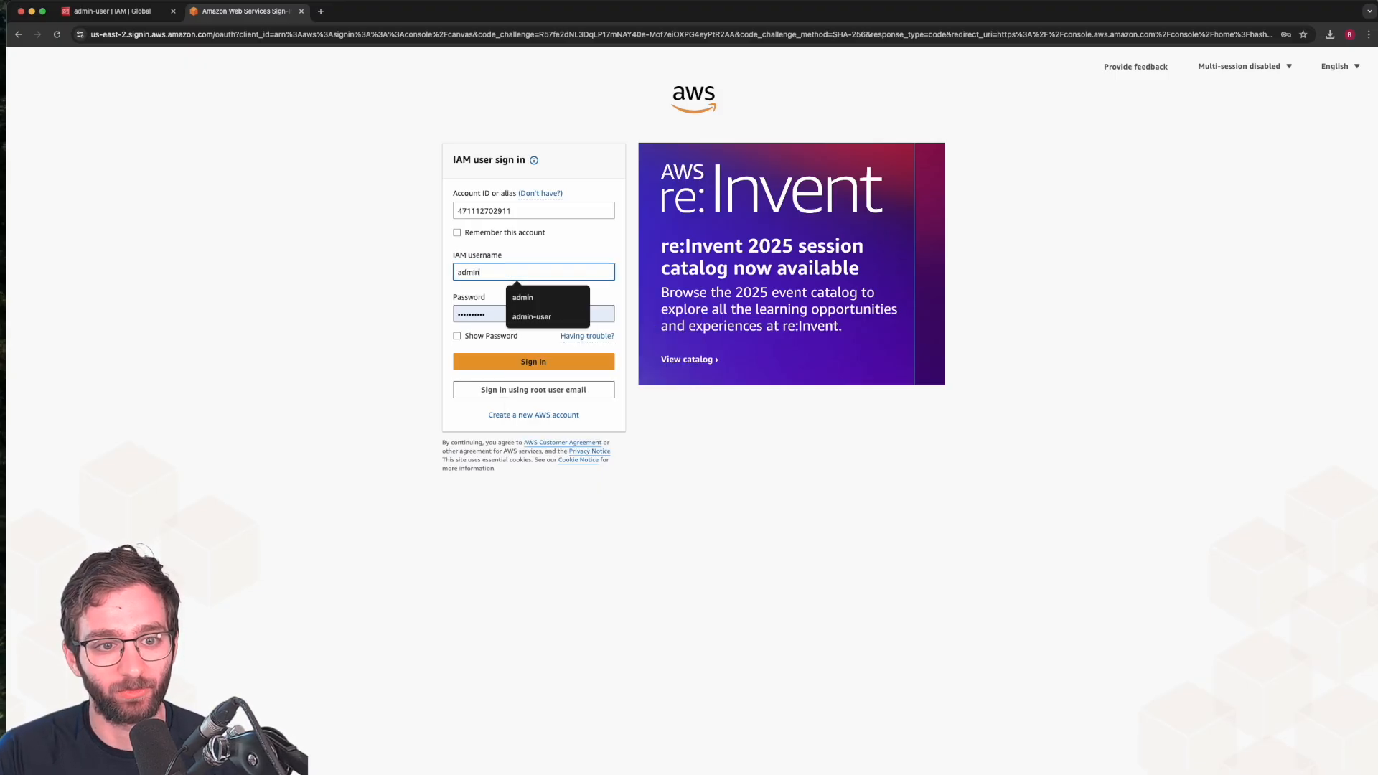
pyautogui.click(535, 316)
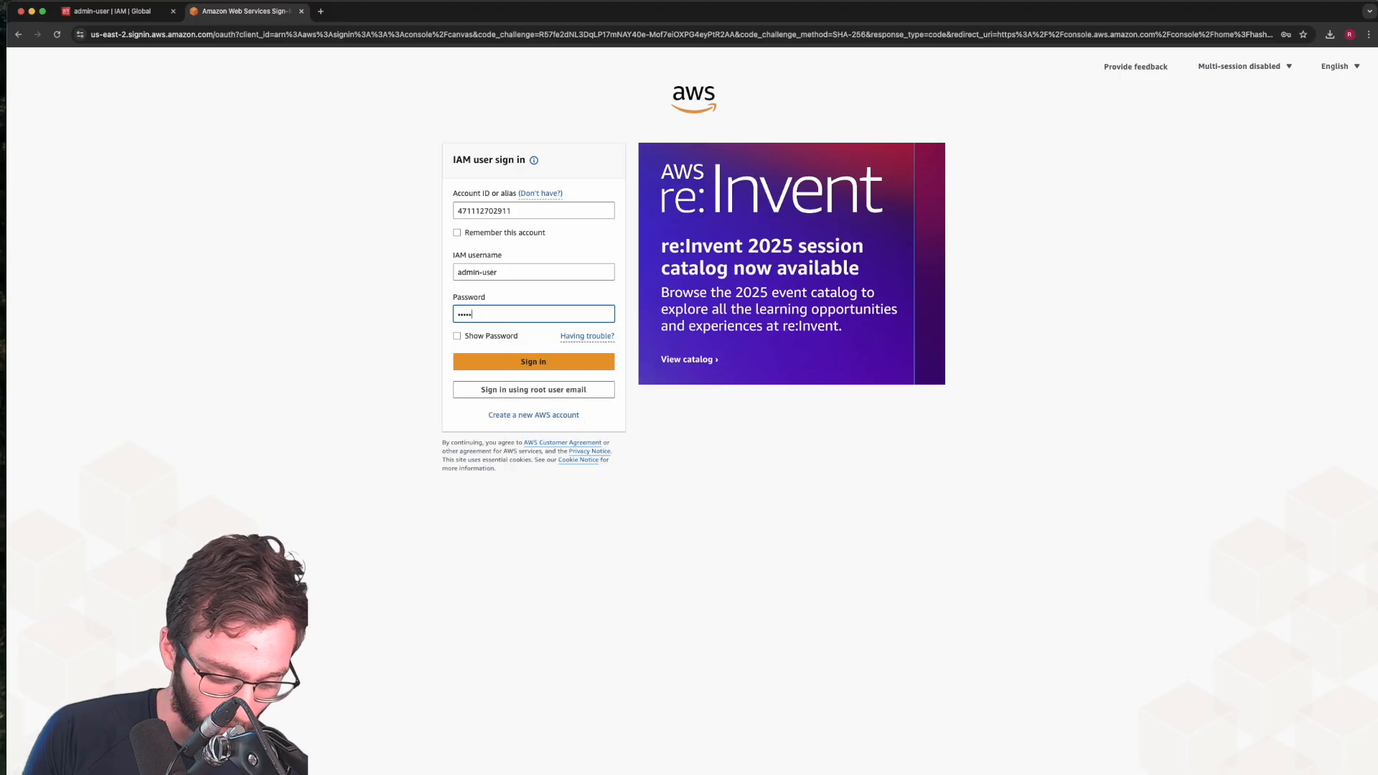
pyautogui.click(534, 313)
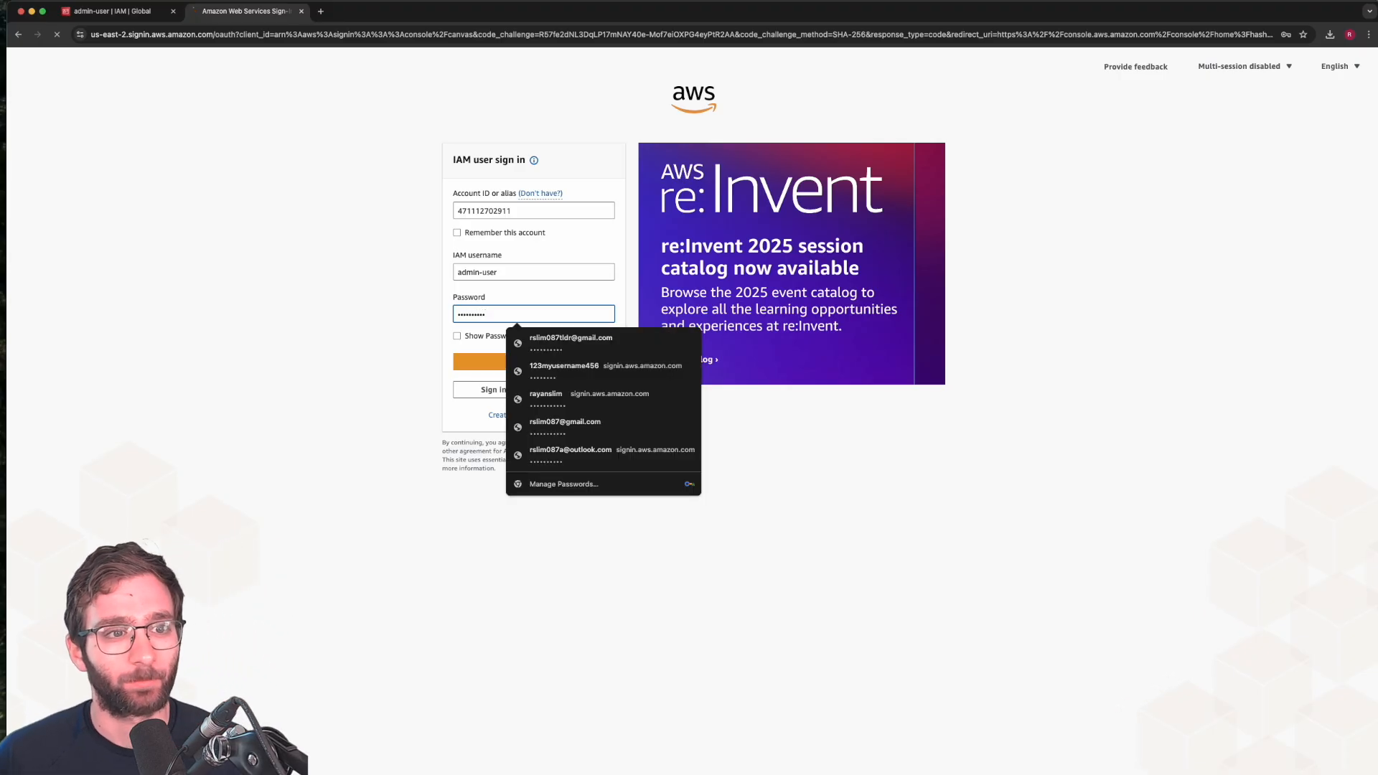
pyautogui.click(494, 389)
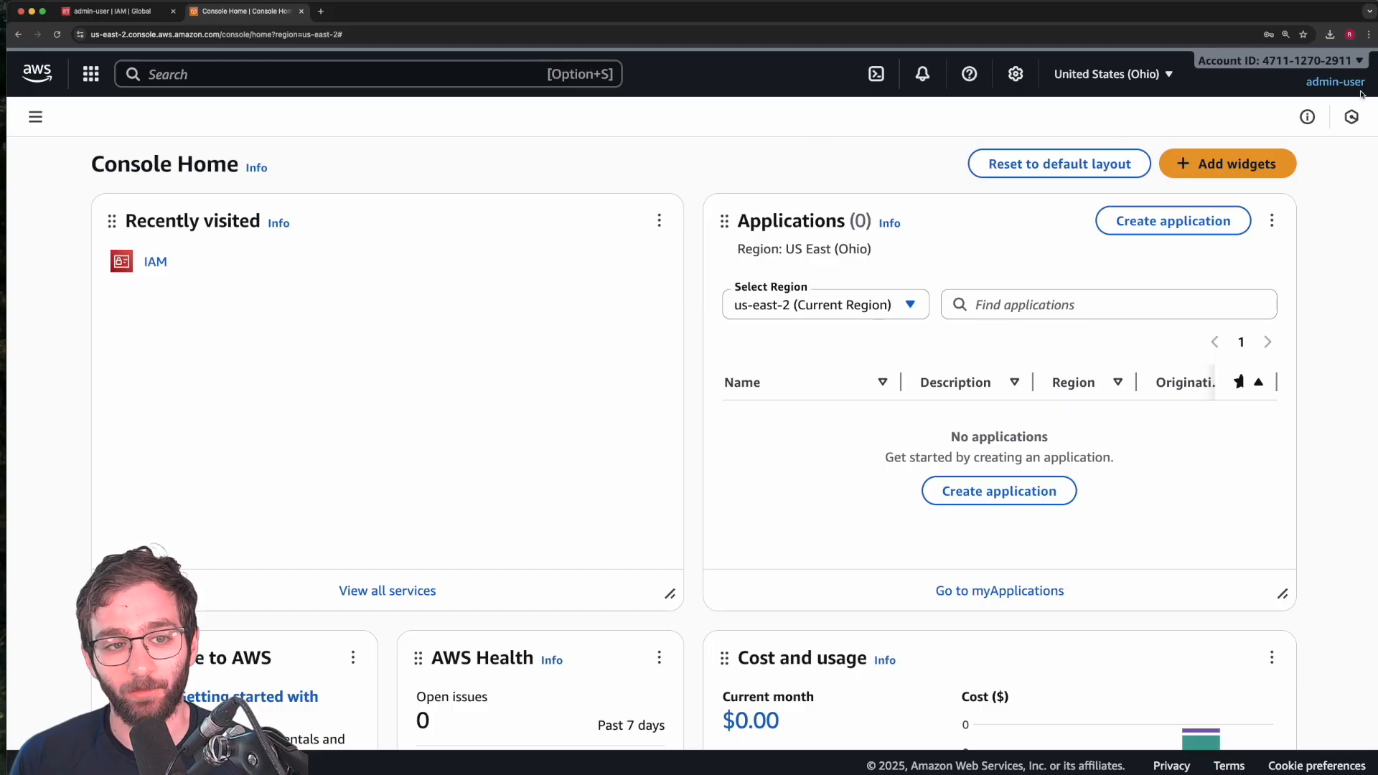
pyautogui.moveTo(738, 482)
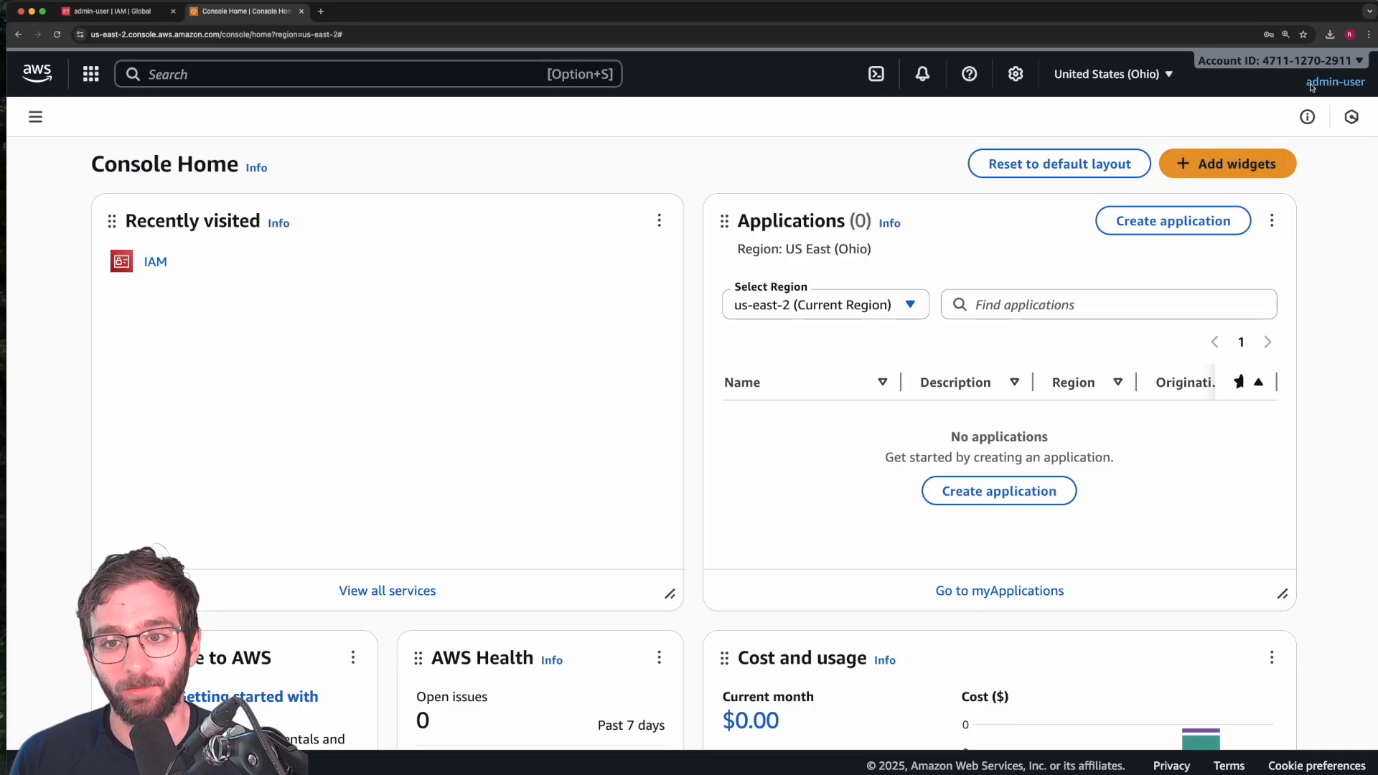
pyautogui.moveTo(683, 262)
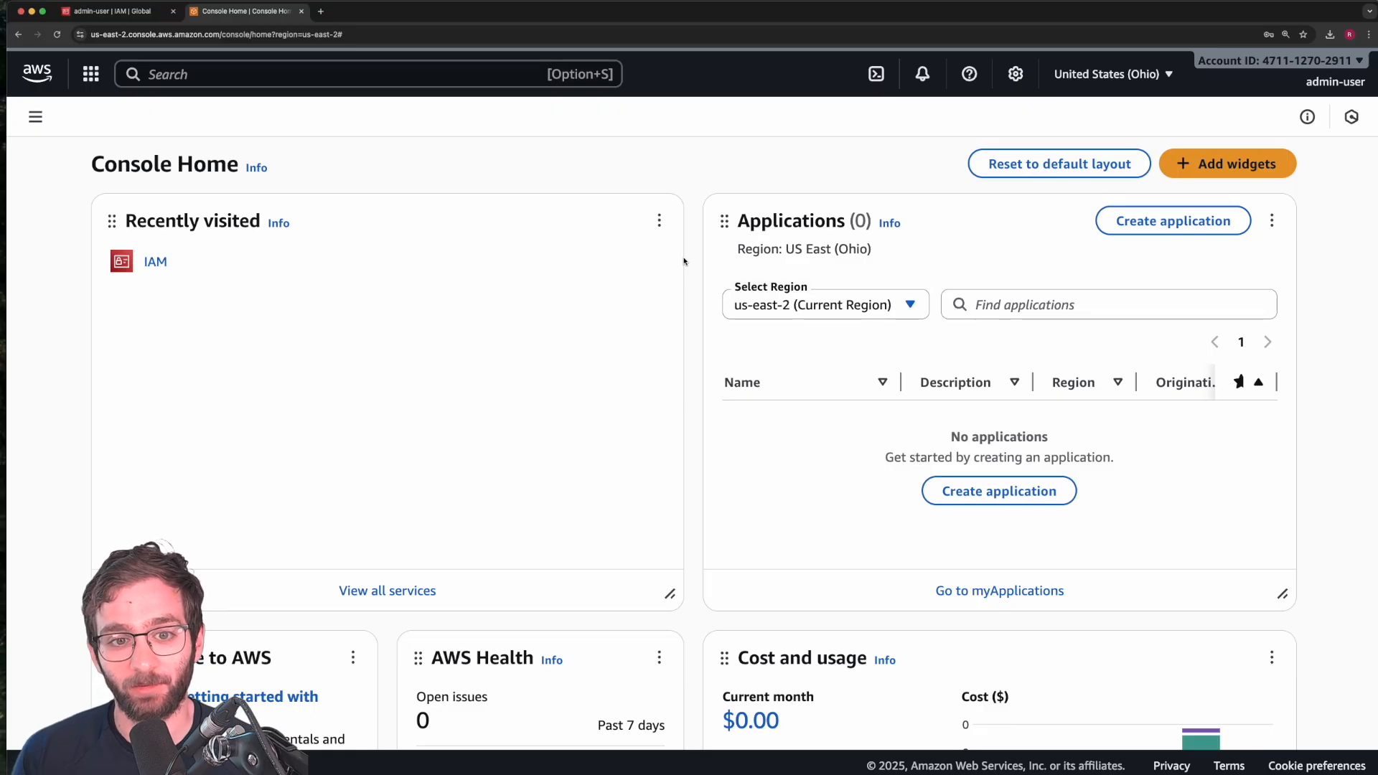
pyautogui.moveTo(520, 438)
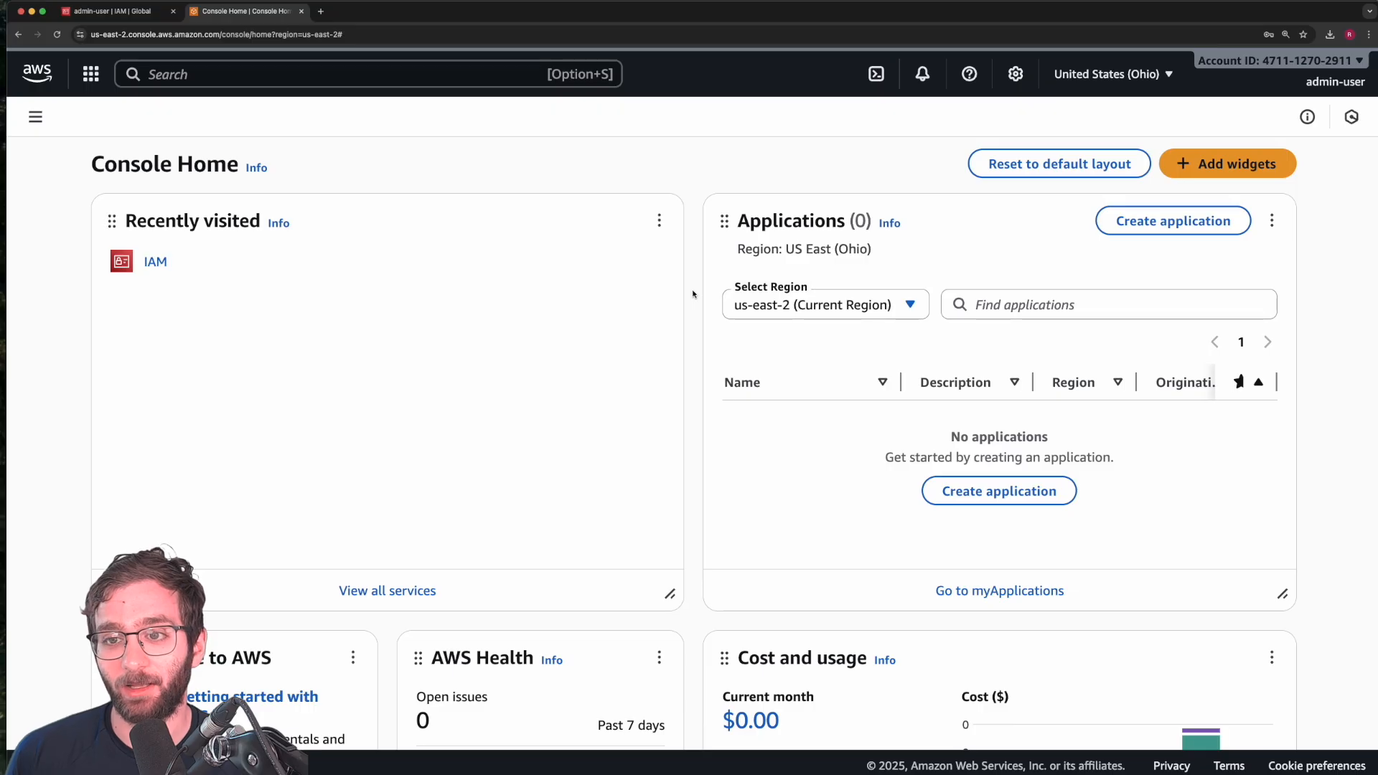
pyautogui.moveTo(680, 332)
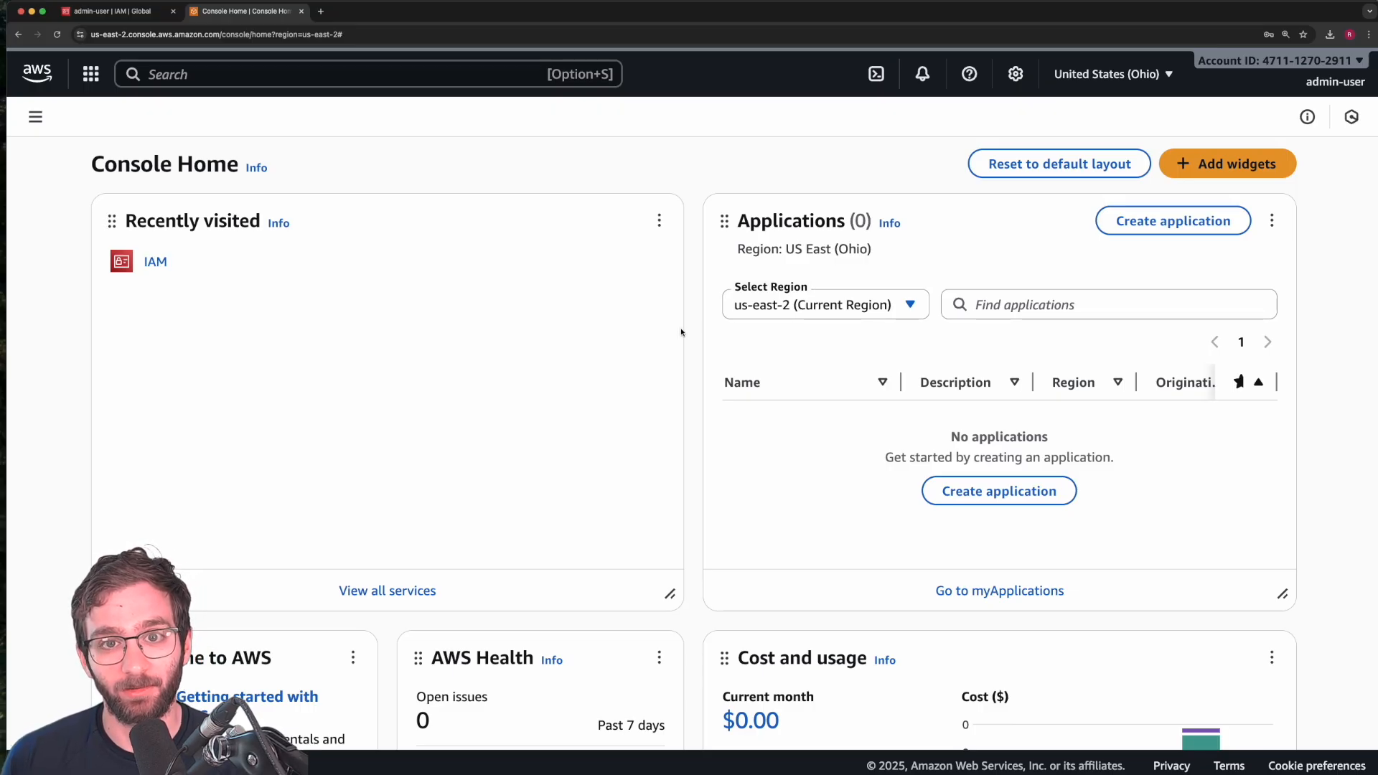
pyautogui.moveTo(606, 190)
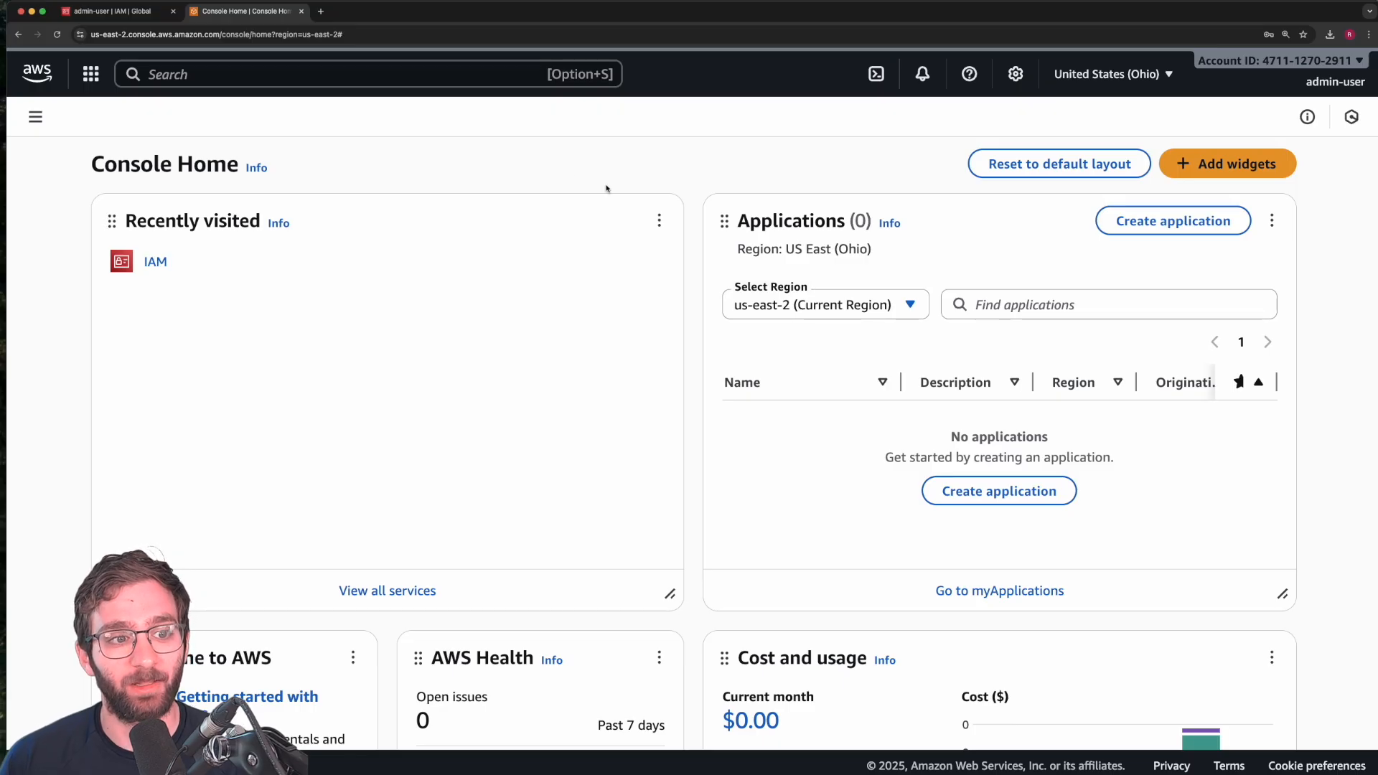
pyautogui.moveTo(342, 488)
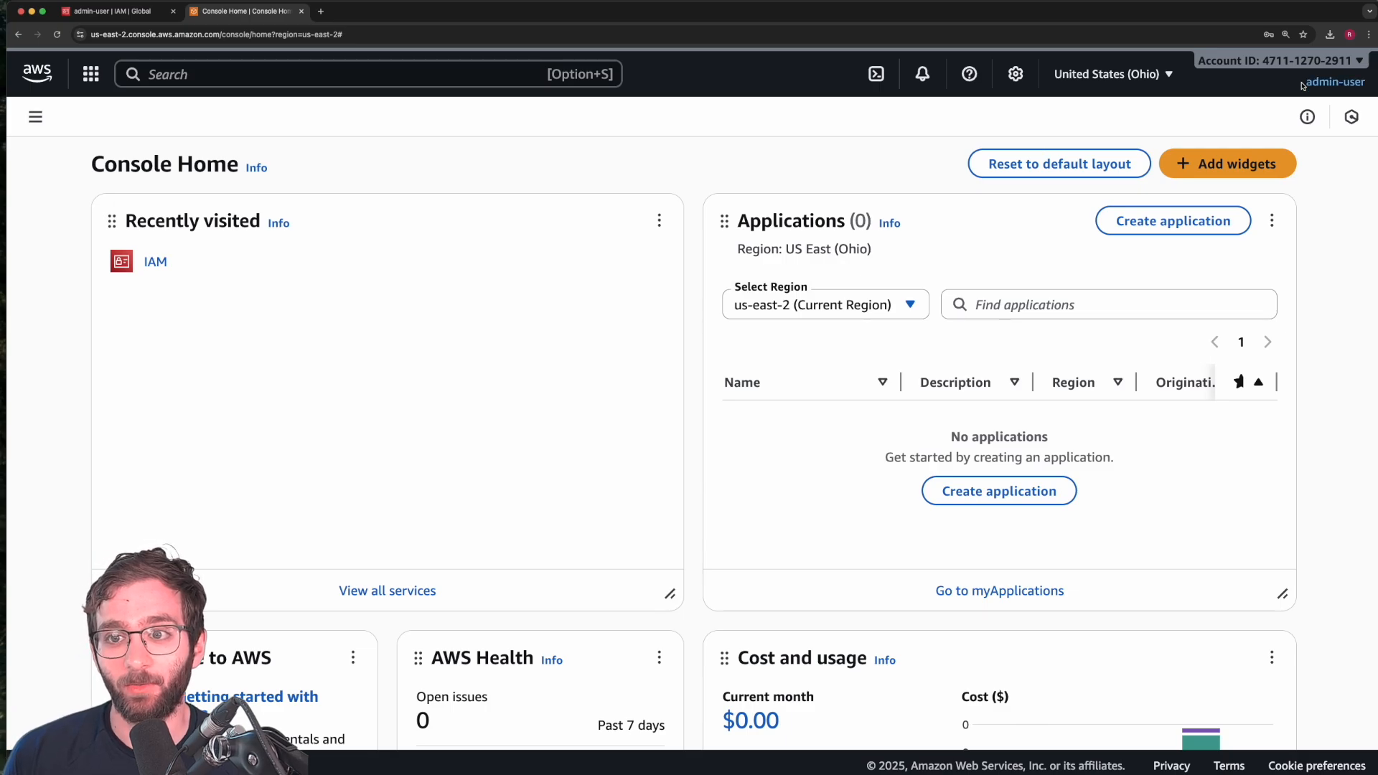
# Open the signed-in user's security credentials and scroll to the Access keys section.
pyautogui.click(1335, 80)
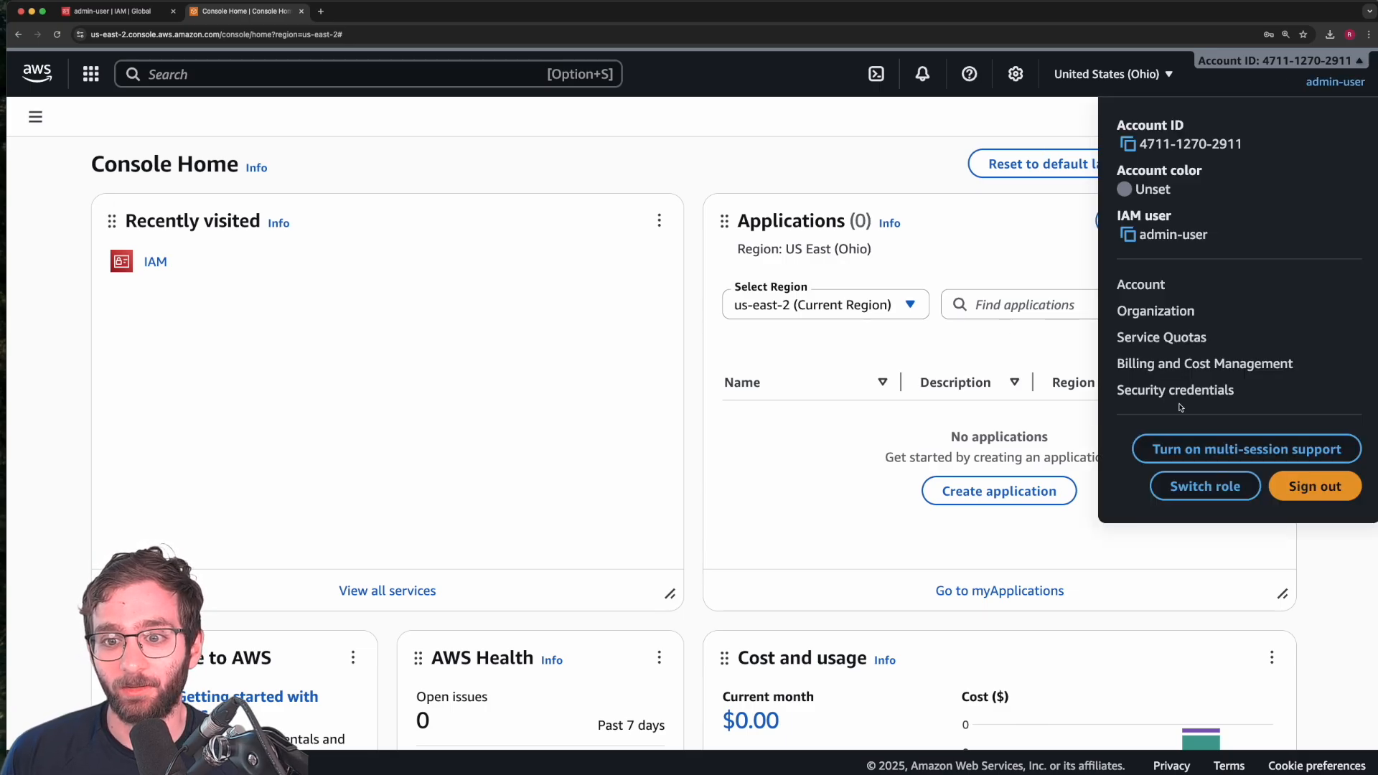
pyautogui.click(1174, 390)
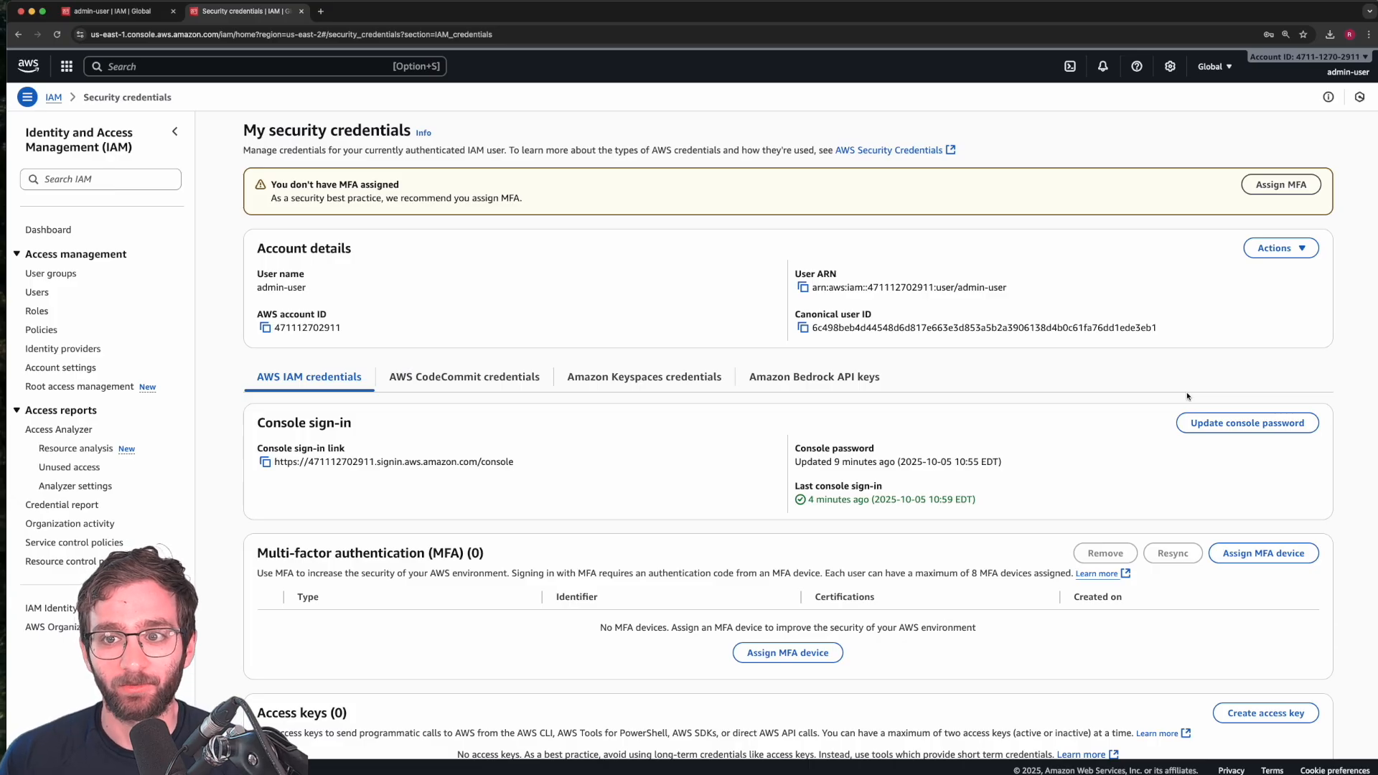
pyautogui.click(1345, 71)
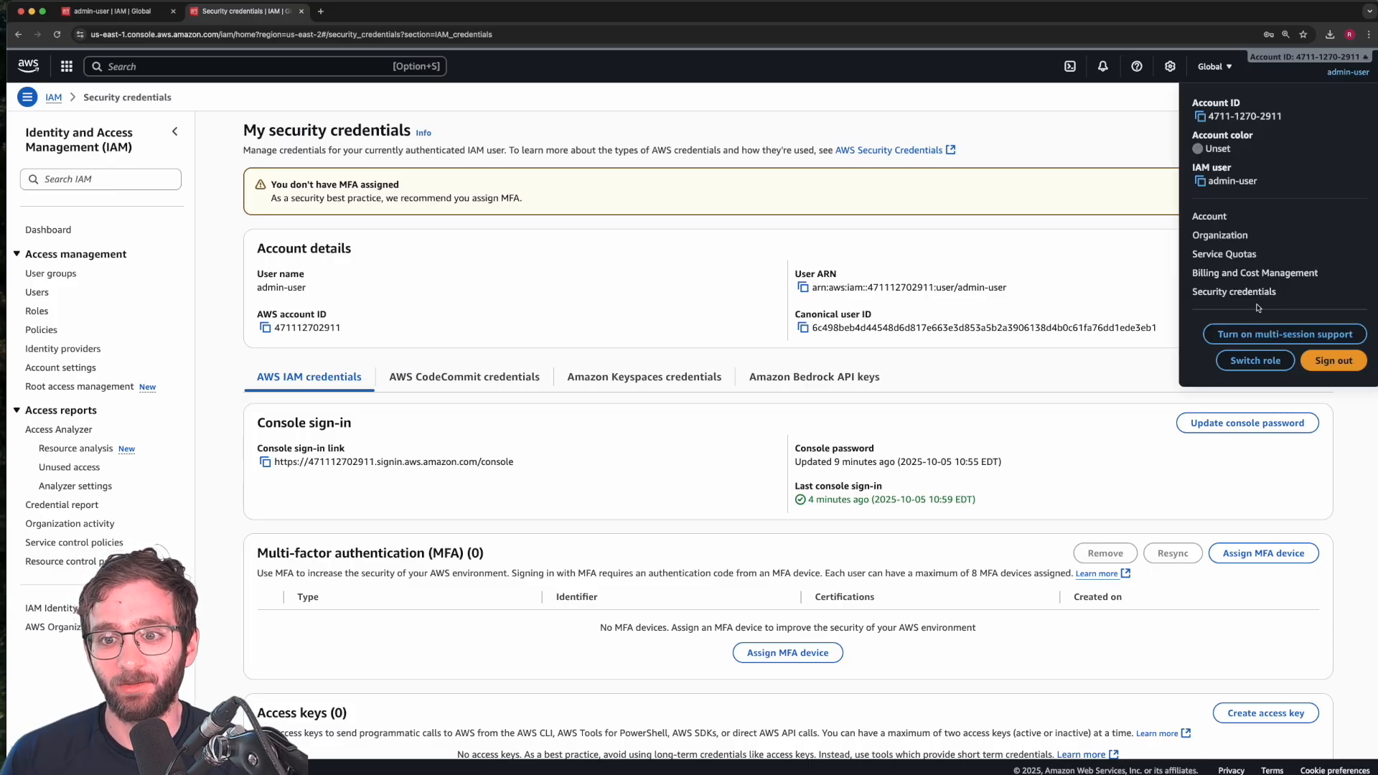
pyautogui.moveTo(1229, 293)
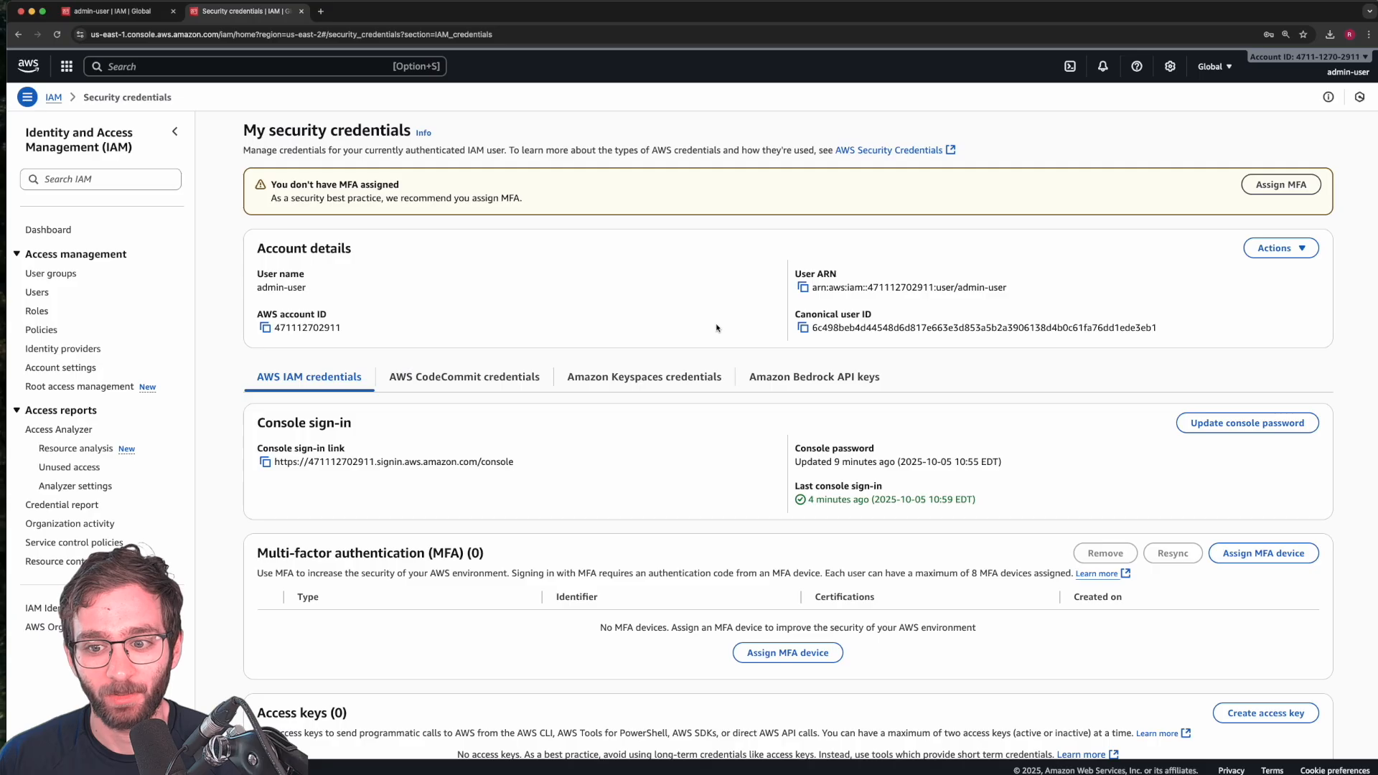
pyautogui.scroll(-3)
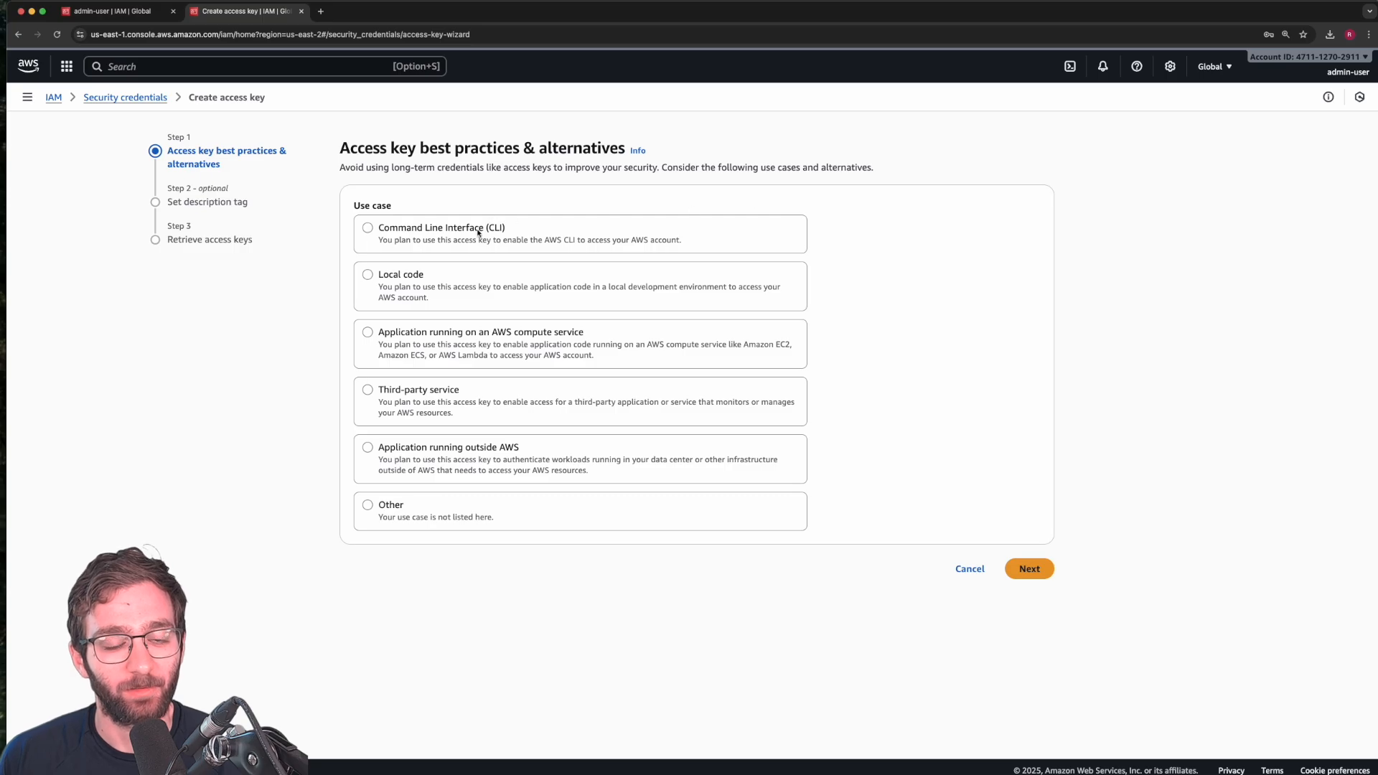
# Create an access key for the Command Line Interface use case without a description.
pyautogui.click(367, 227)
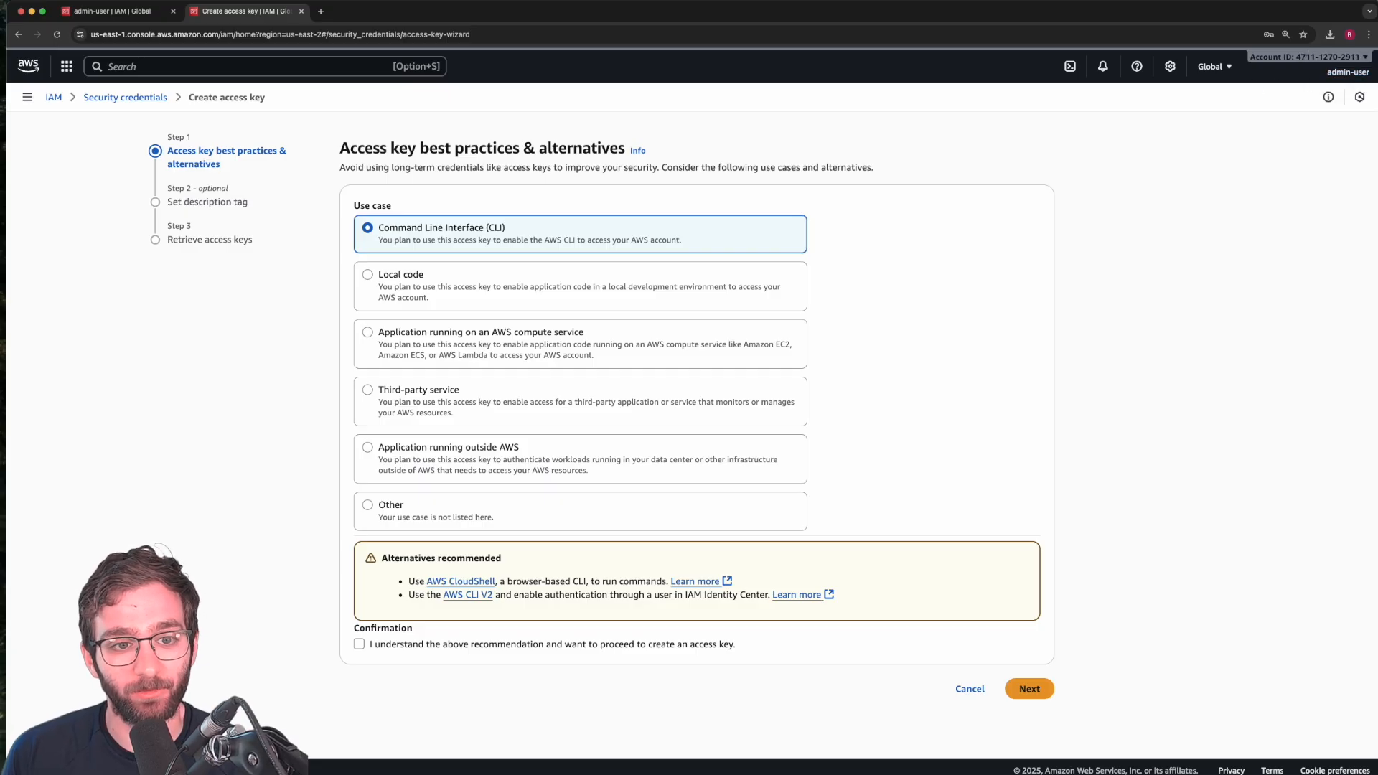
pyautogui.moveTo(508, 299)
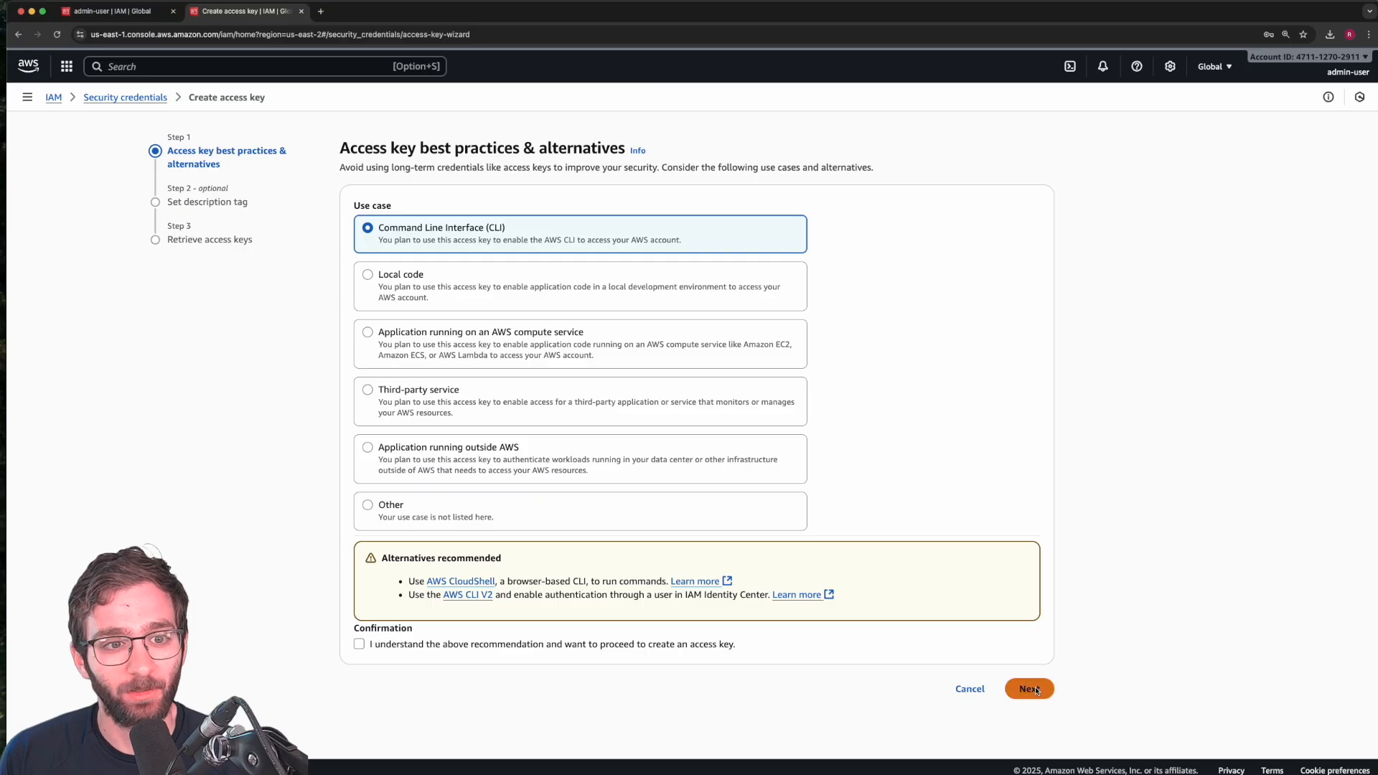
pyautogui.click(1029, 689)
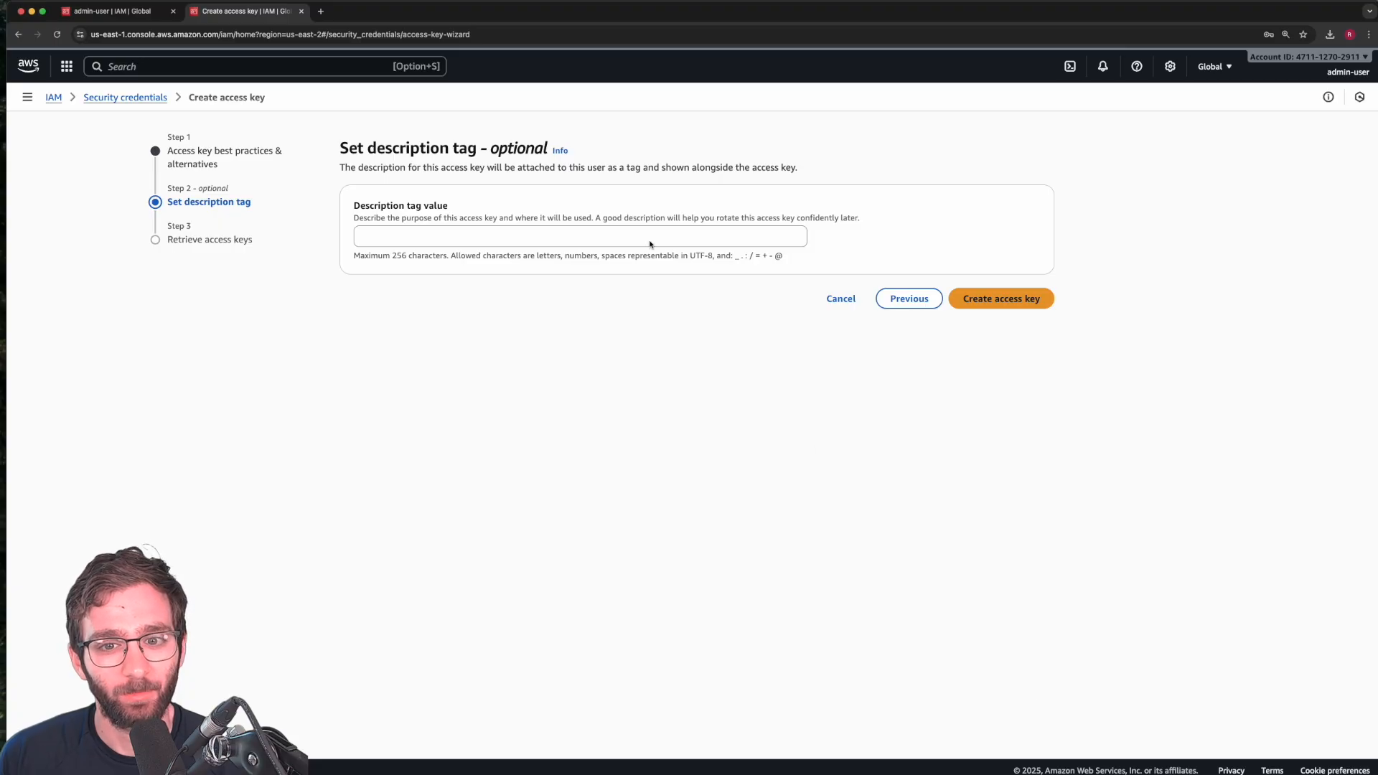
pyautogui.click(1002, 299)
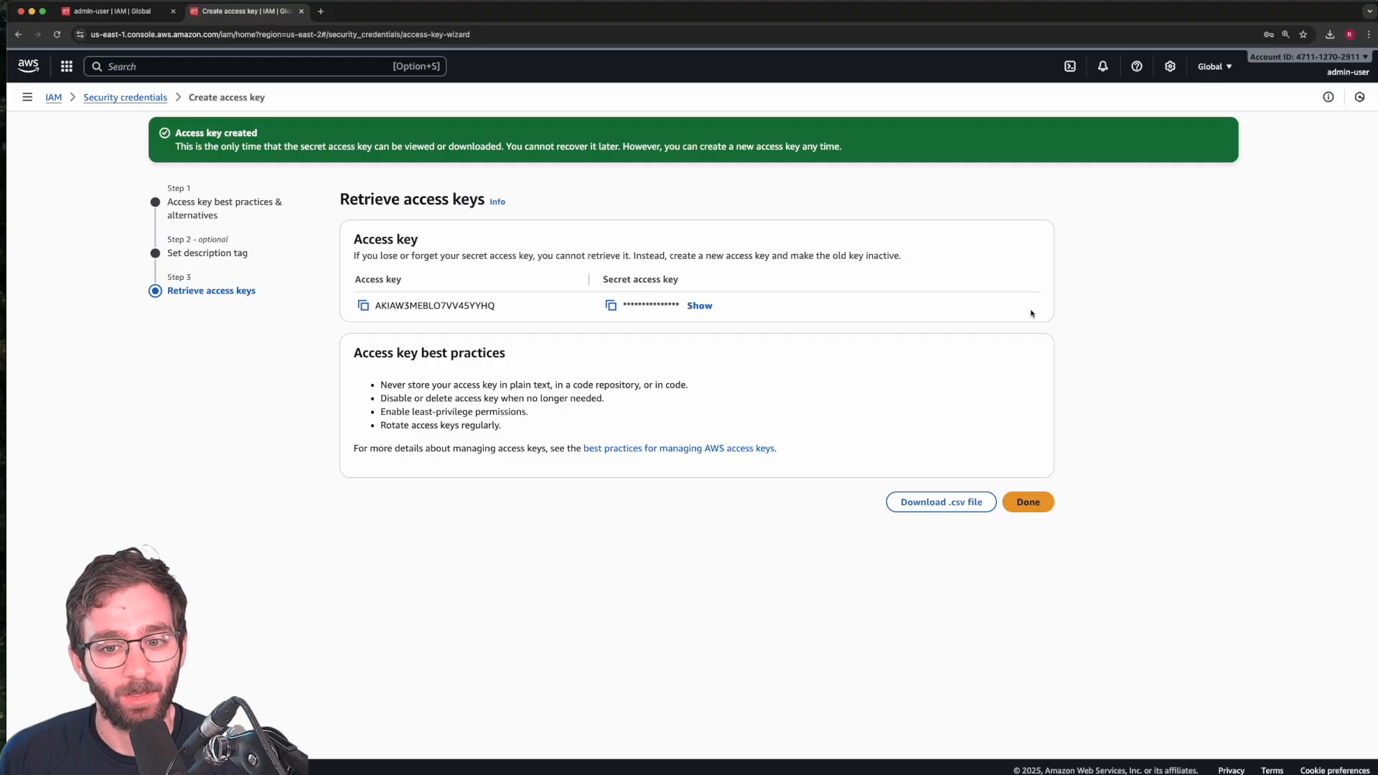
pyautogui.moveTo(537, 313)
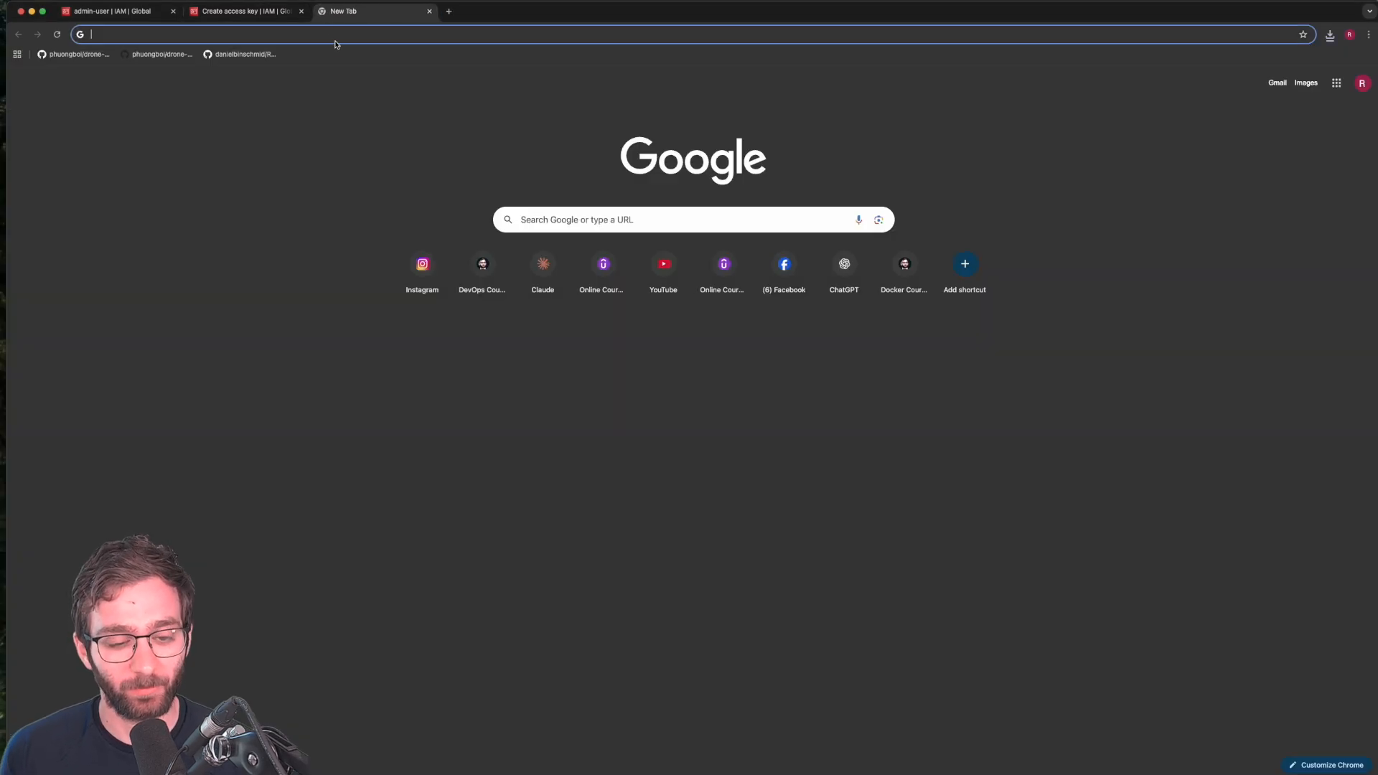
# Go to rayanslim.com, start the AWS Setup course and open the Windows AWS CLI setup lesson.
pyautogui.write('rayanslim.com/course/aws-iam-course')
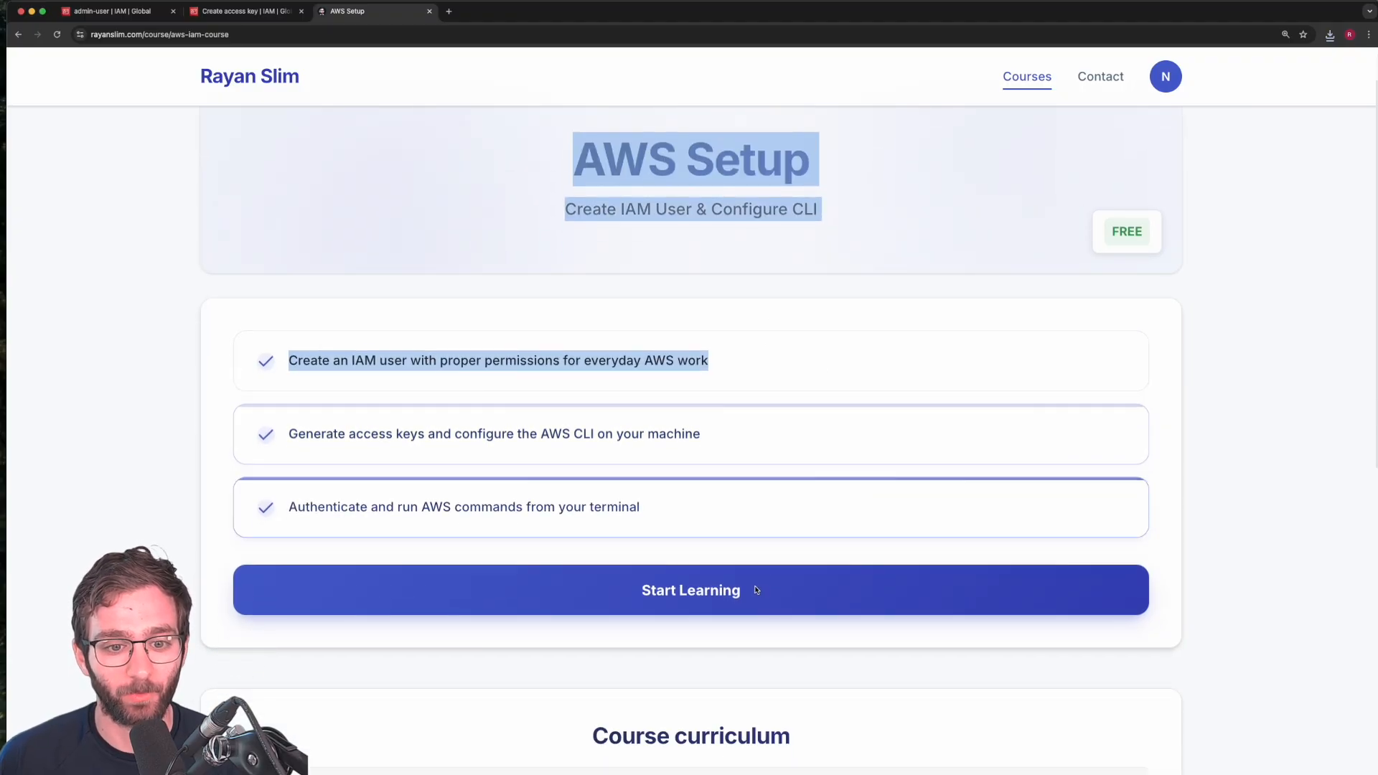
pyautogui.click(690, 590)
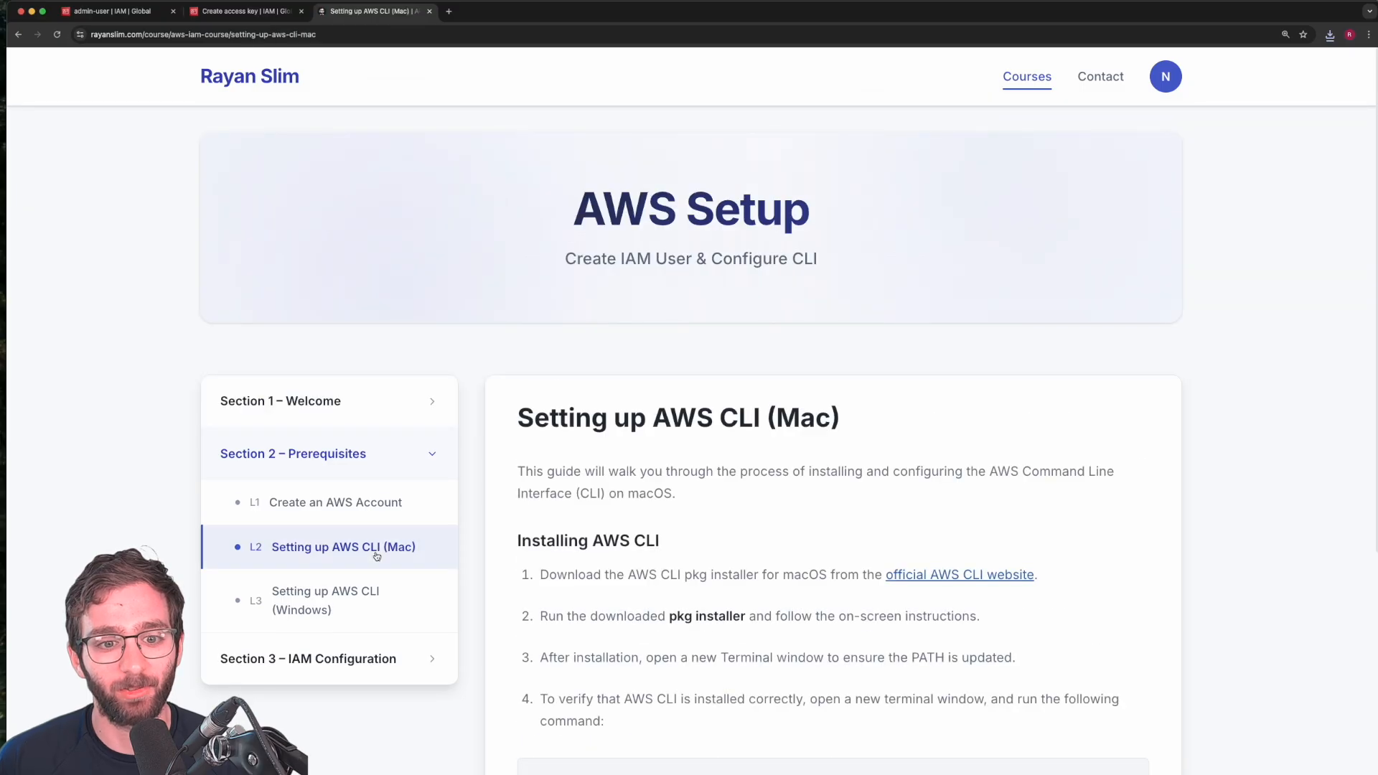
pyautogui.click(326, 600)
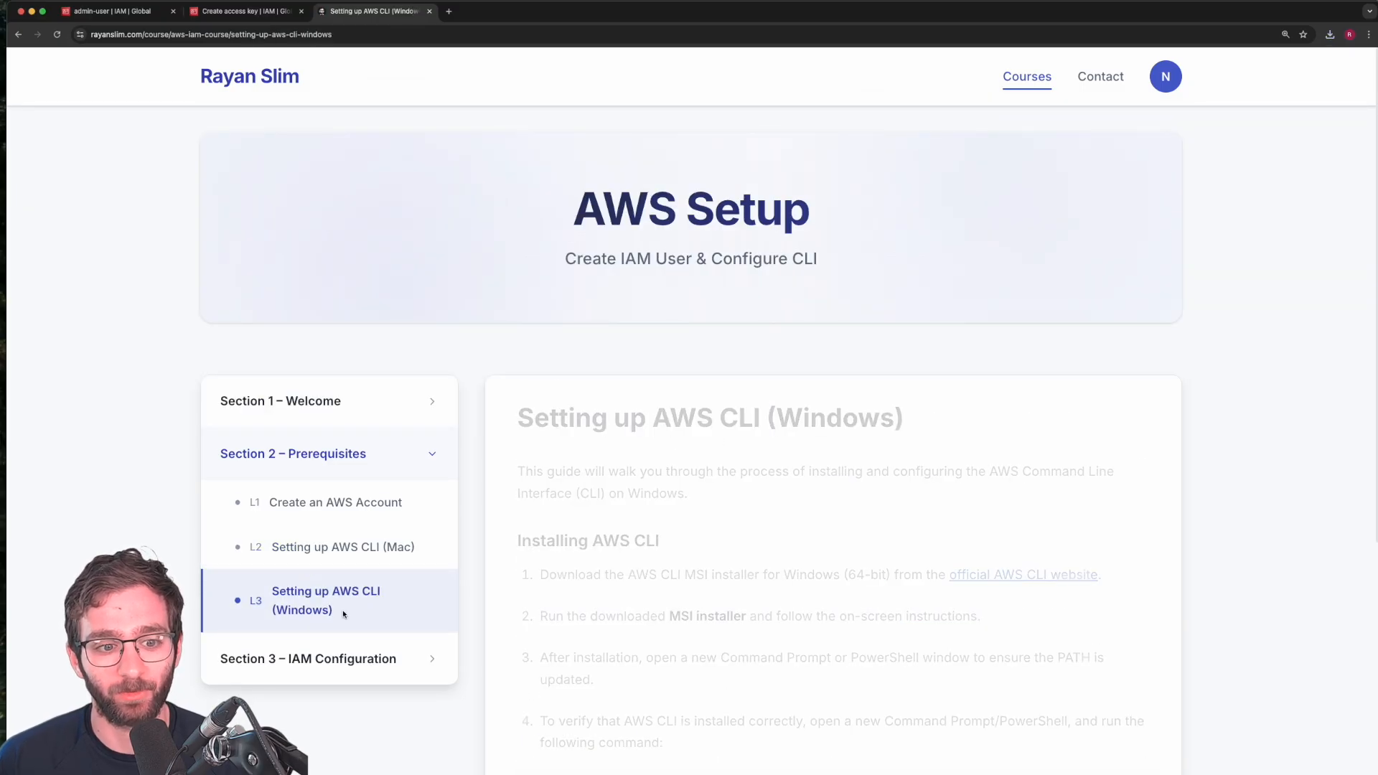
# Scroll through the CLI installation lesson, then switch over to the Terminal.
pyautogui.scroll(-3)
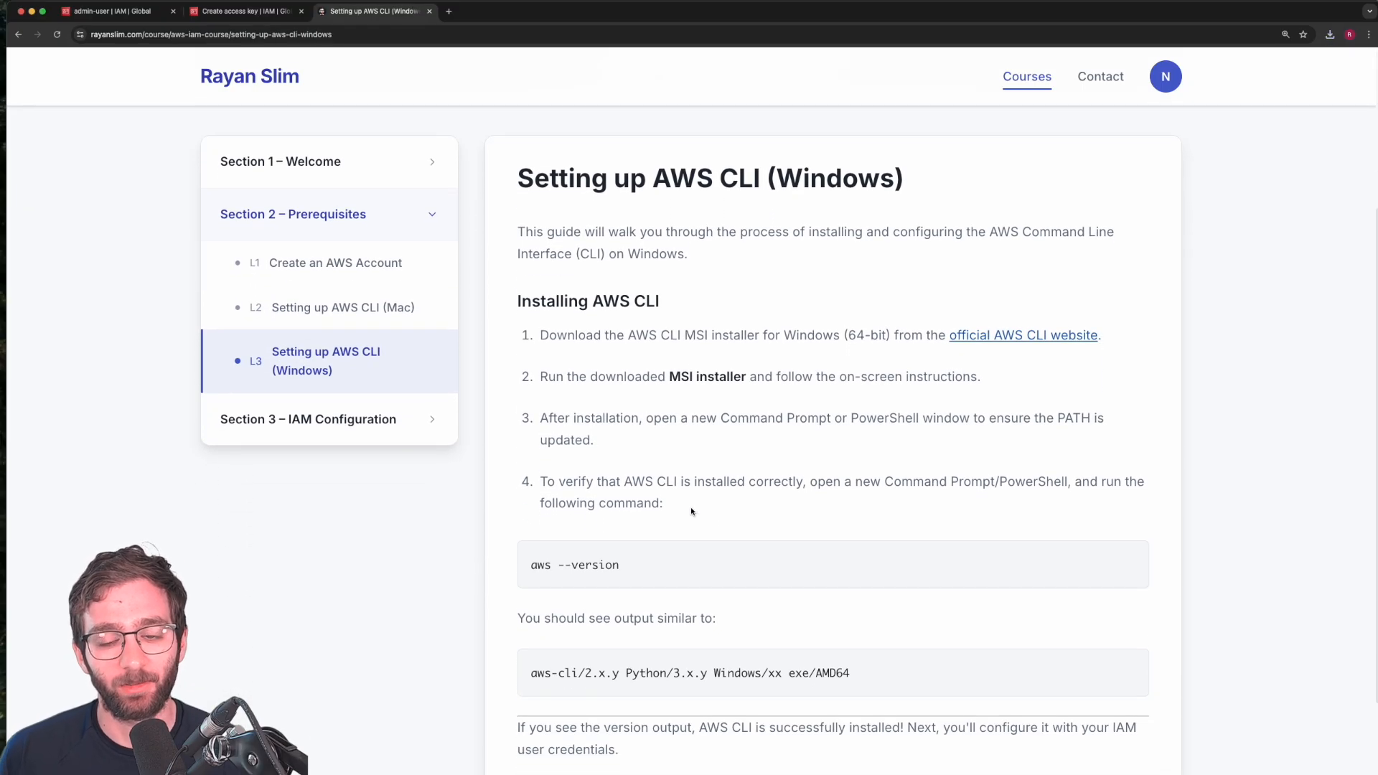
pyautogui.scroll(-3)
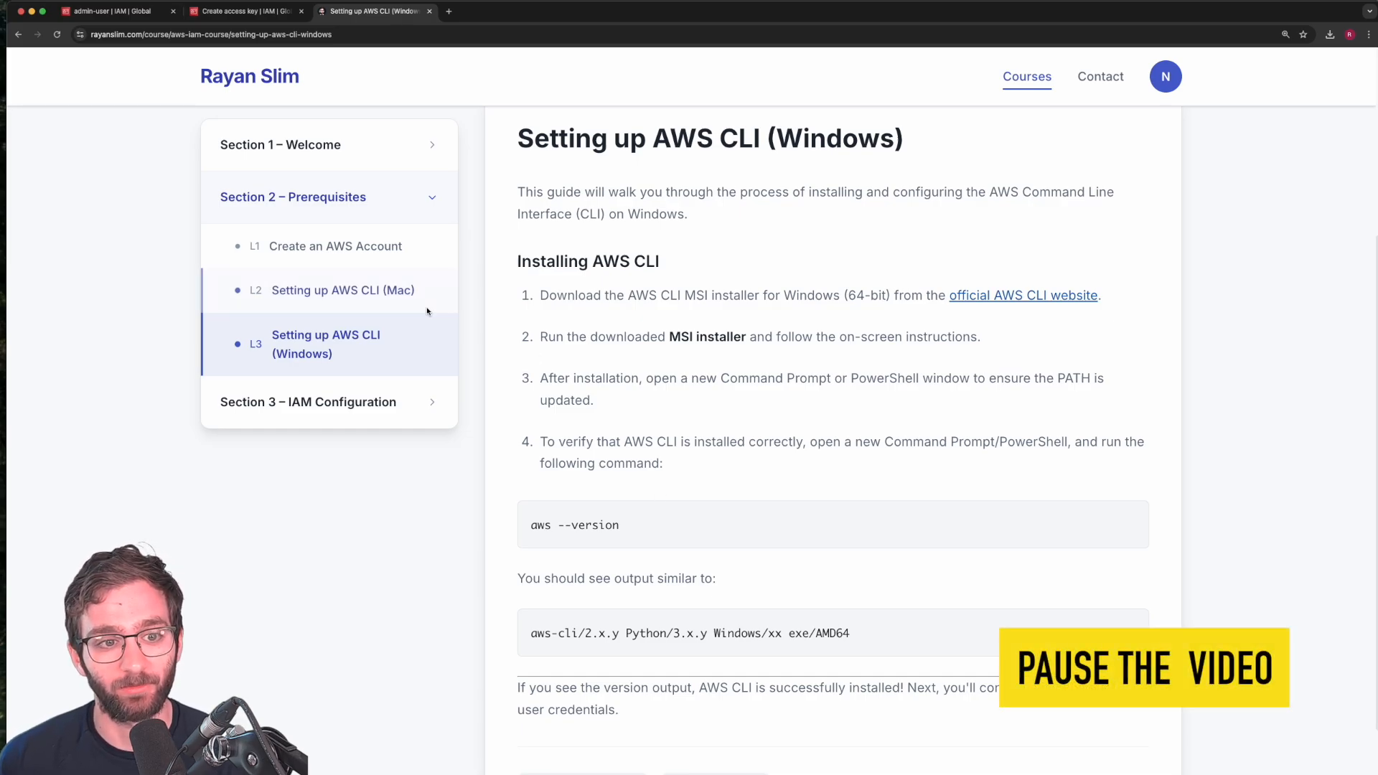
pyautogui.click(344, 290)
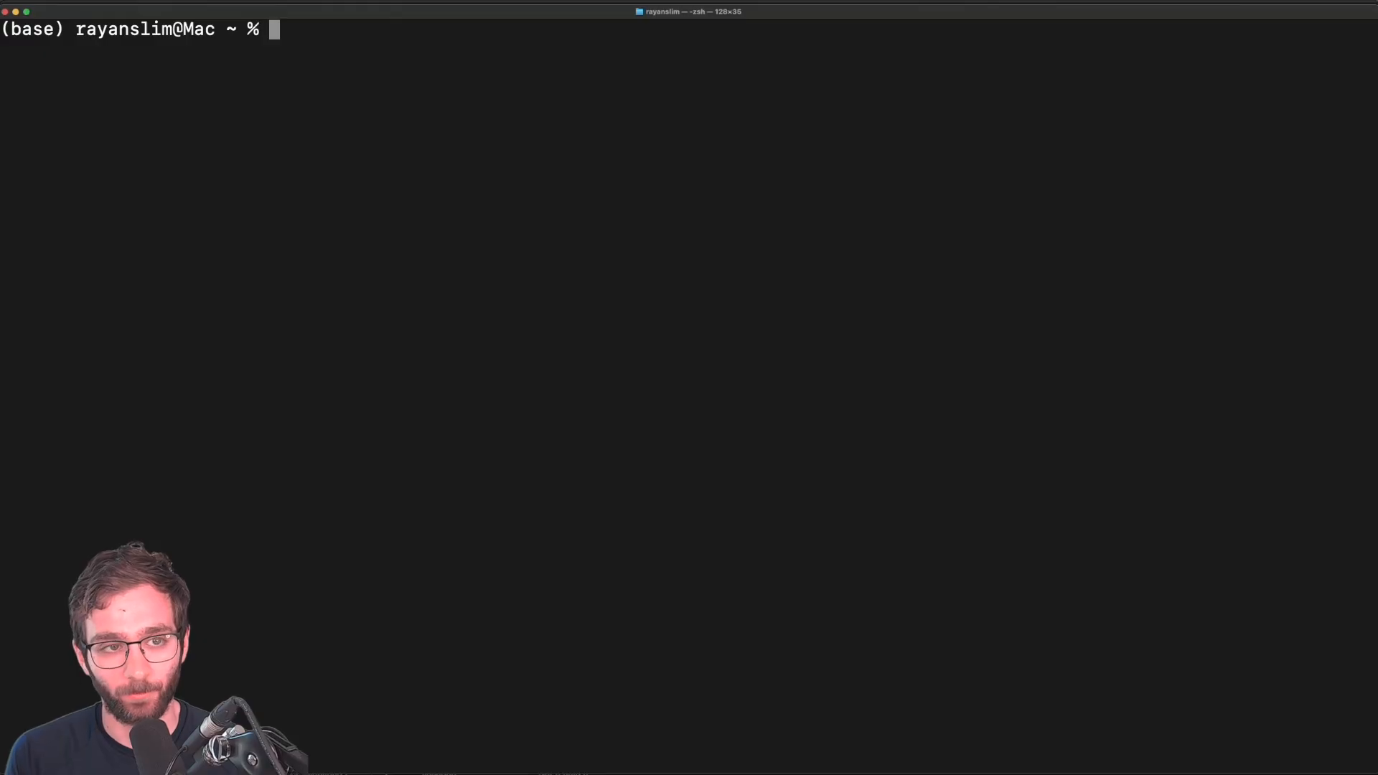
# Confirm AWS CLI 2.31.8 is installed with aws --version.
pyautogui.write('aws --version')
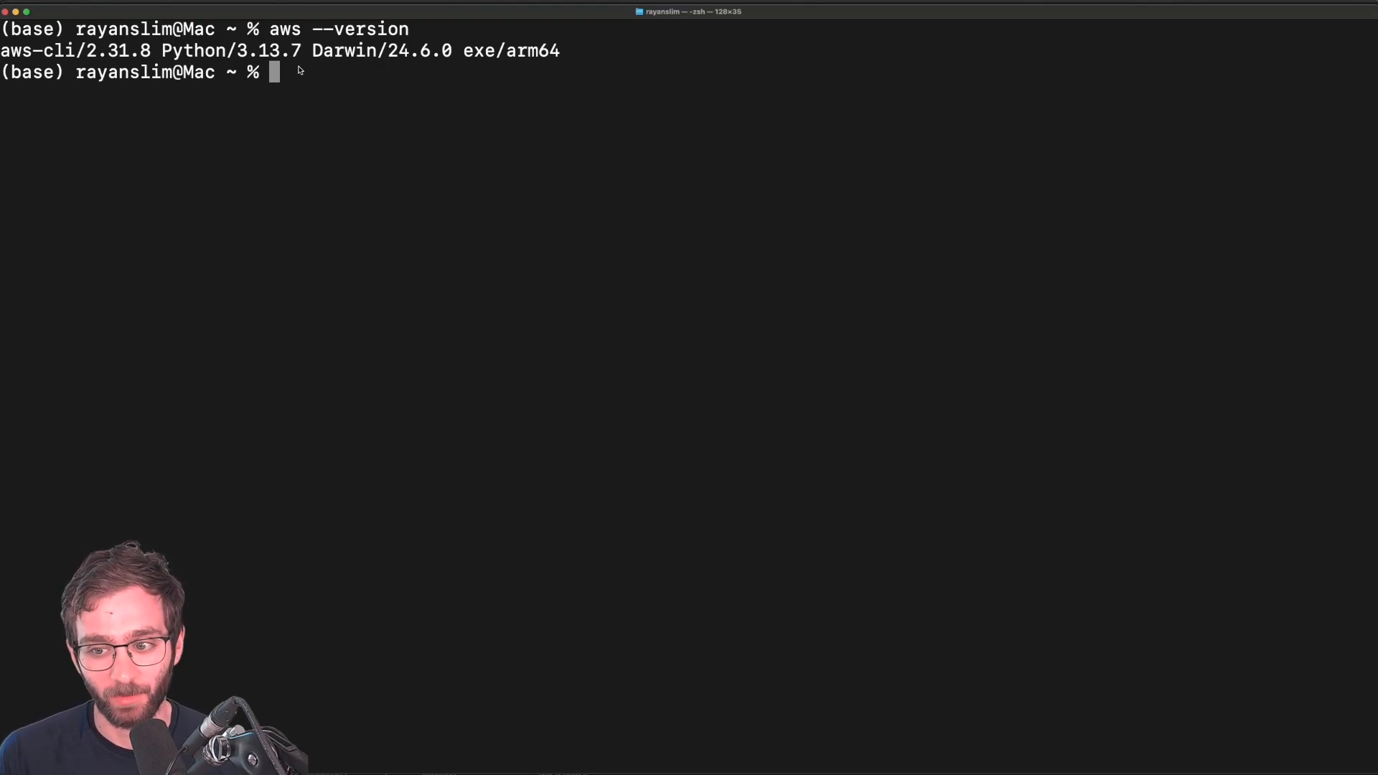
# Look up the configured default region with aws configure get default.region.
pyautogui.write('aws con')
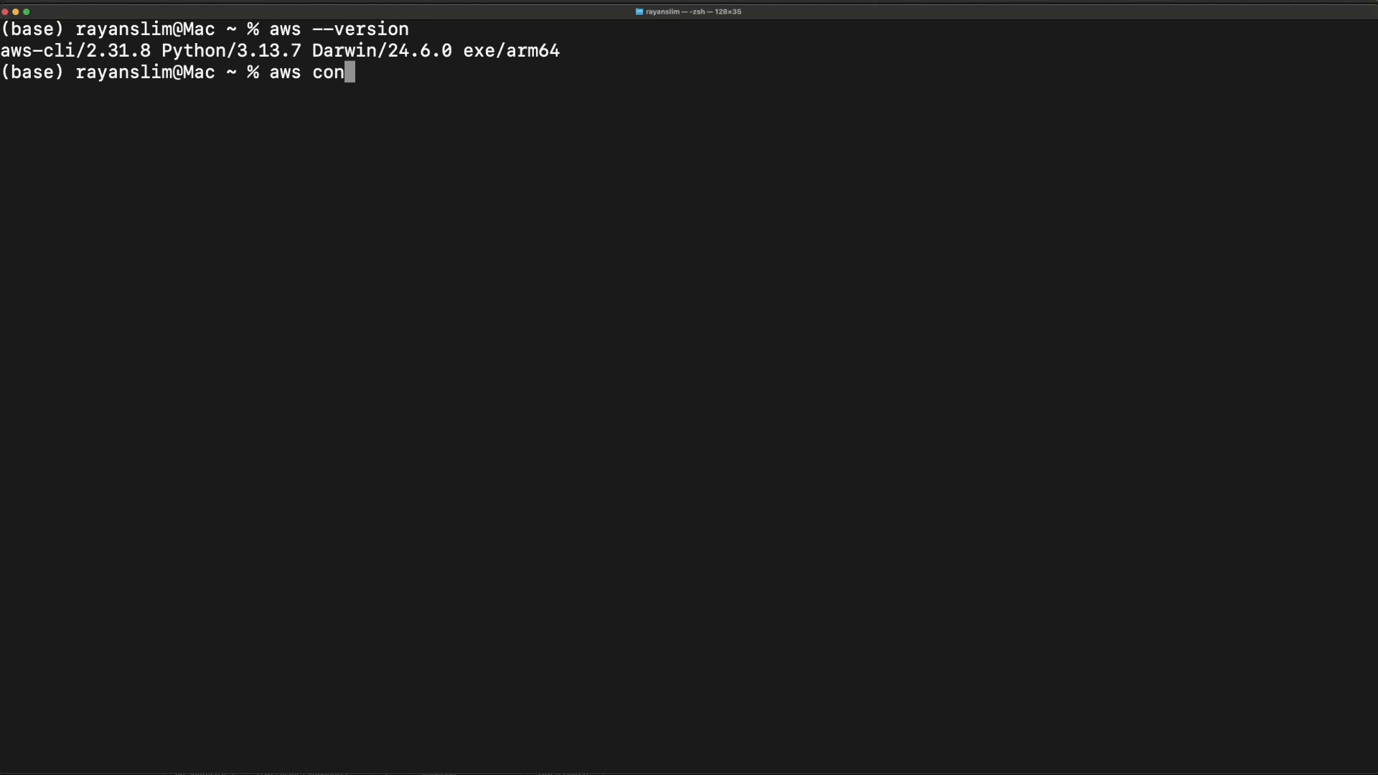
pyautogui.write('figure')
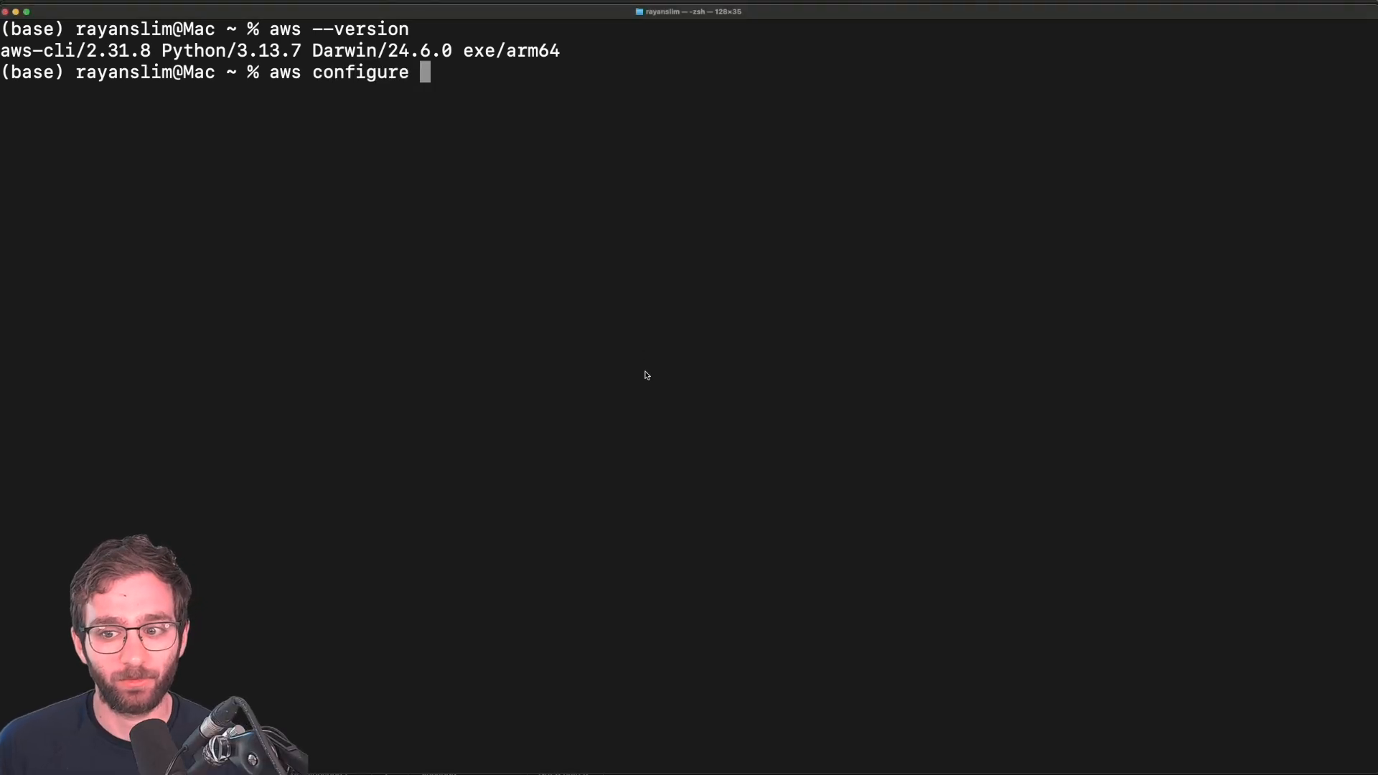
pyautogui.write('get')
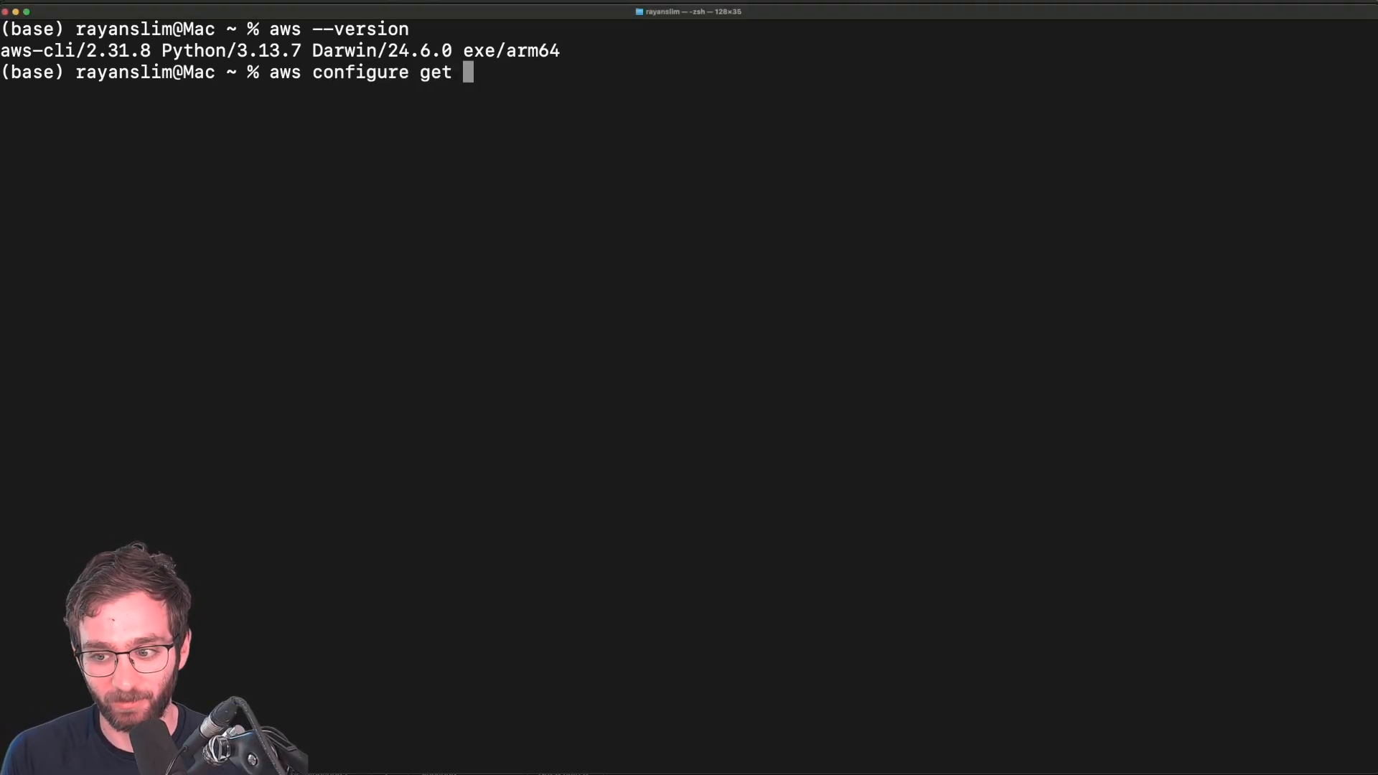
pyautogui.write('default.r')
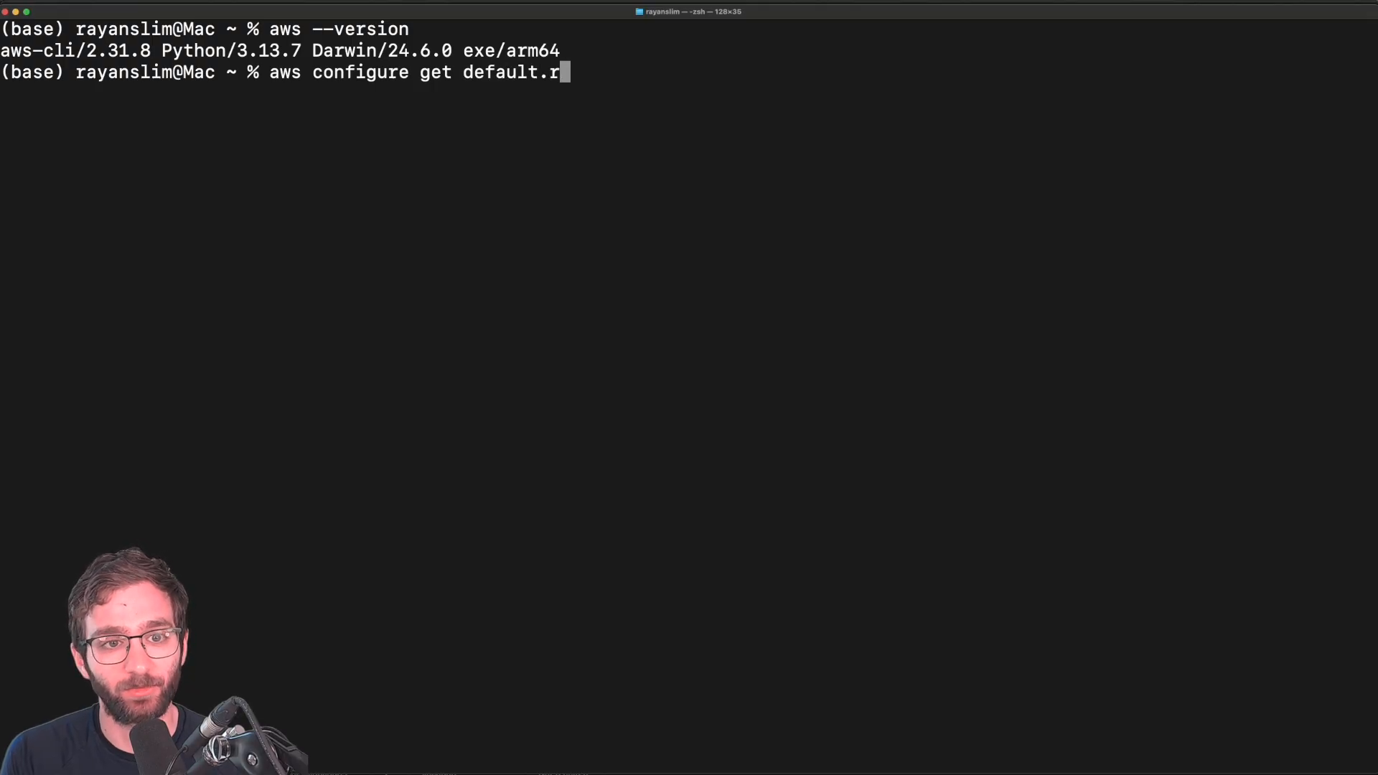
pyautogui.press('Enter')
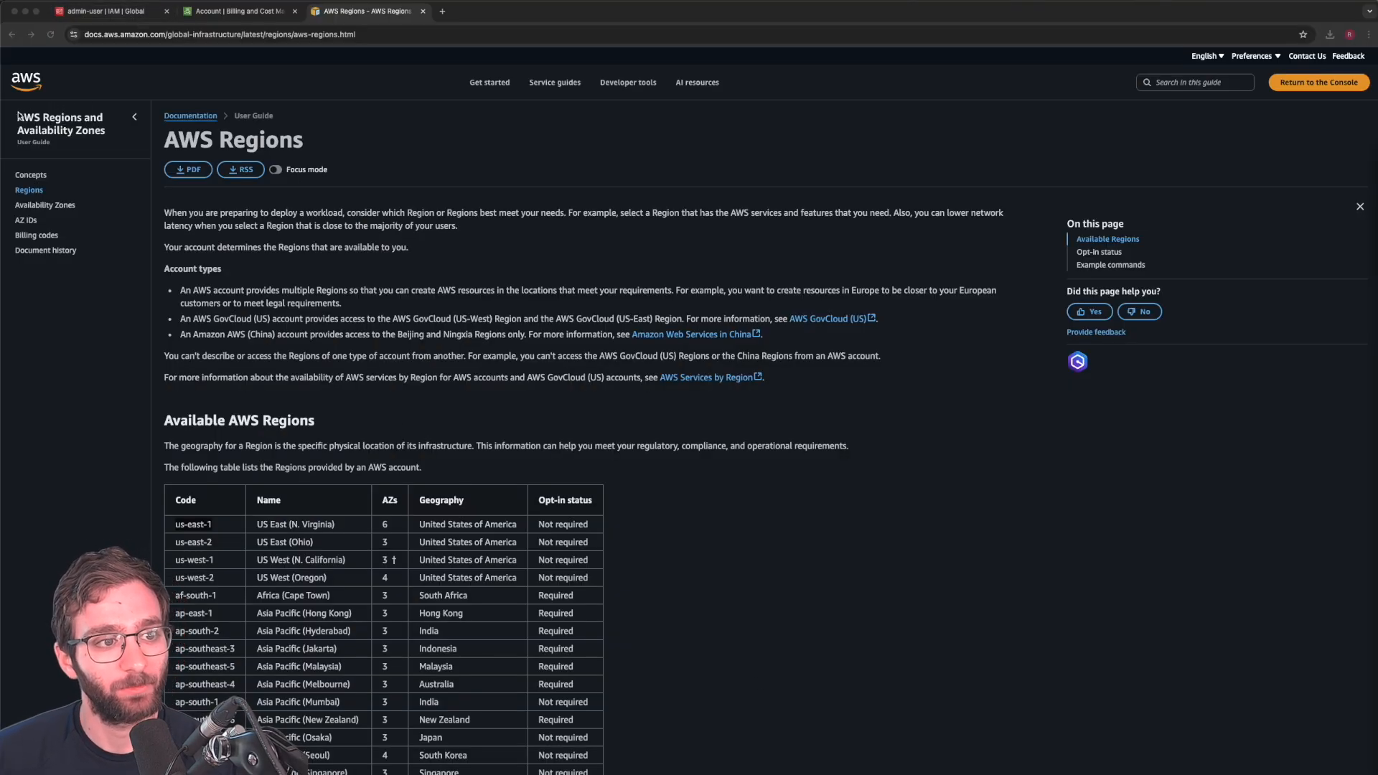
# Find us-east-1 in the Available AWS Regions table, select it, and return to the terminal.
pyautogui.doubleClick(193, 524)
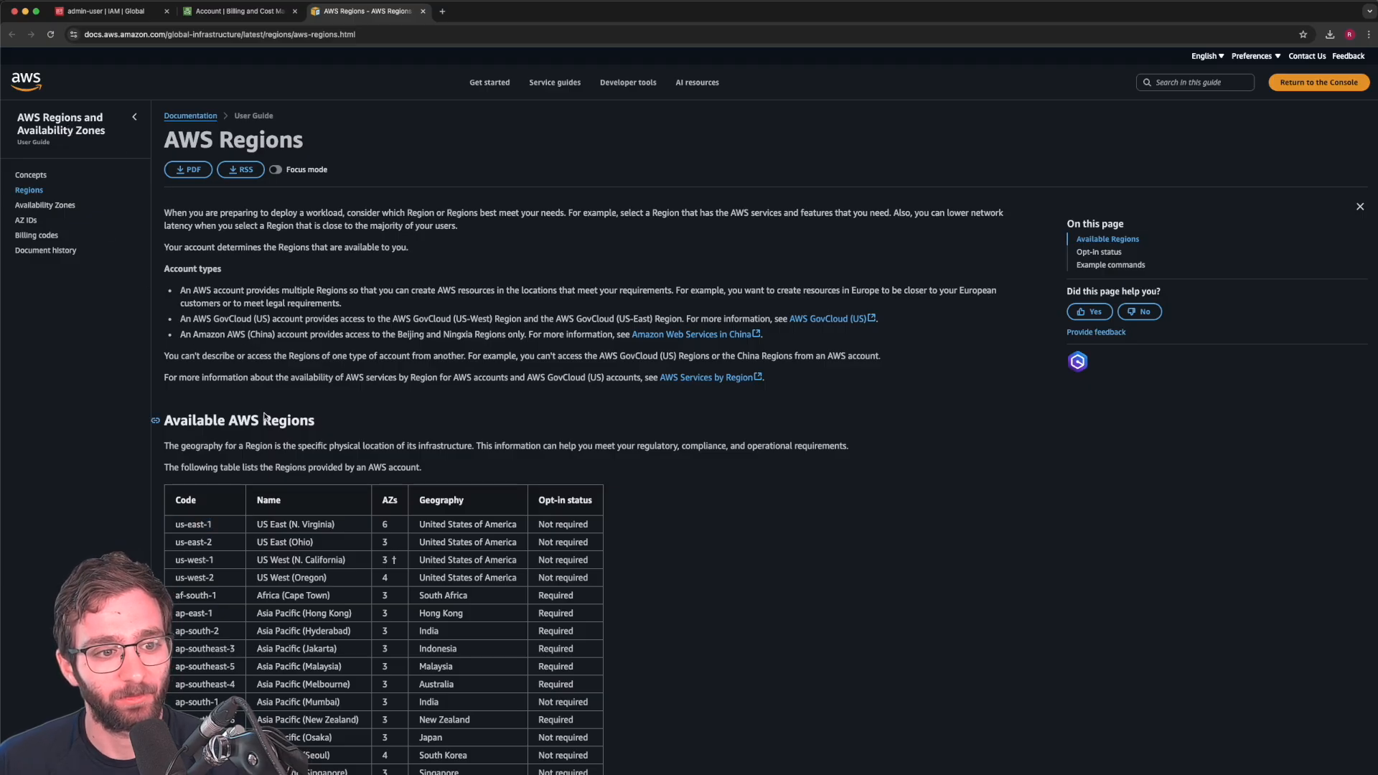
pyautogui.scroll(-3)
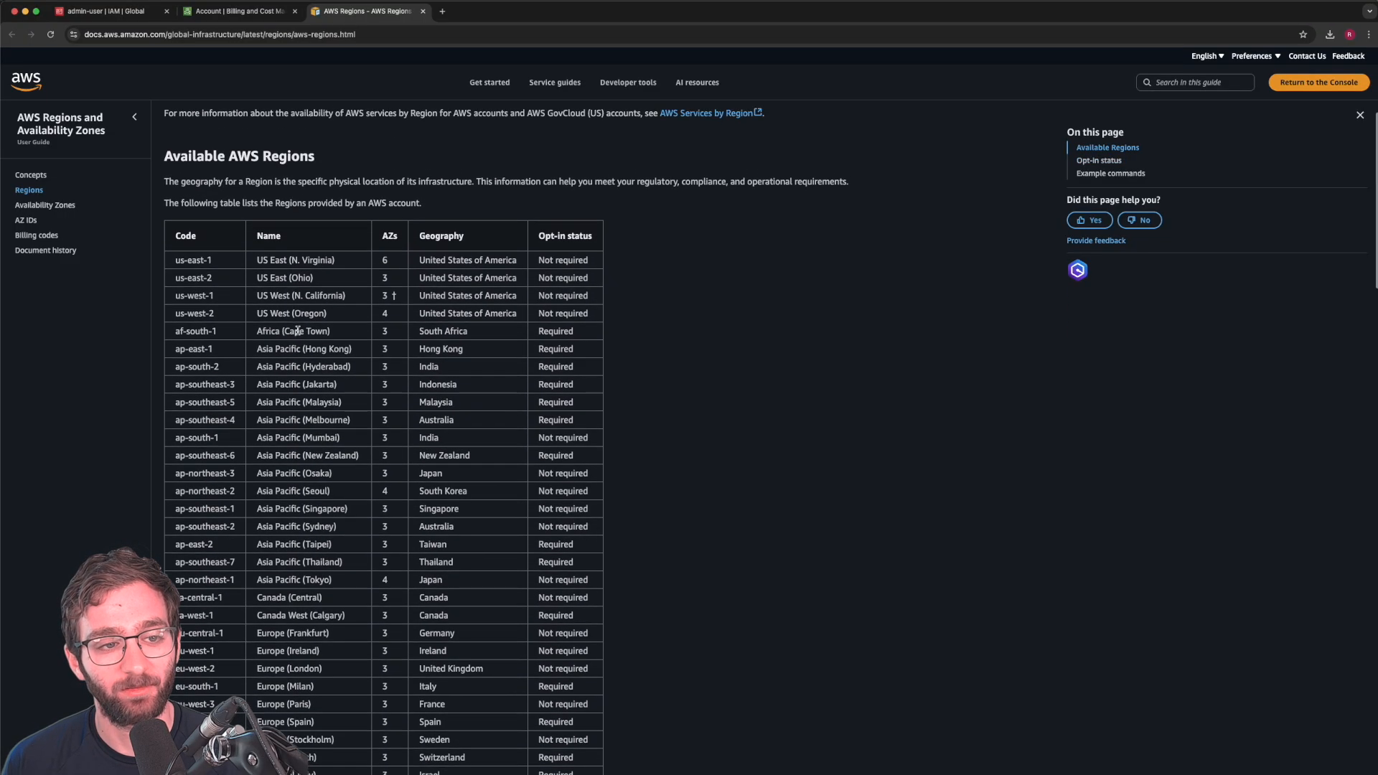
pyautogui.doubleClick(192, 259)
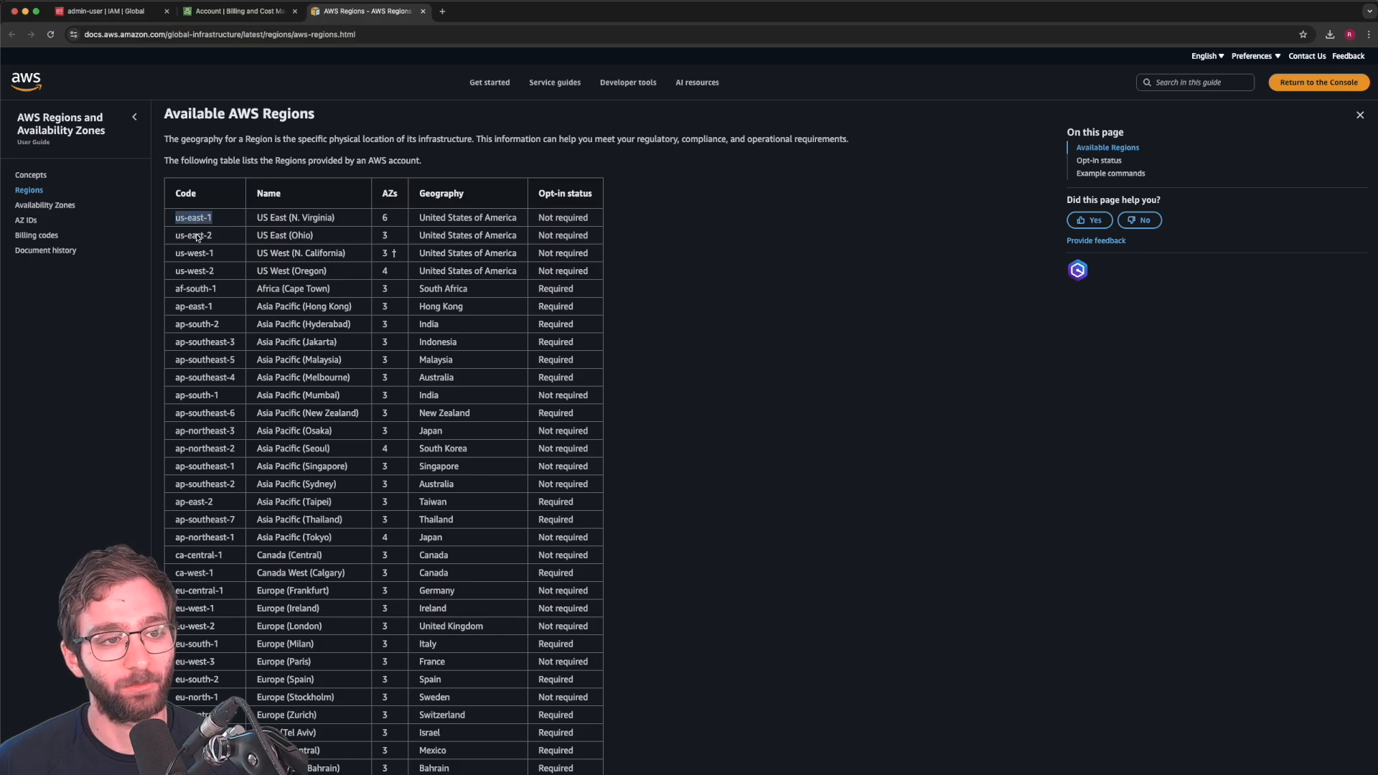
pyautogui.click(442, 12)
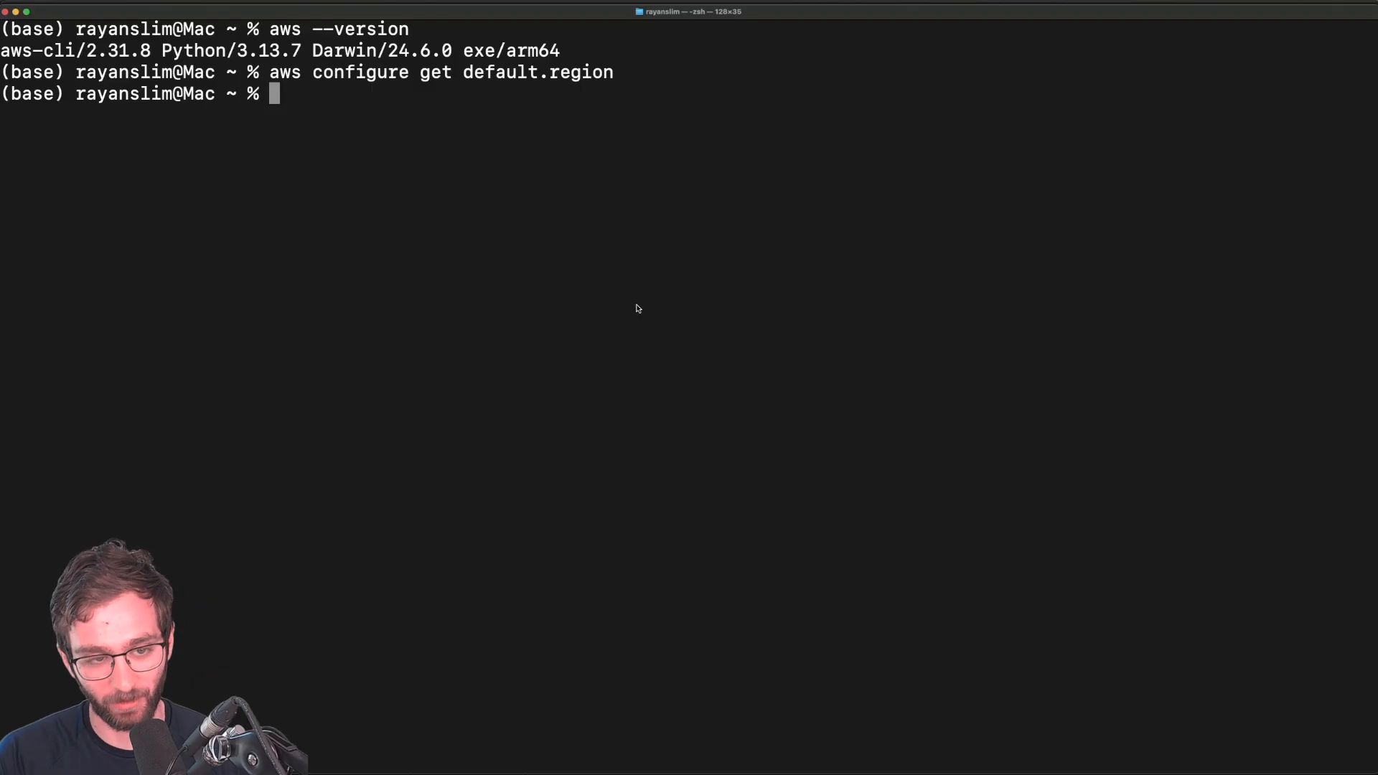
# Run aws configure and enter the access key ID copied from the downloaded accessKeys.csv.
pyautogui.write('aws configure')
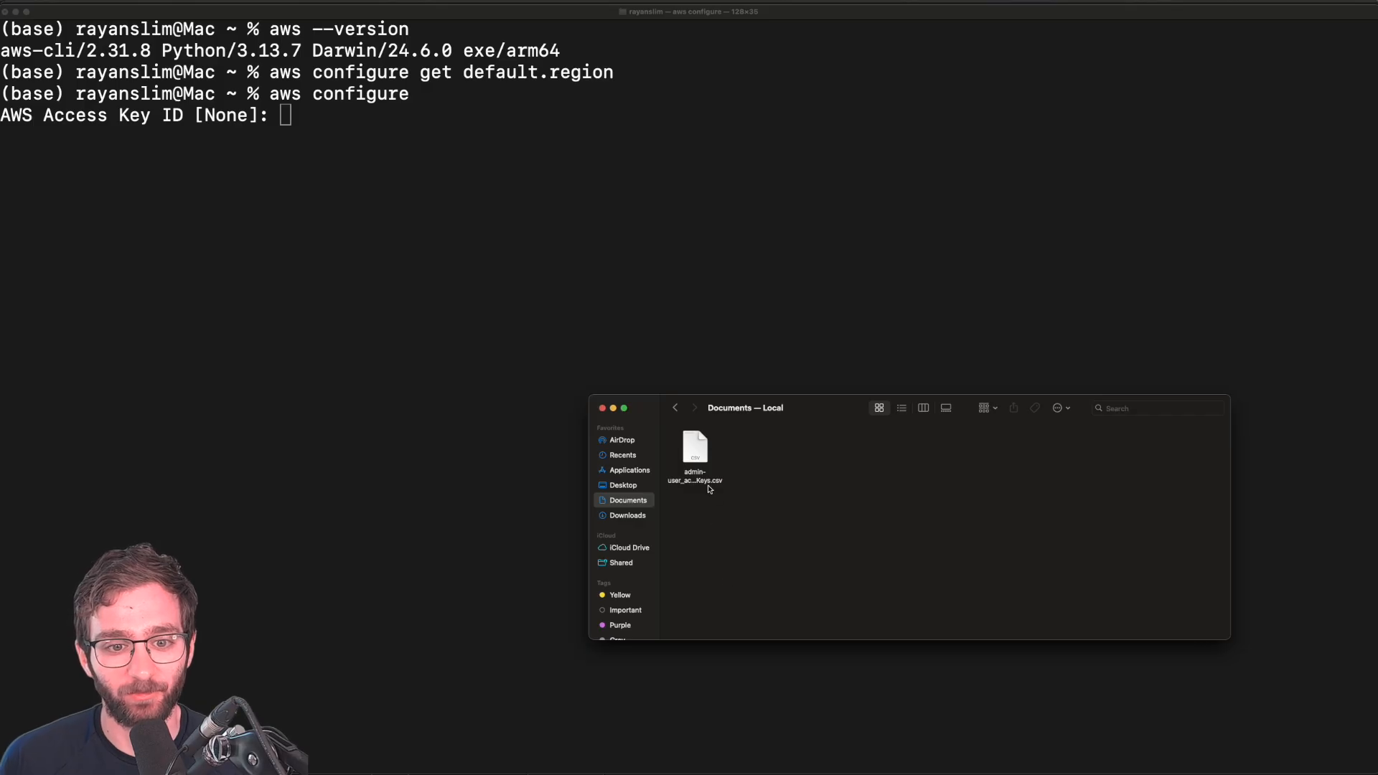
pyautogui.doubleClick(695, 450)
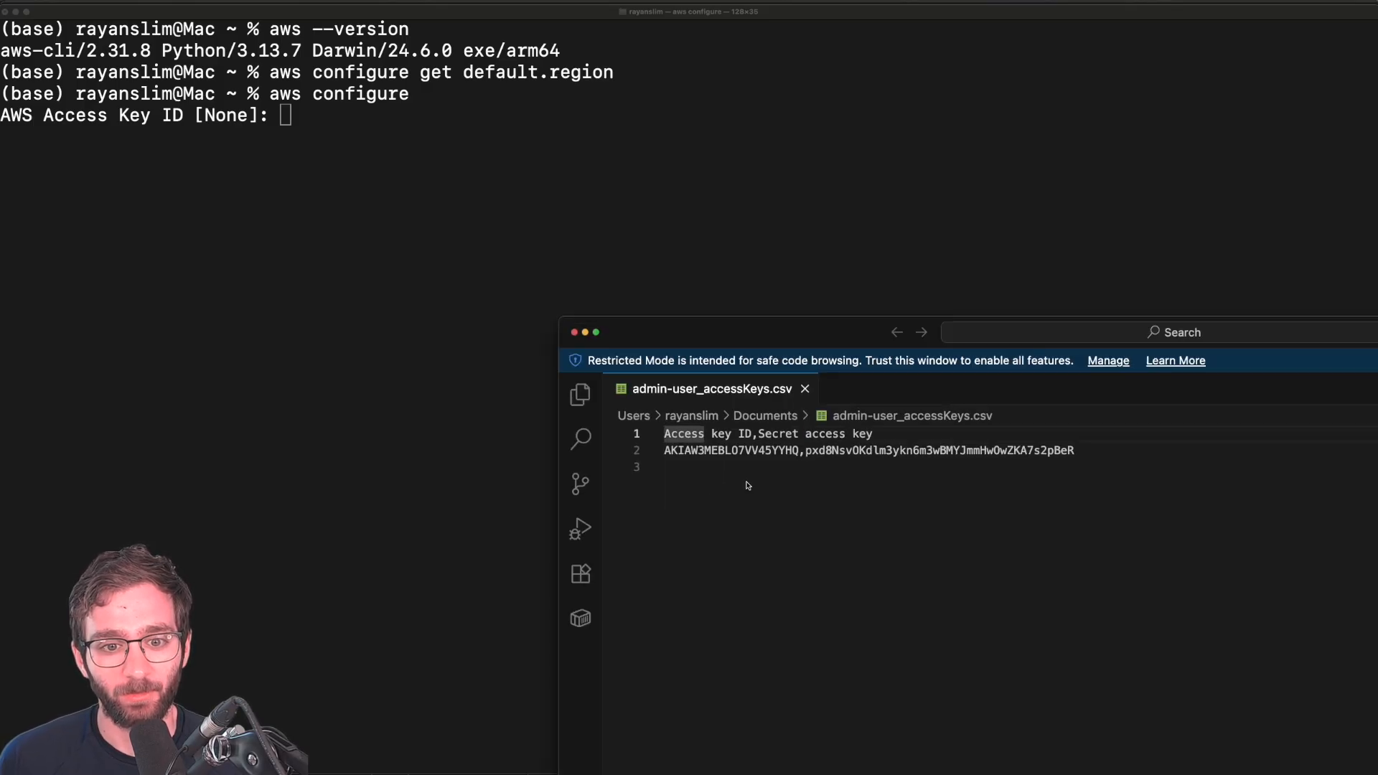
pyautogui.moveTo(802, 449); pyautogui.dragTo(1082, 449)
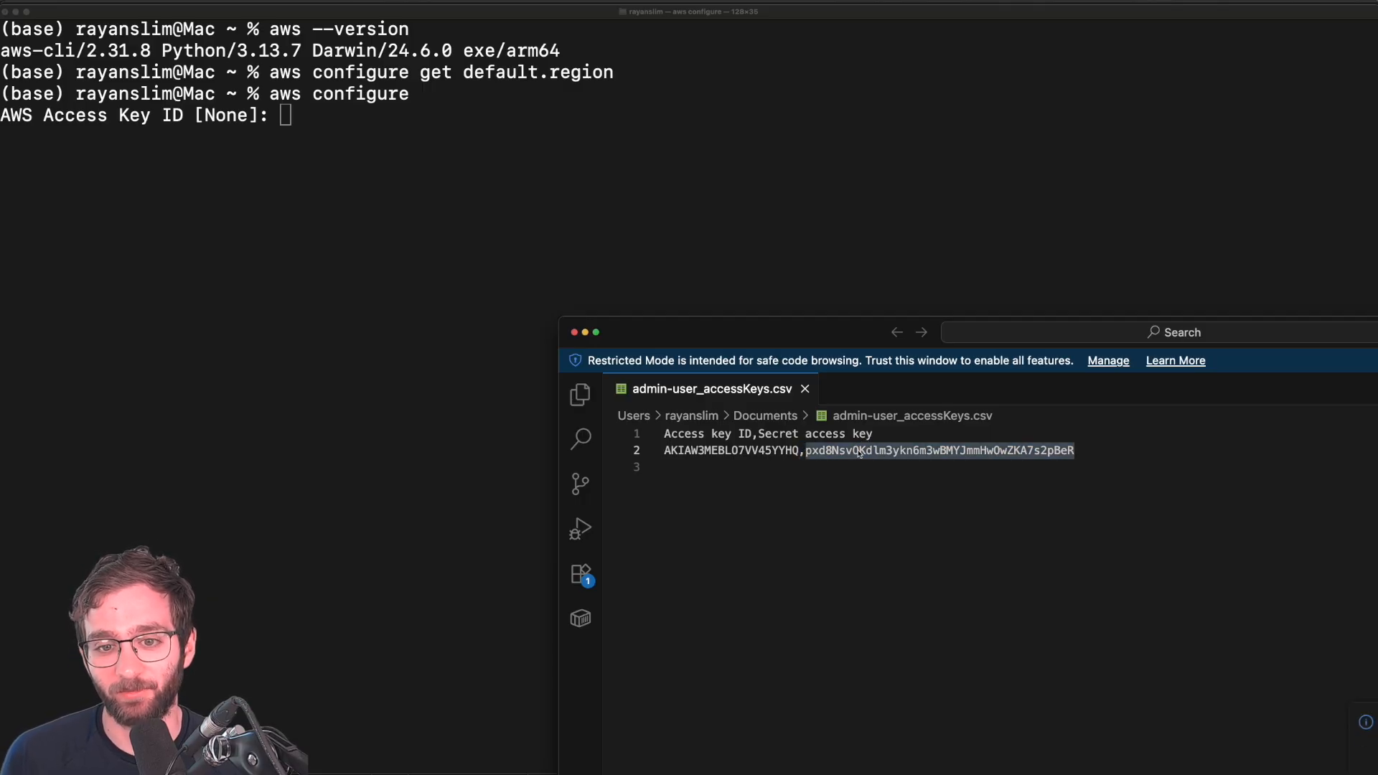
pyautogui.moveTo(772, 463)
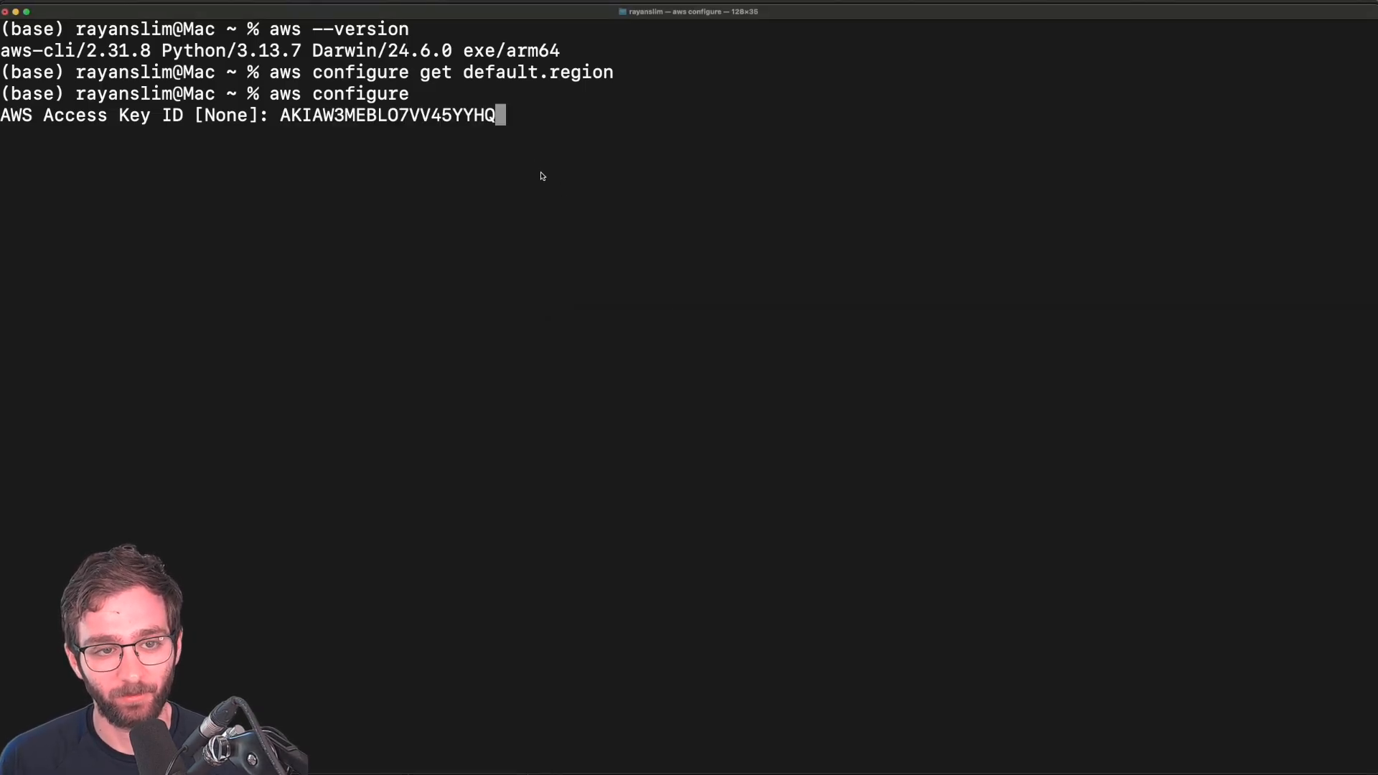
pyautogui.press('Enter')
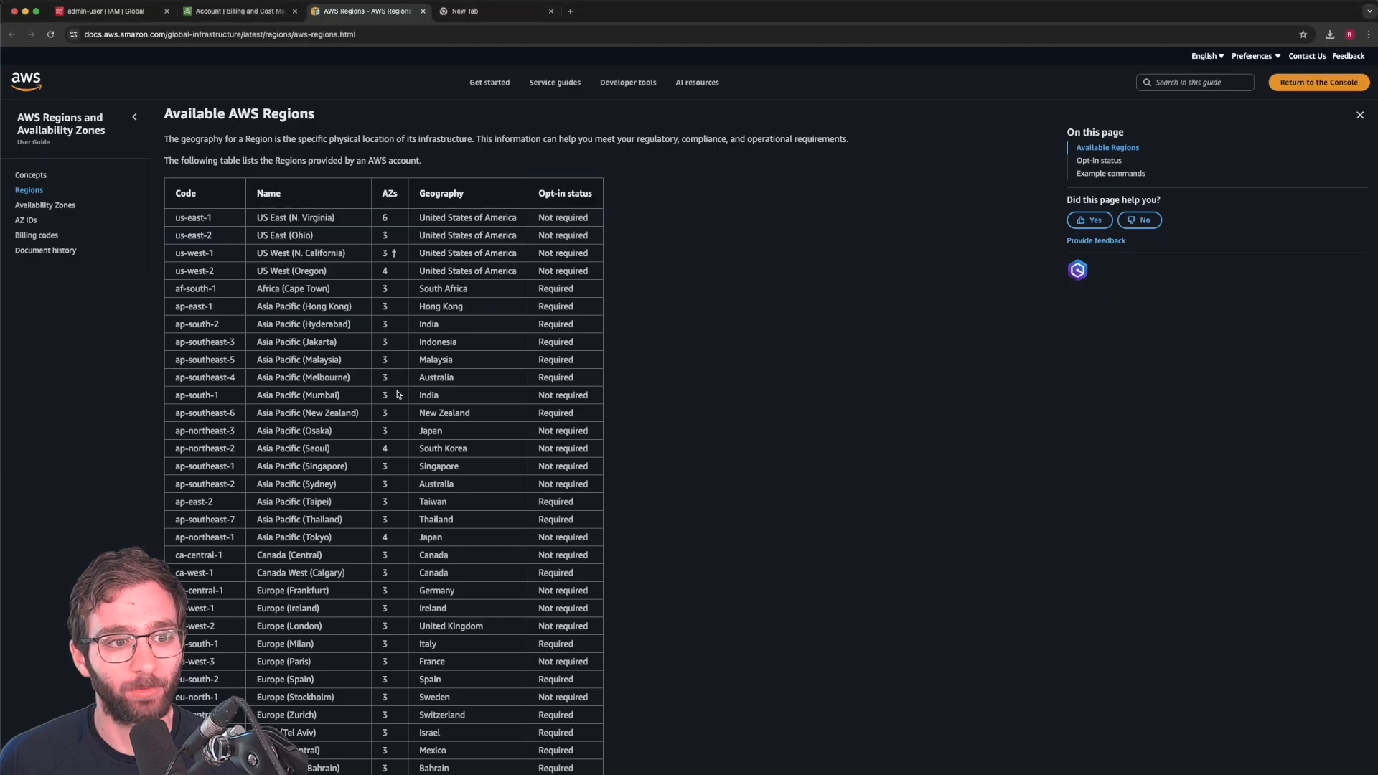
pyautogui.doubleClick(193, 218)
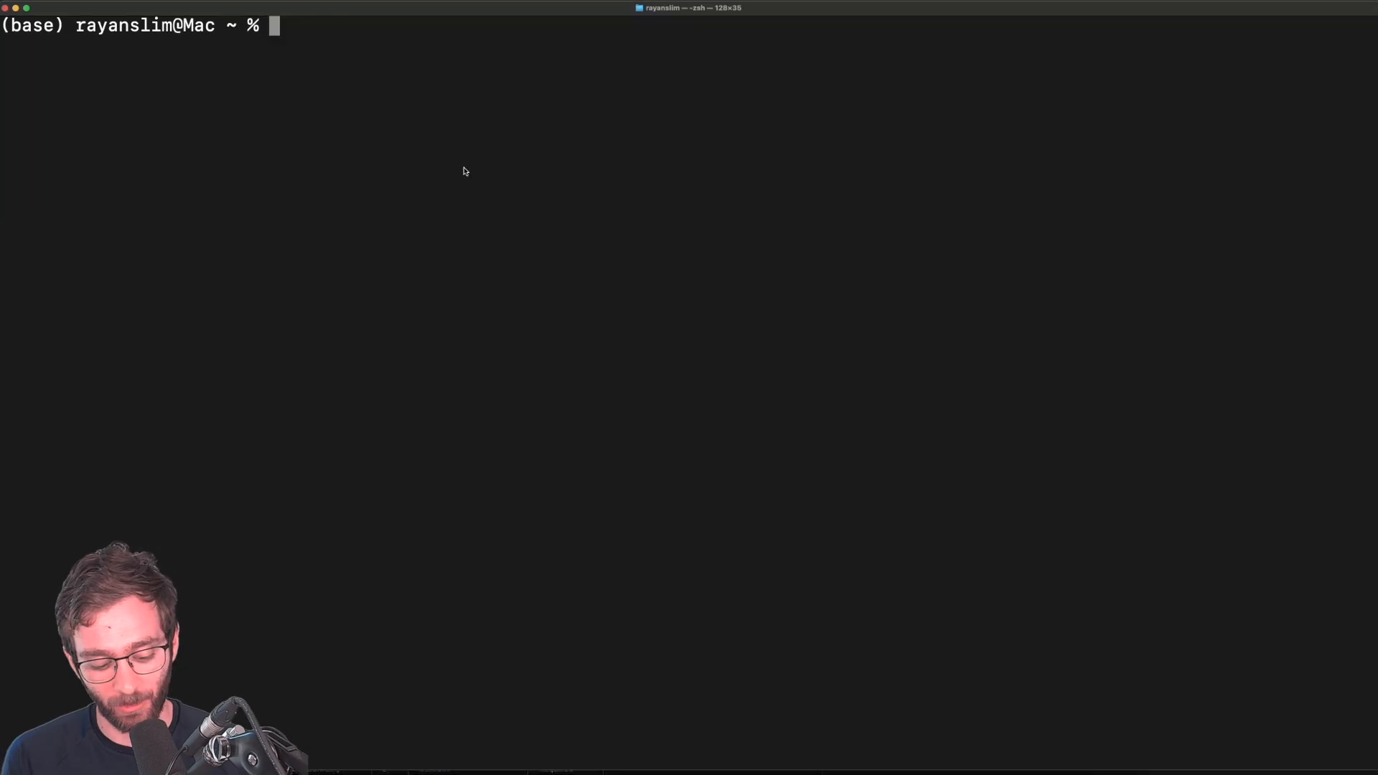
# Prepare the aws s3 ls command at the prompt to test the configured CLI.
pyautogui.write('aws s3')
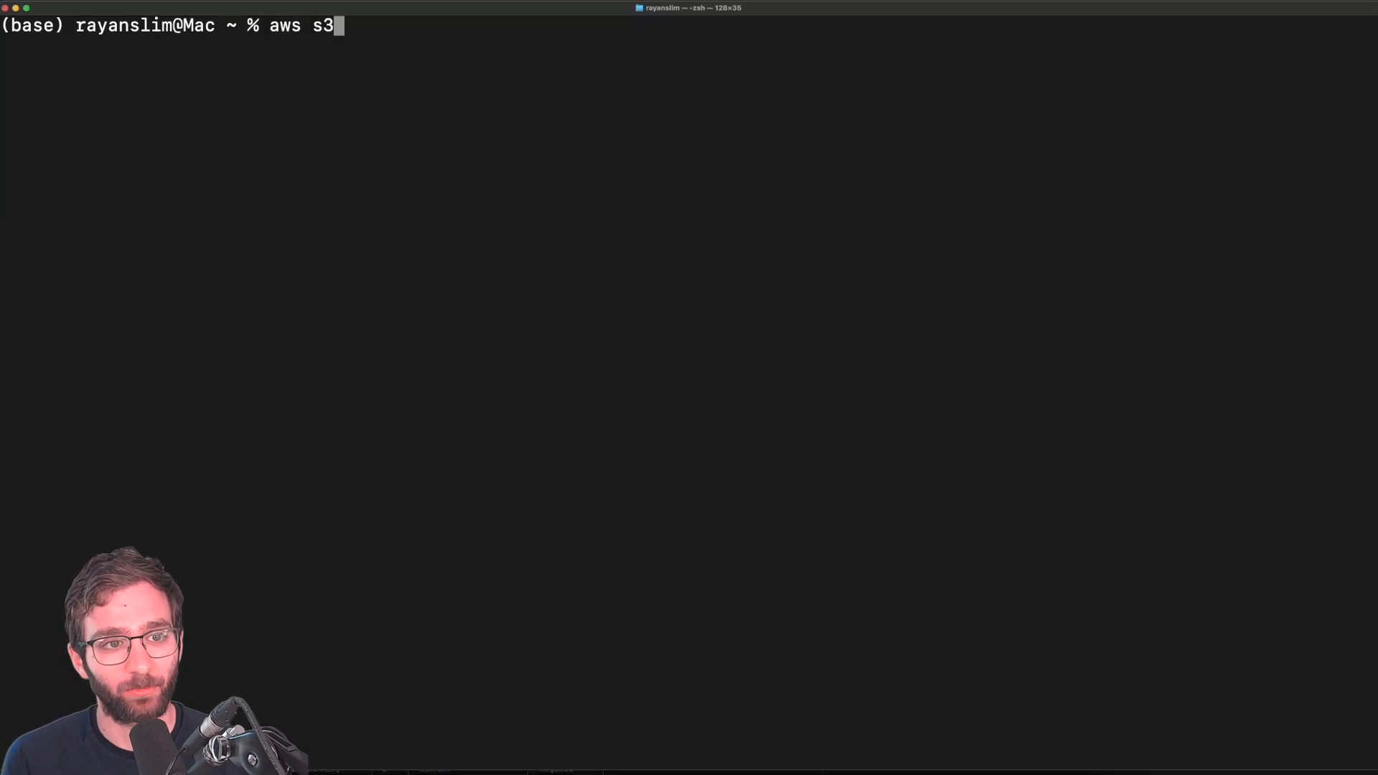
pyautogui.write('ls')
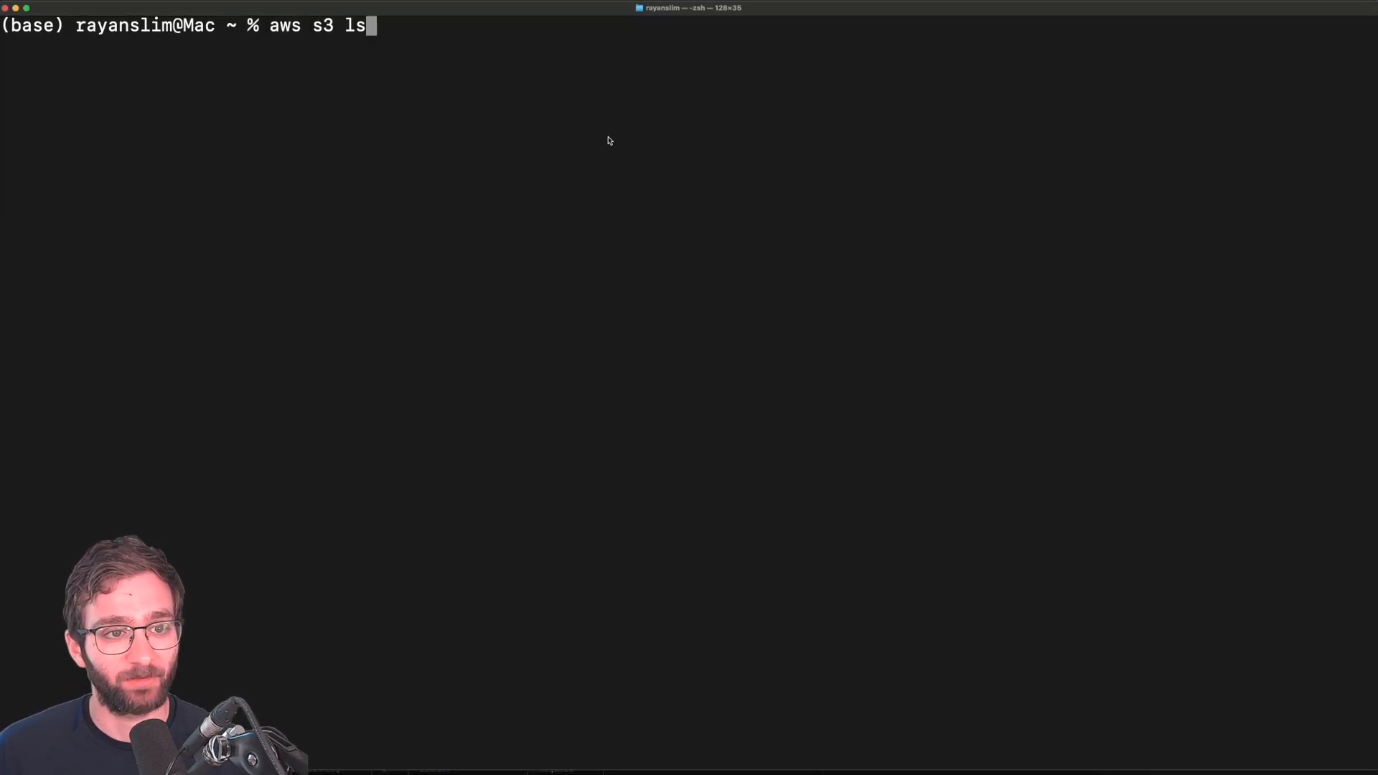